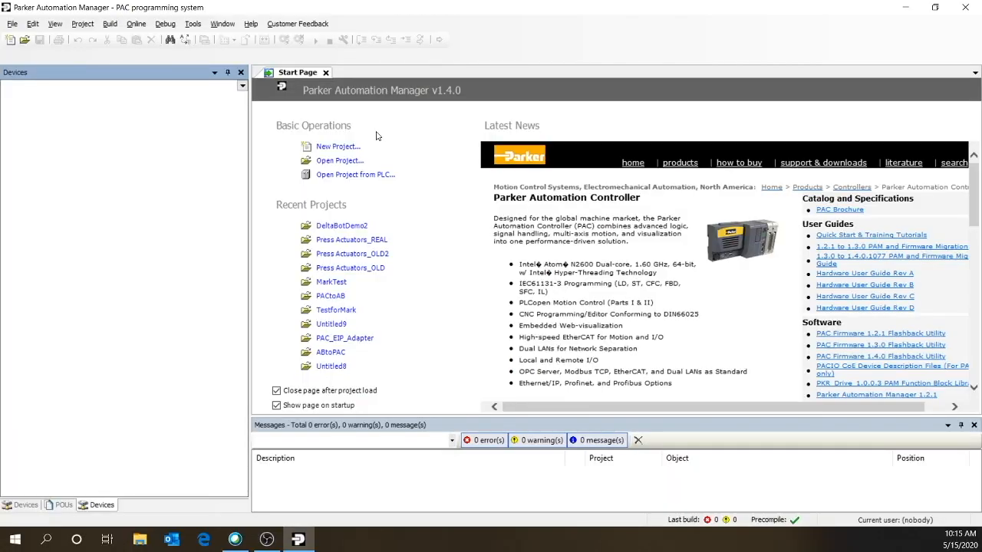
- Create a Standard project named VideoDemo with a PAC320 controller and Ladder Logic main program
click(338, 147)
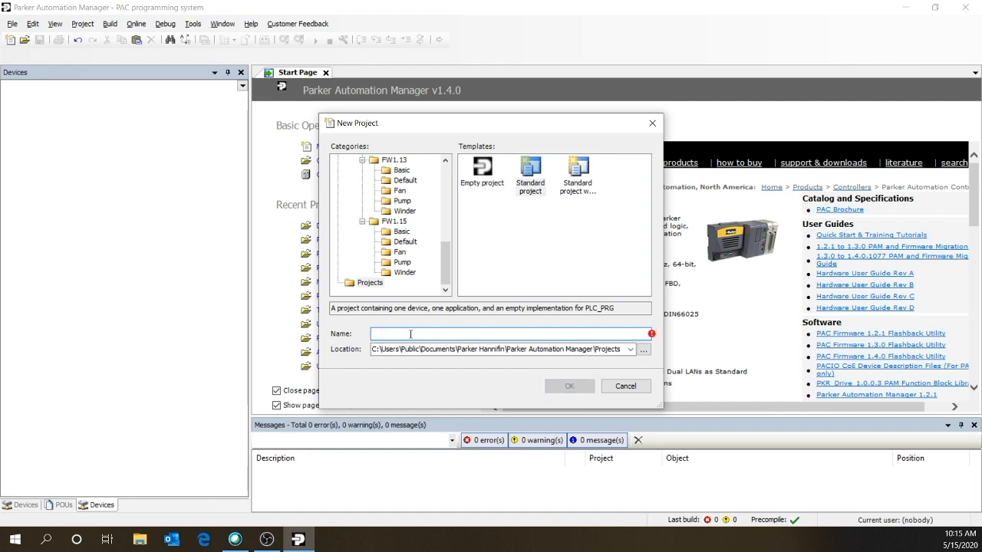
text(VideoDemo)
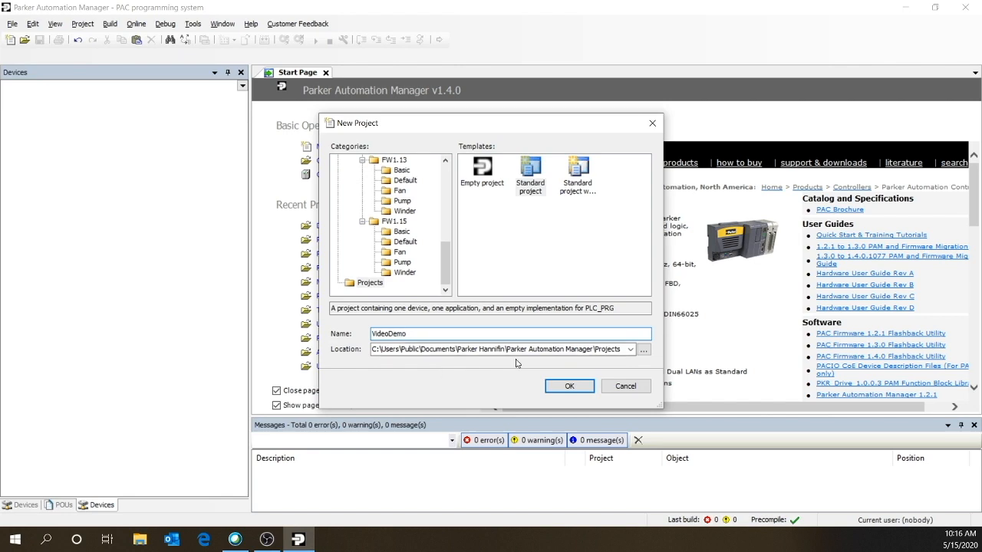
click(570, 387)
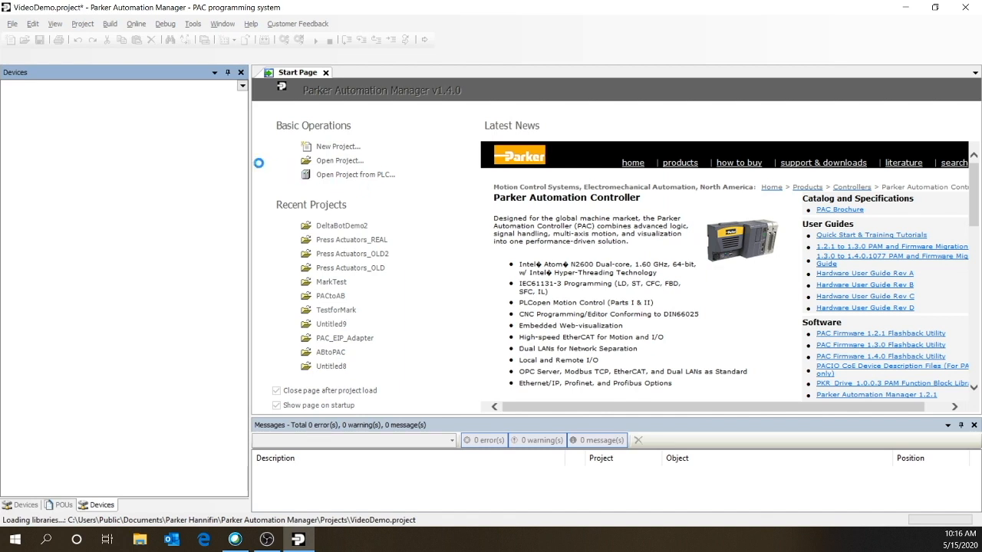
click(338, 145)
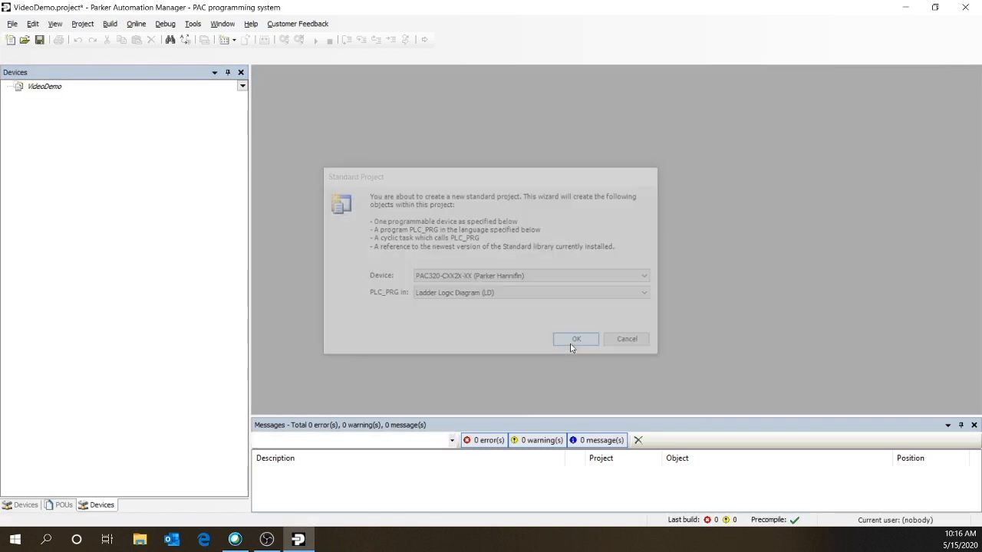
click(577, 340)
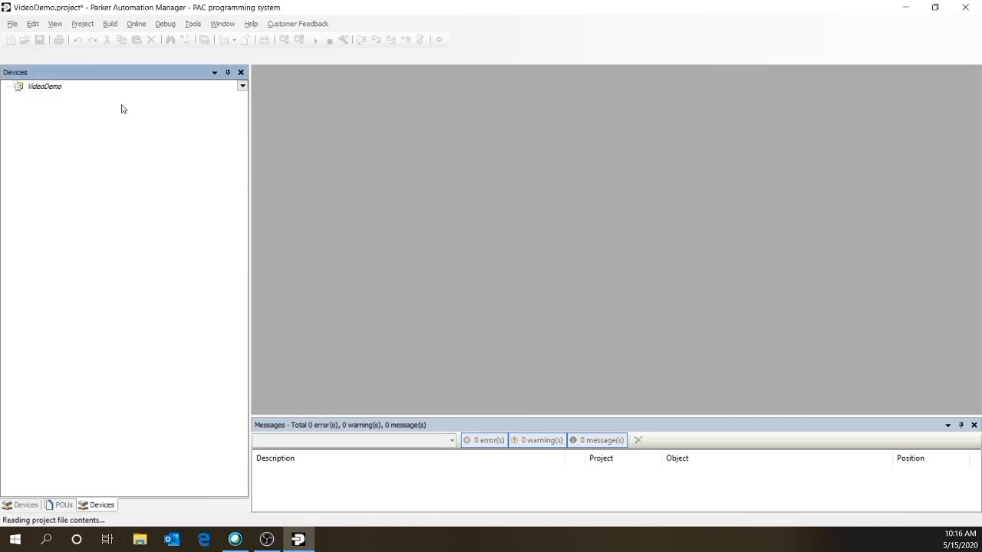
- Scan the network, select the TurboPAC controller and download the application to it
click(9, 86)
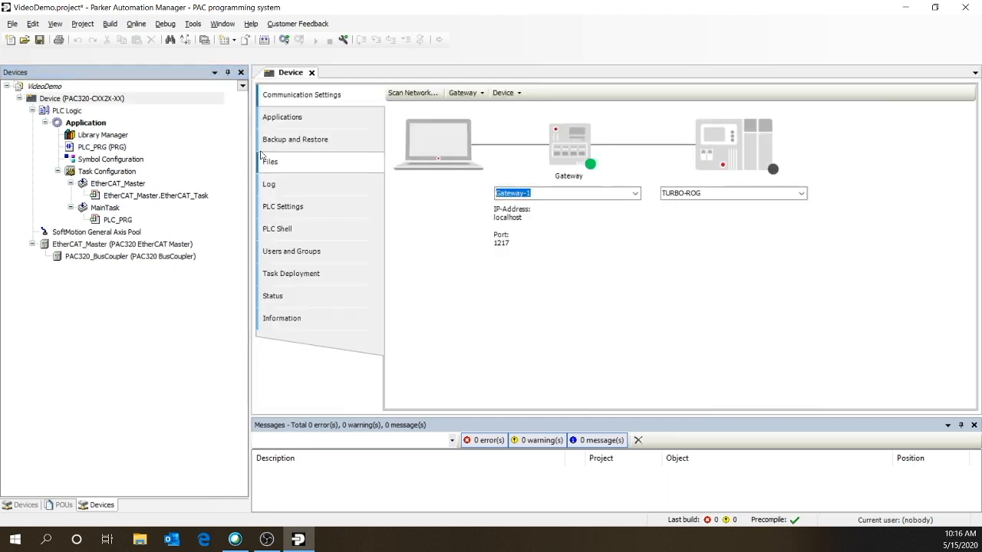
click(413, 92)
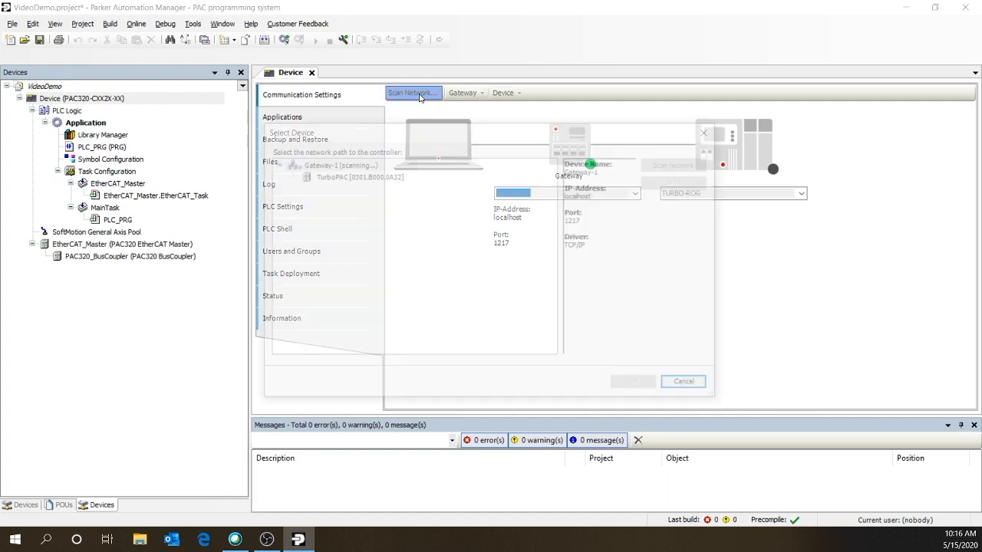
click(359, 177)
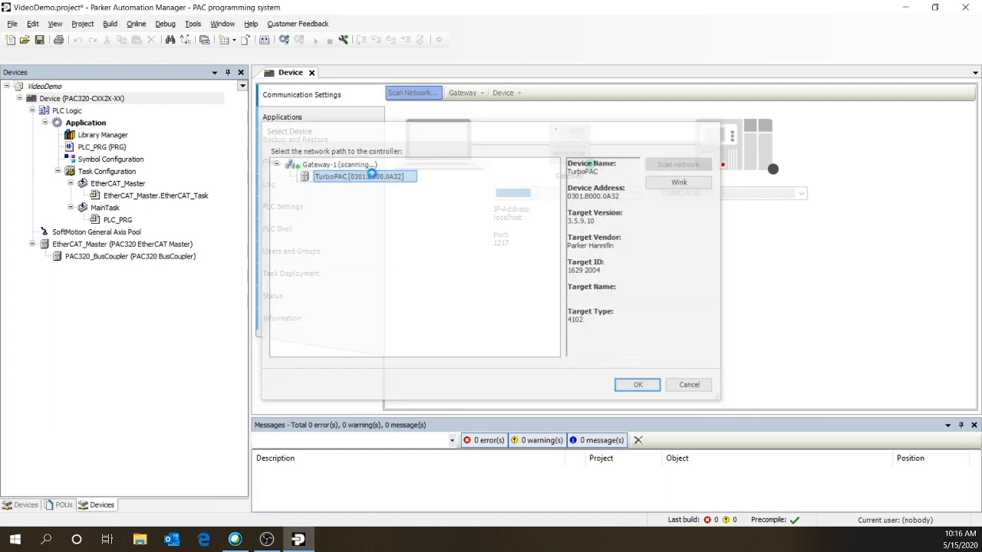
click(638, 384)
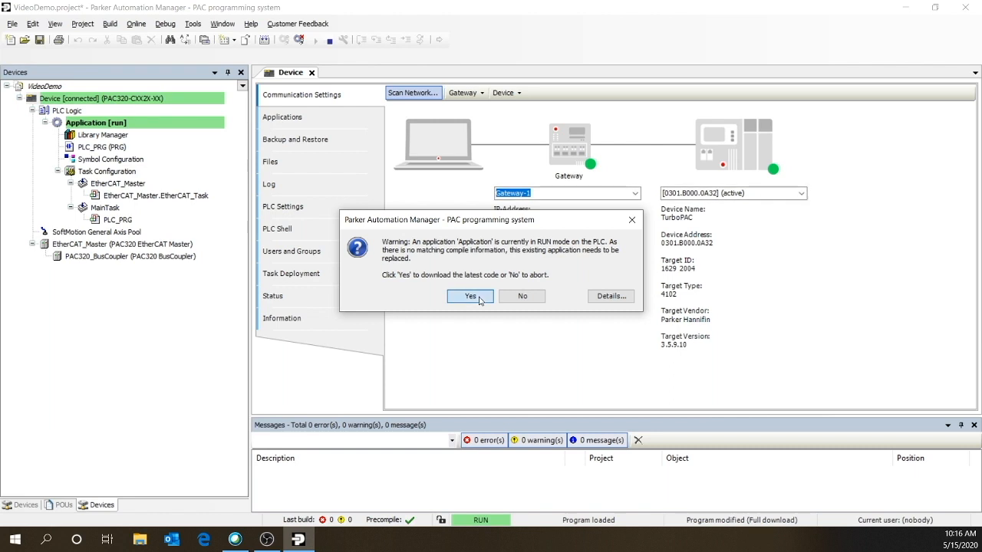
click(470, 296)
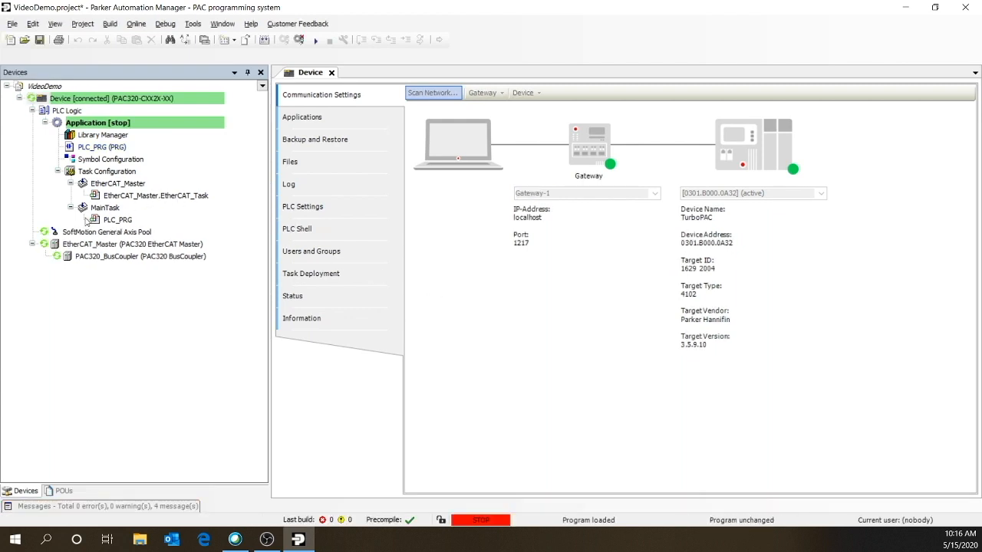
- Scan the EtherCAT master for devices, copy all found devices into the project and log off
click(132, 244)
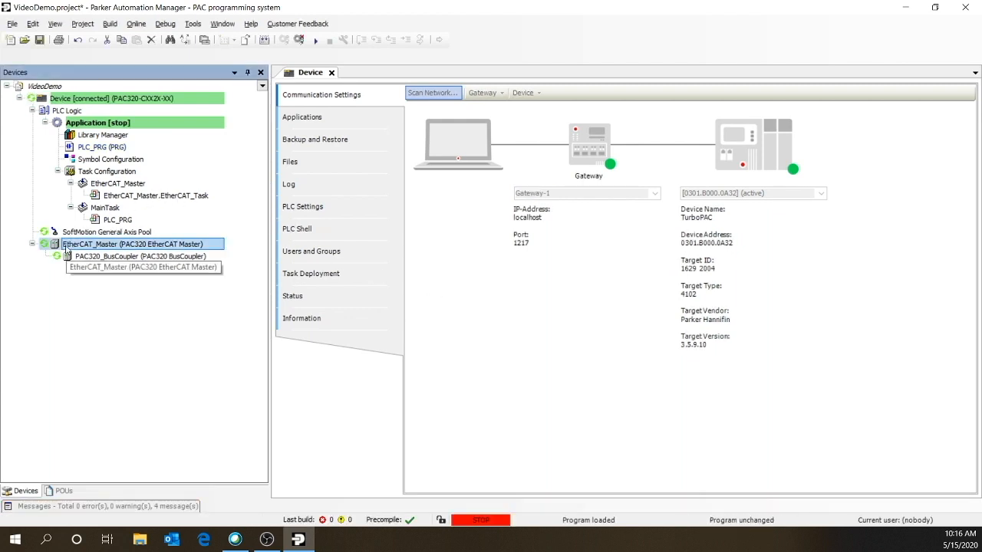
right_click(141, 244)
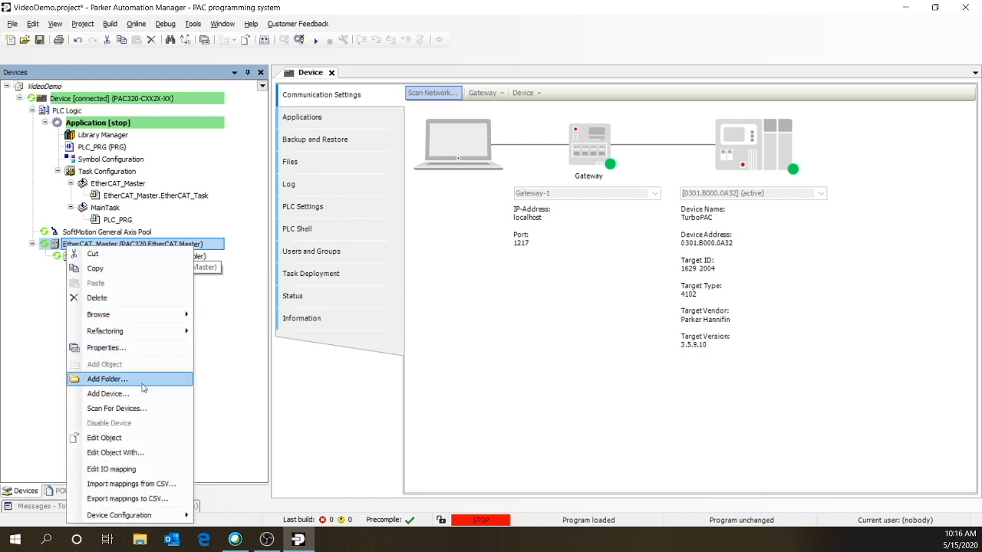
click(117, 408)
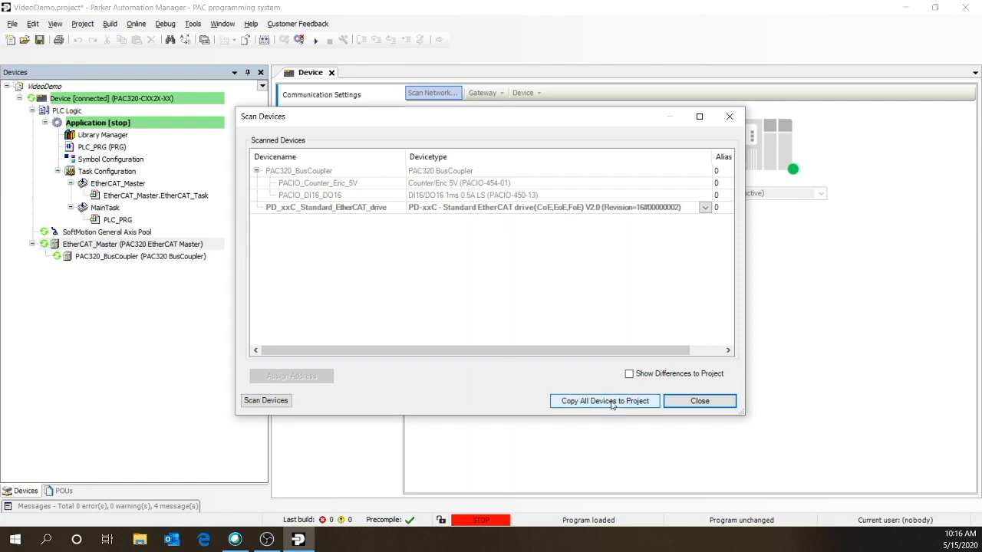
click(700, 400)
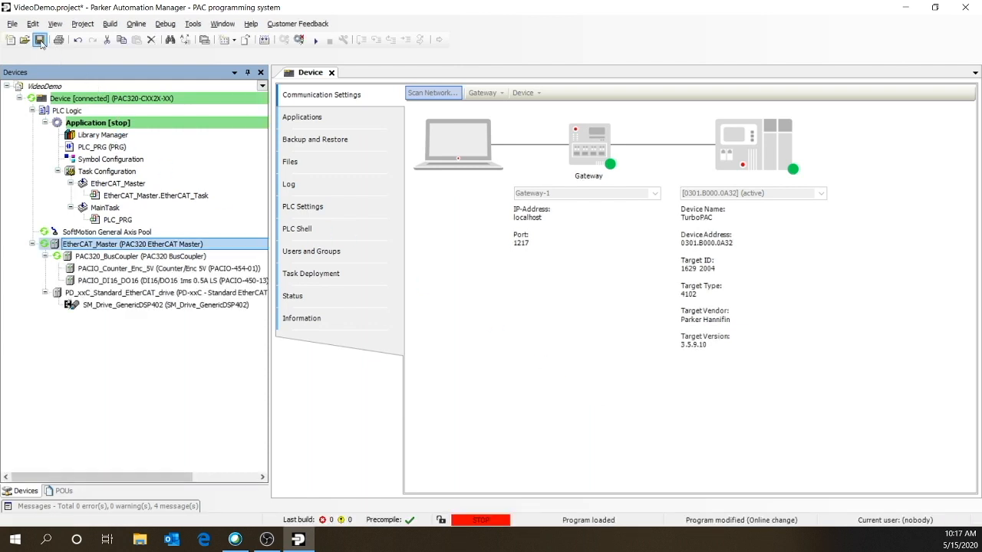
click(40, 40)
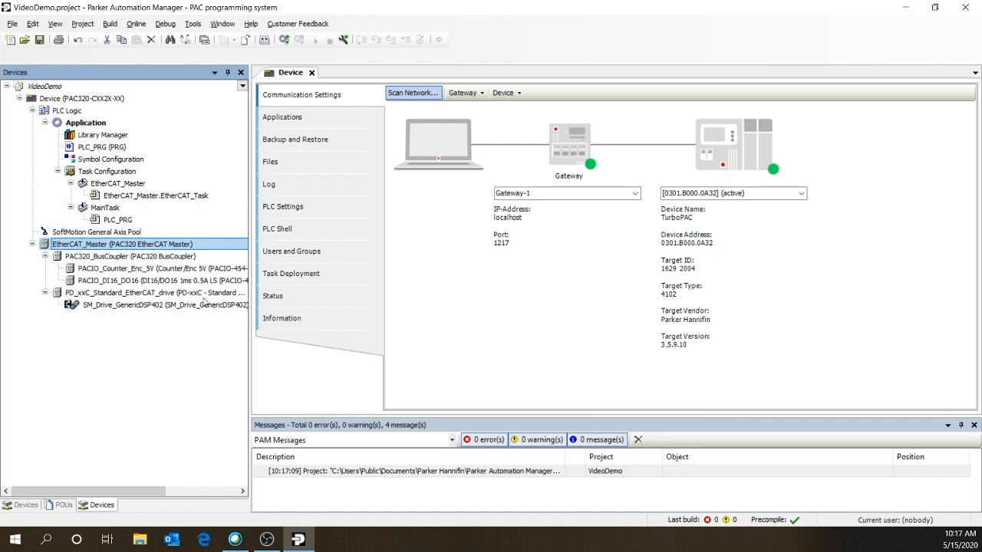
mouse_move(154, 304)
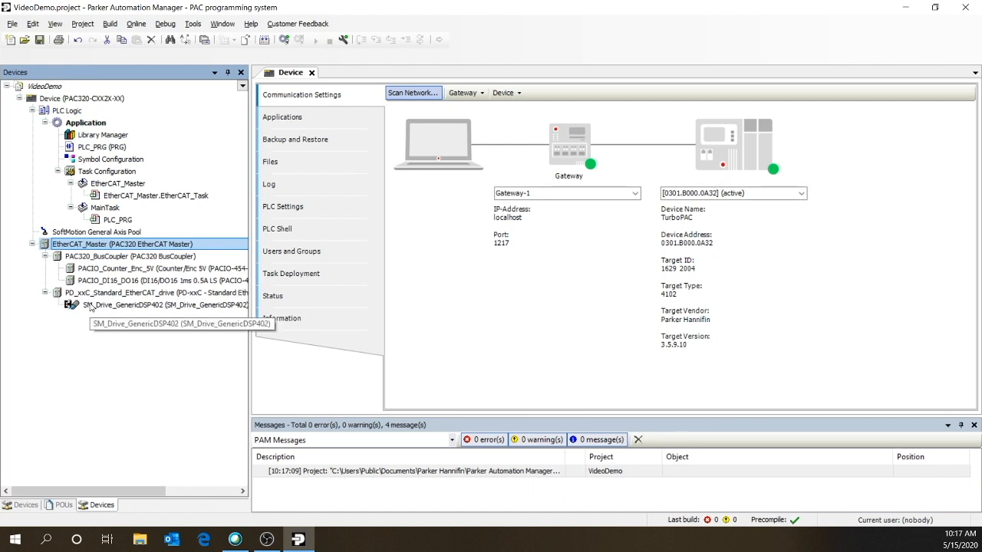
- Rename the SM_Drive_GenericDSP402 axis to Axis1 and update all references
double_click(161, 303)
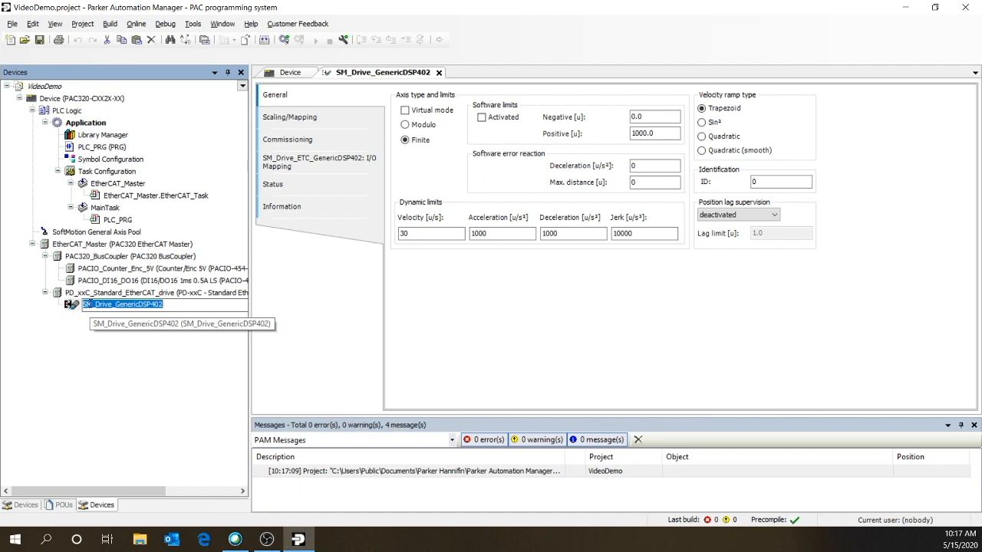
text(Axis1)
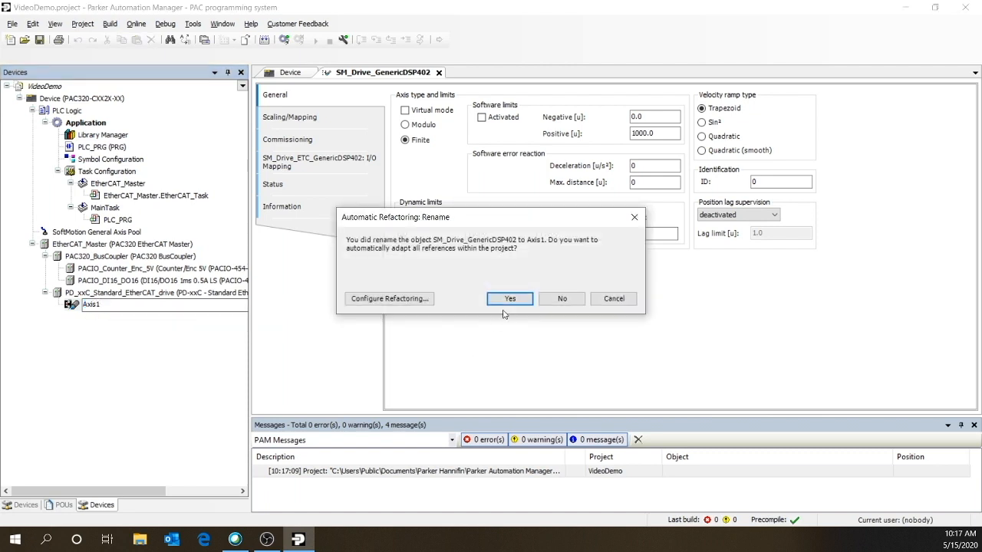
click(510, 297)
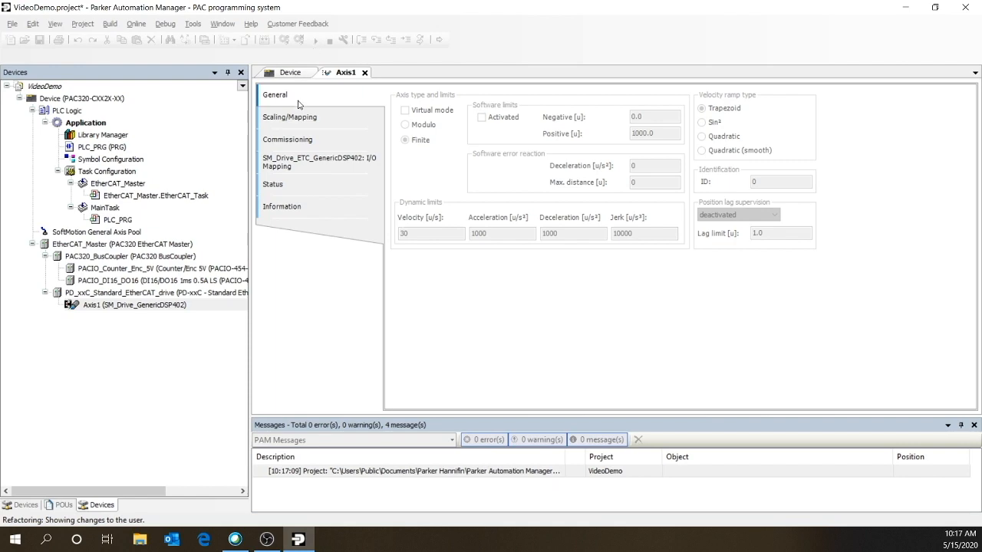
- Set Axis1 scaling to 524288 increments per motor turn and 360 units per output turn
click(289, 117)
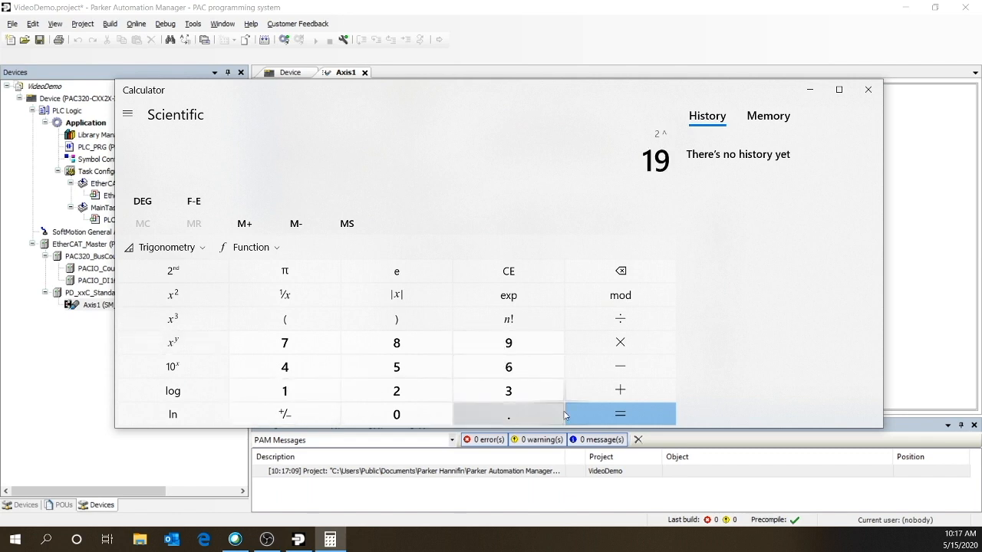
click(620, 415)
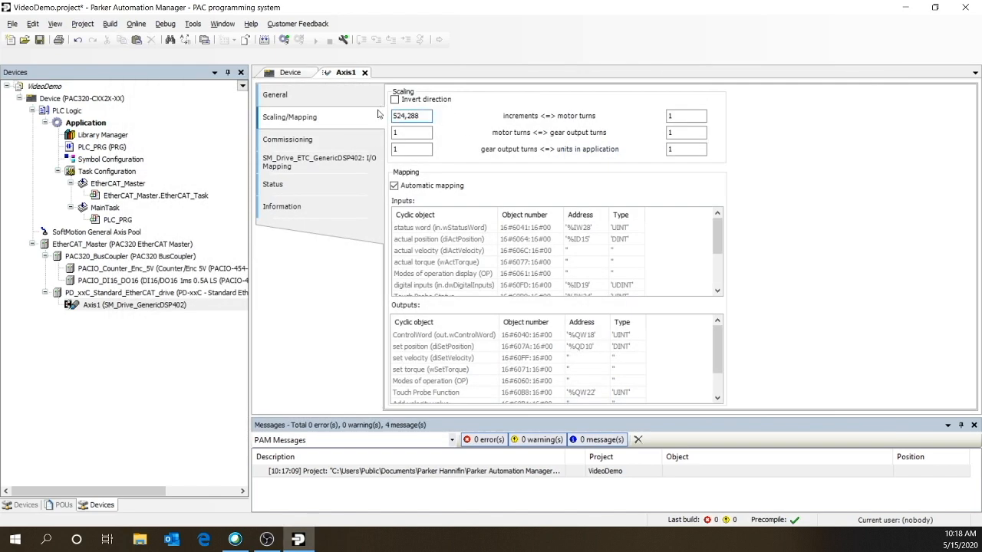
click(411, 117)
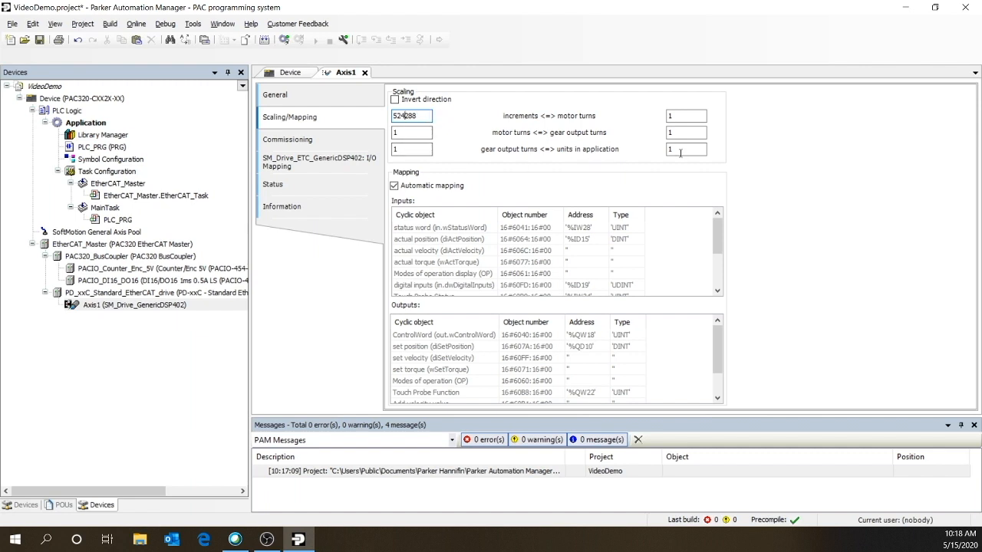
click(684, 149)
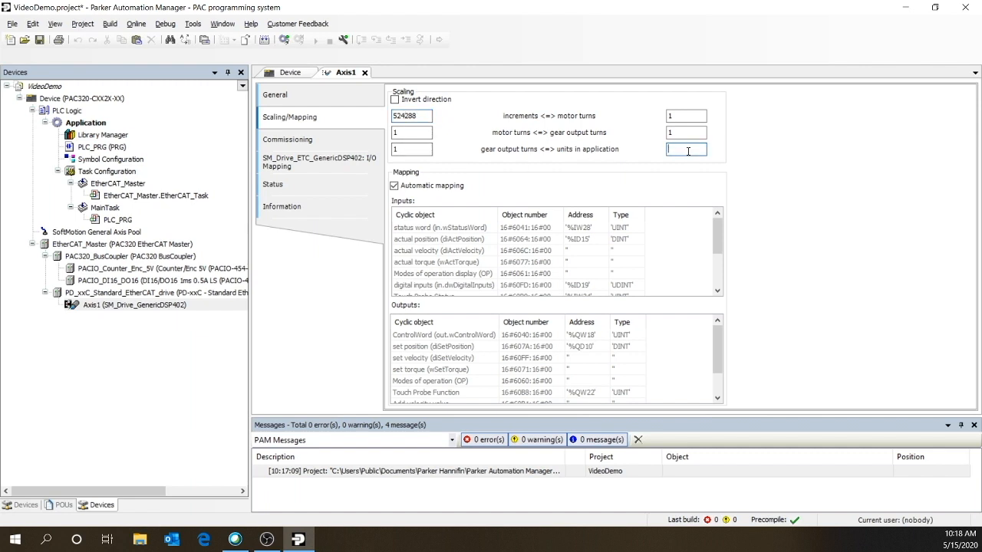
text(360)
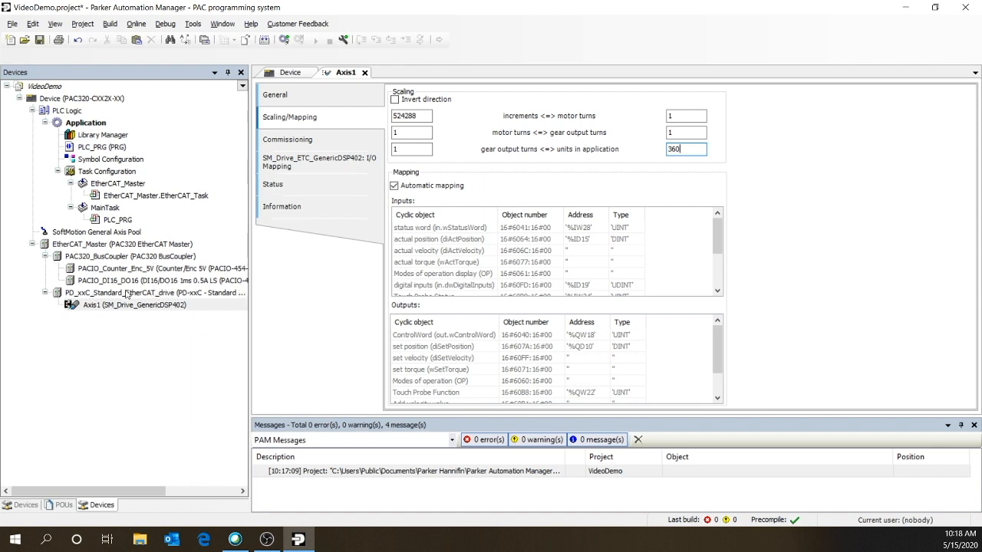
- Move the PLC_PRG call from MainTask under the EtherCAT_Master task
click(116, 220)
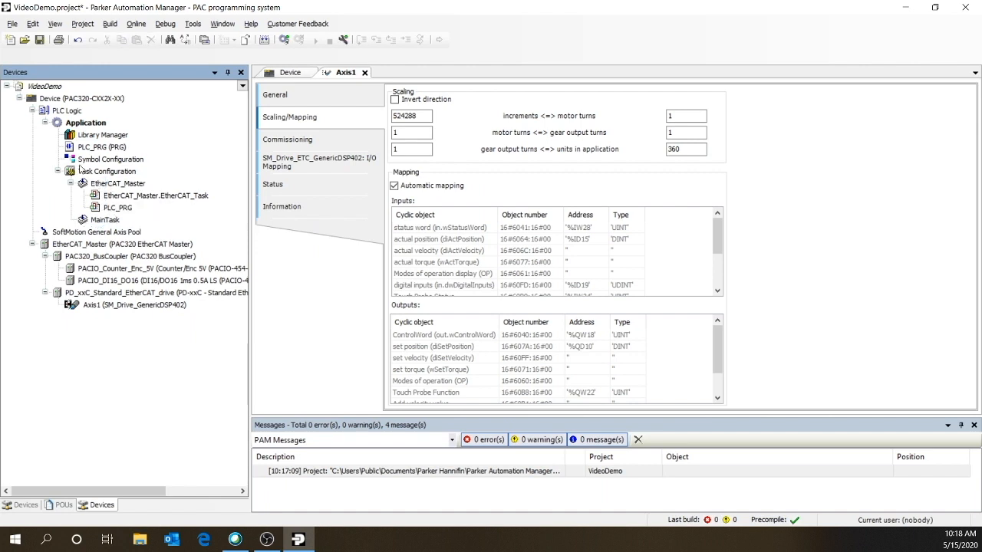
click(102, 148)
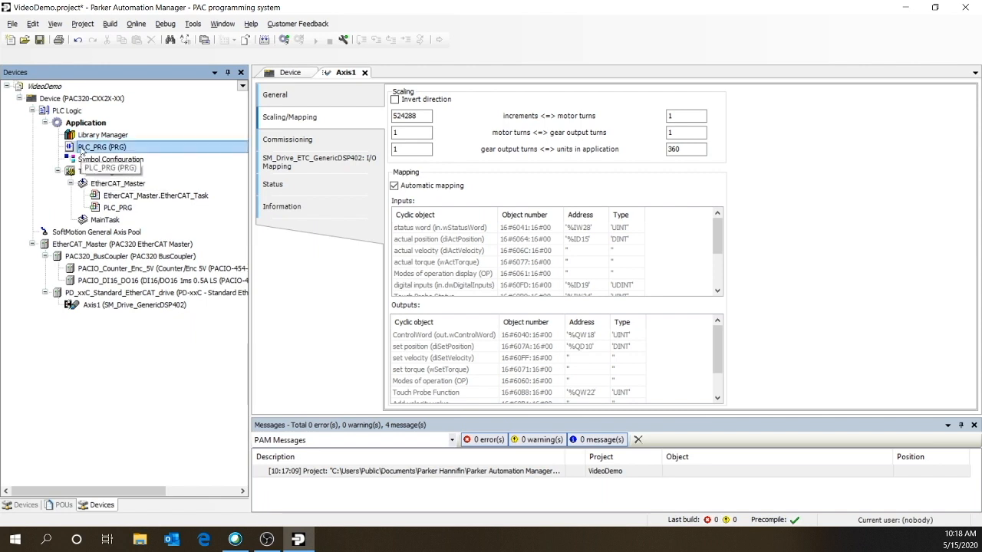
- Wire MC_Power on Axis1 with A1_Enable inputs and A1_Enabled output, declared as BOOL
double_click(101, 147)
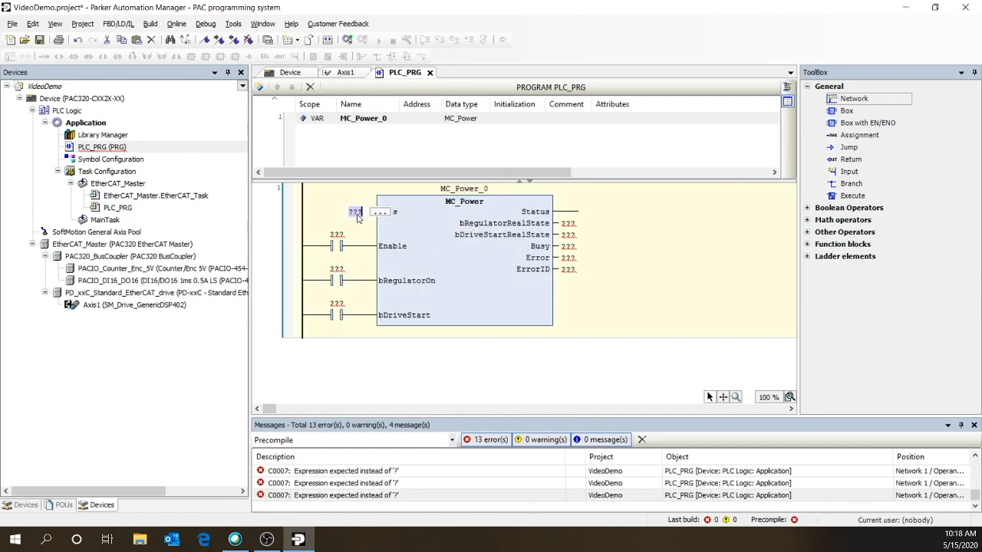
text(Axis1)
click(339, 269)
text(AI_Enbl)
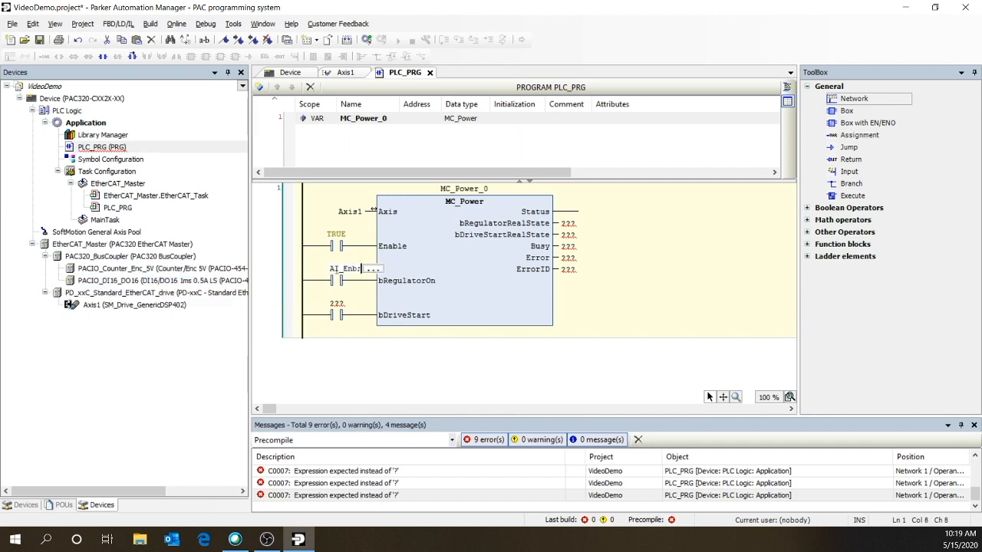
click(373, 269)
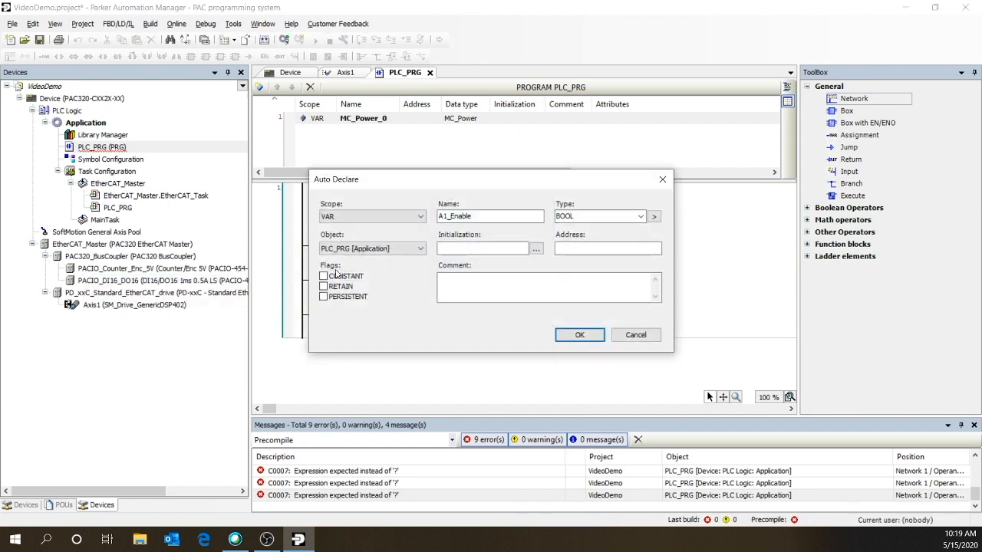
click(581, 335)
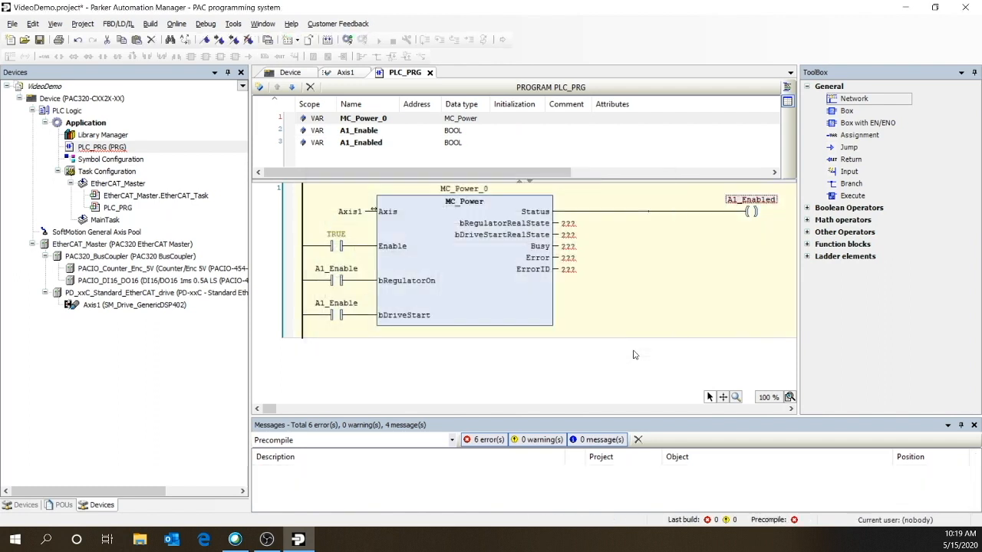
click(464, 261)
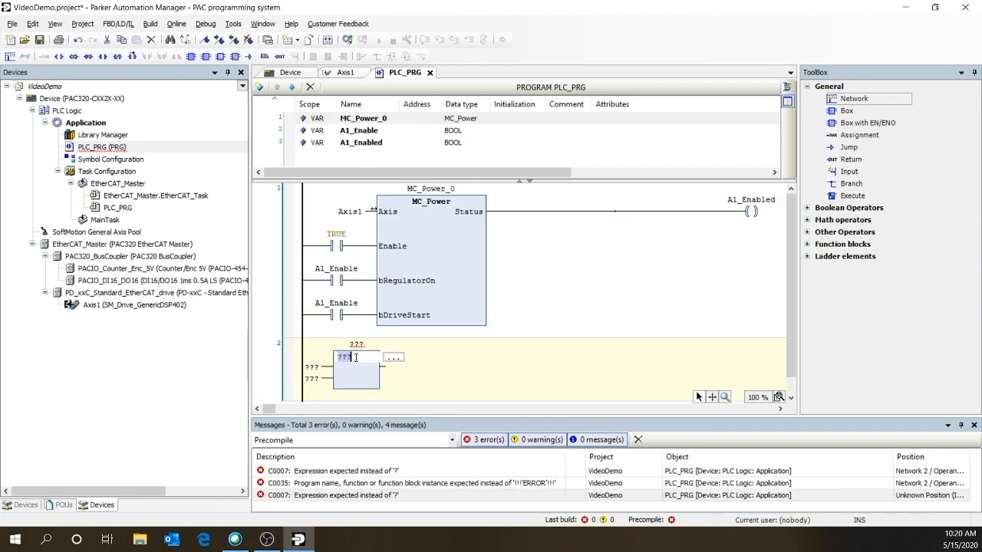
- Add an MC_Jog block on Axis1 with A1_FWD, A1_REV, A1_JogVel, A1_JogAcc and A1_JogDec declared
text(MC_Jog)
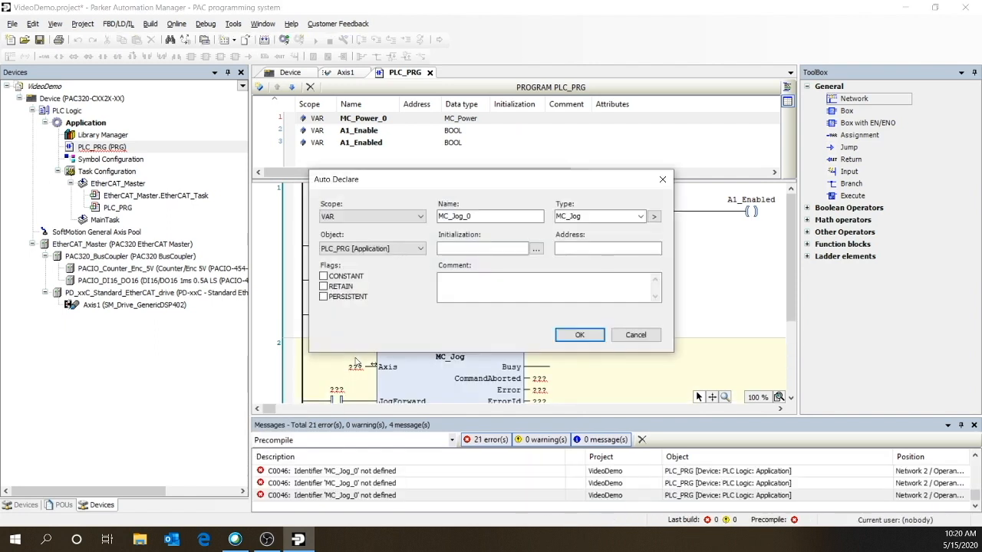
click(580, 334)
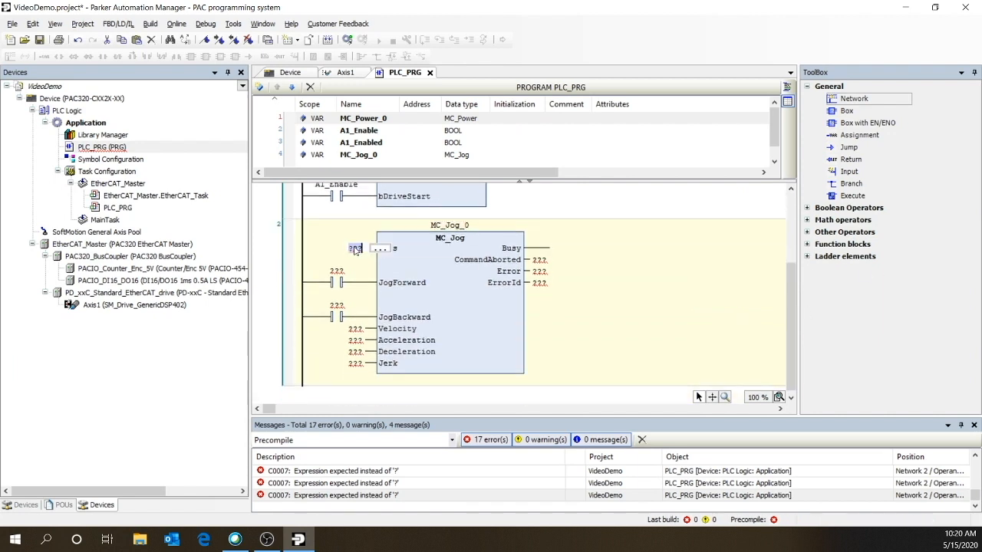
text(Axis1)
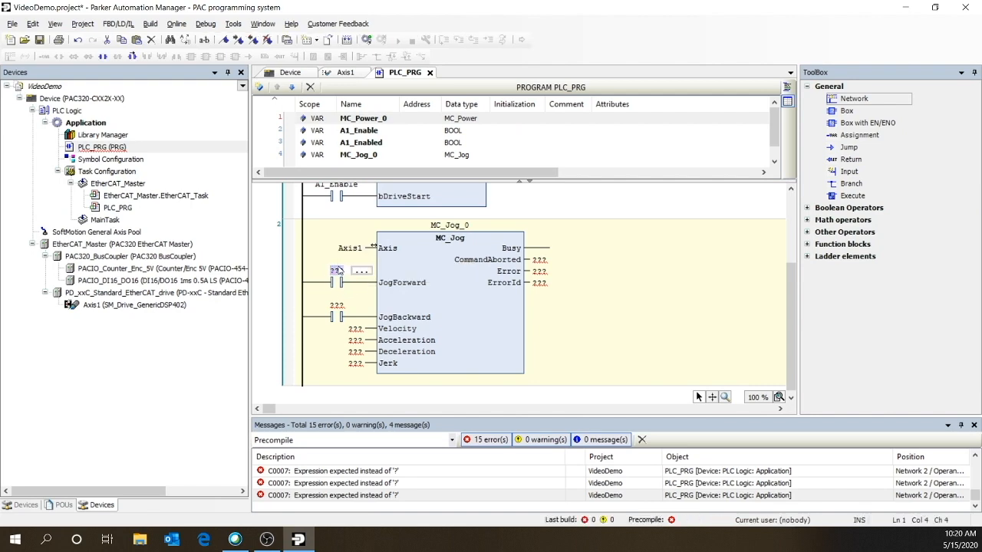
click(362, 270)
text(A1_JogVel)
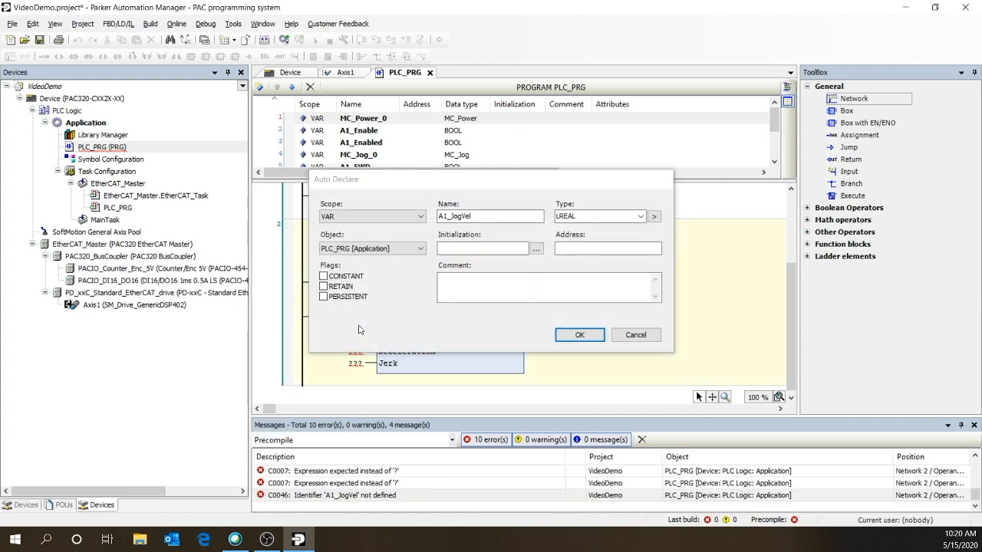
click(580, 334)
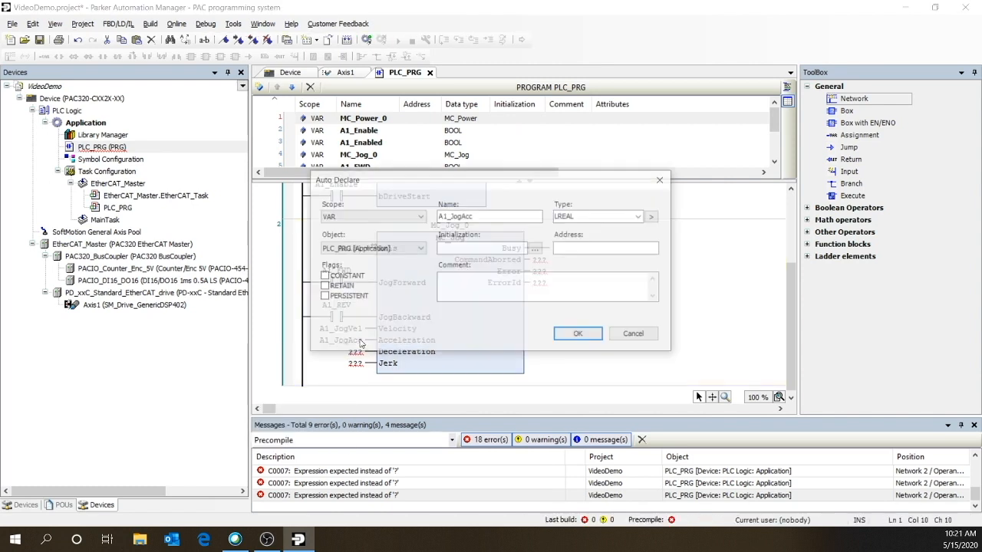
click(577, 333)
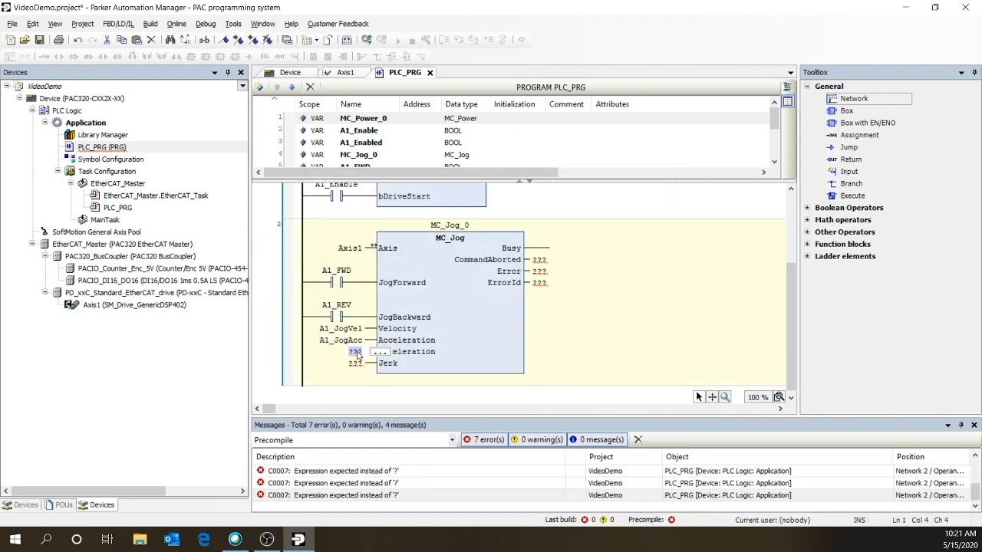
text(A1_JogDec)
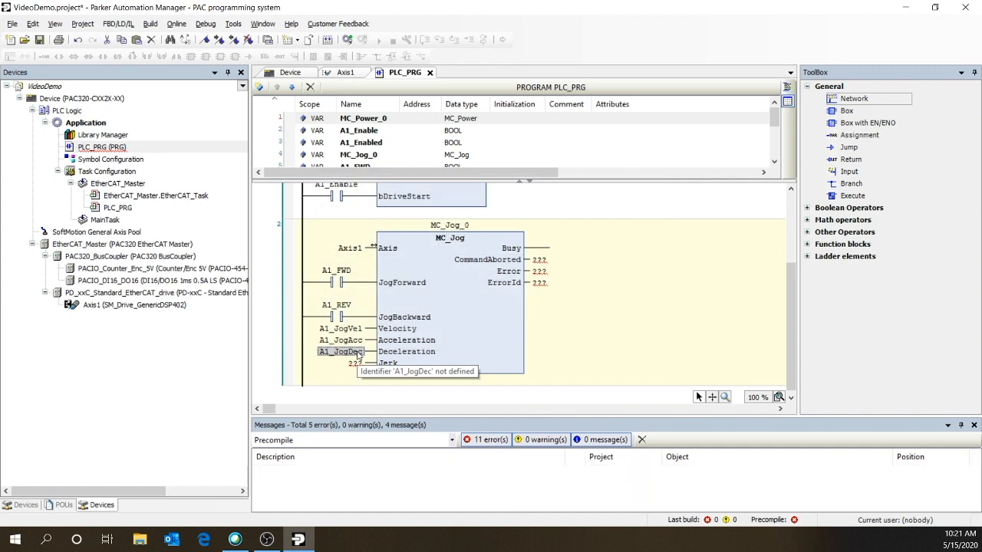
- Remove the unused FB call parameters from the MC_Jog block
right_click(448, 300)
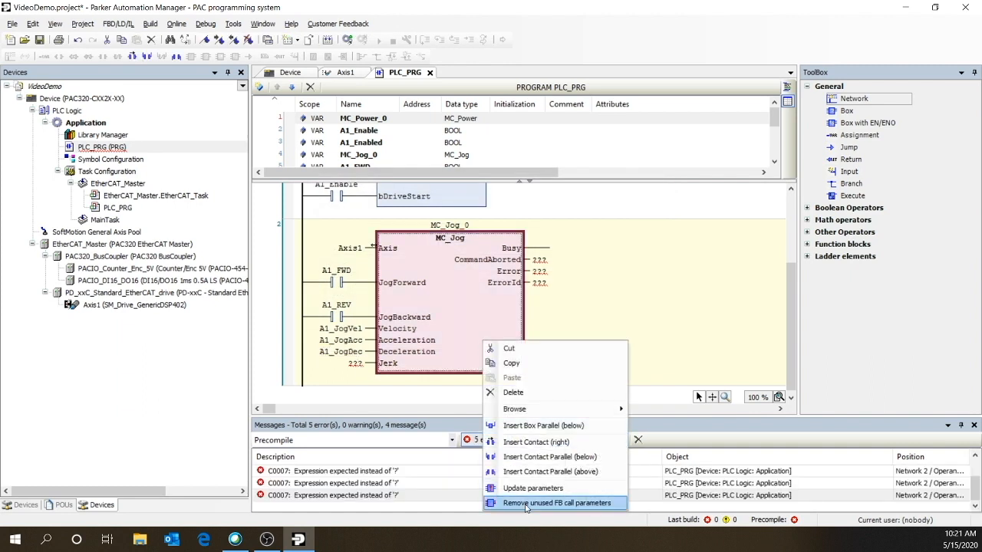
click(556, 503)
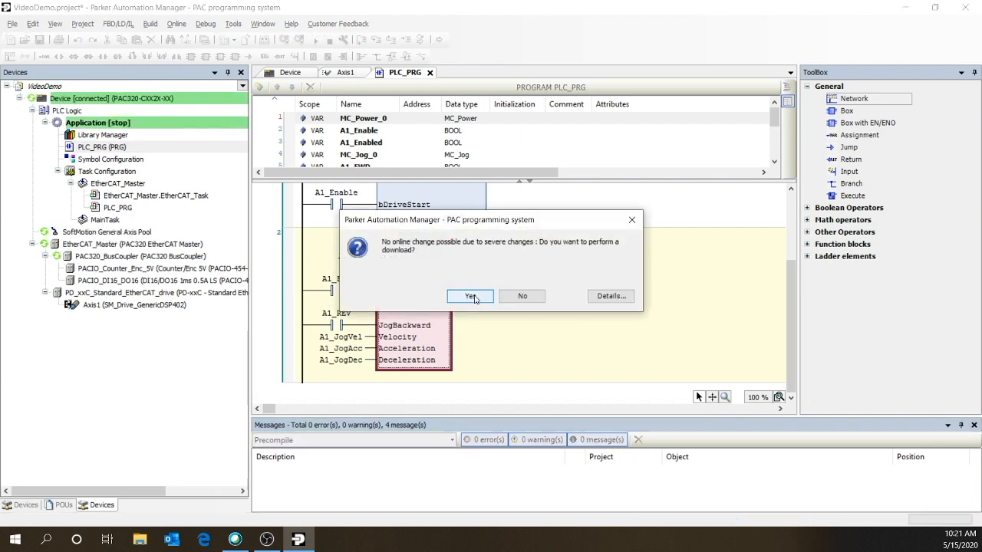
- Download and start the program, force the jog velocity, acceleration and deceleration, then jog A1_FWD and release it
click(470, 296)
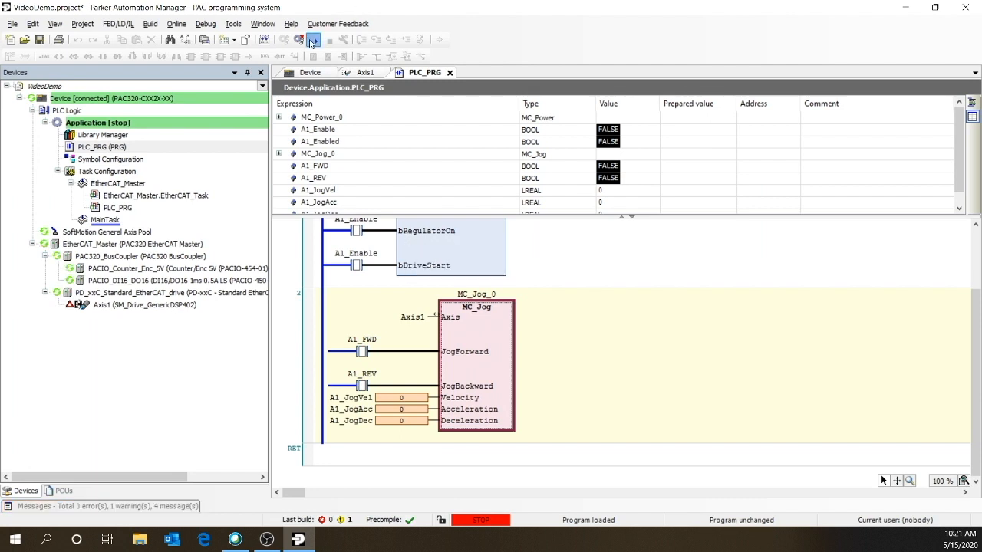
click(313, 40)
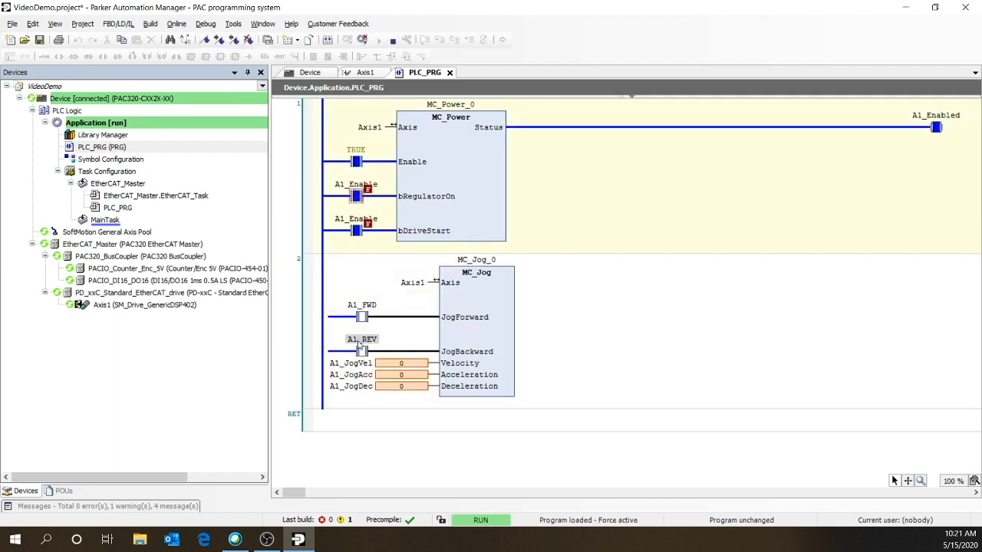
double_click(400, 362)
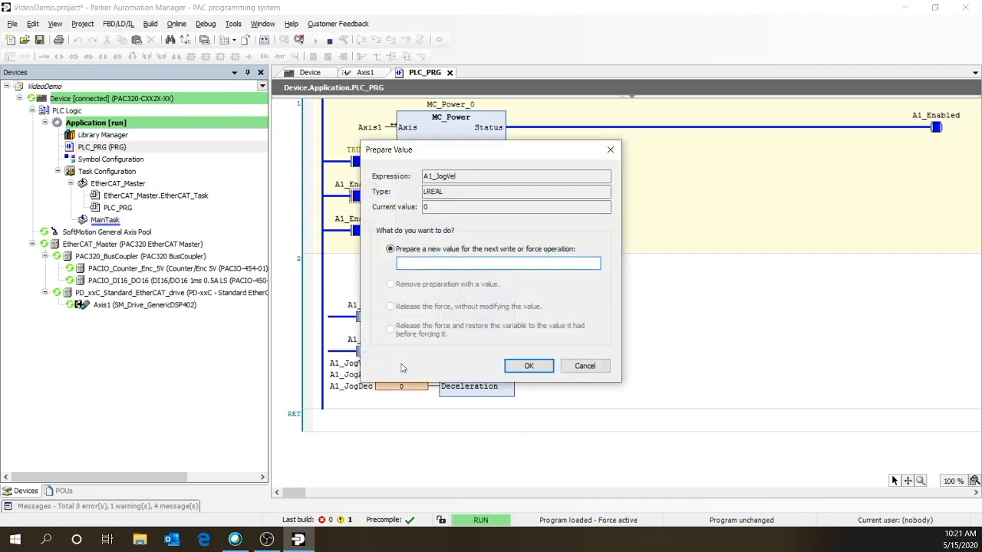
click(528, 365)
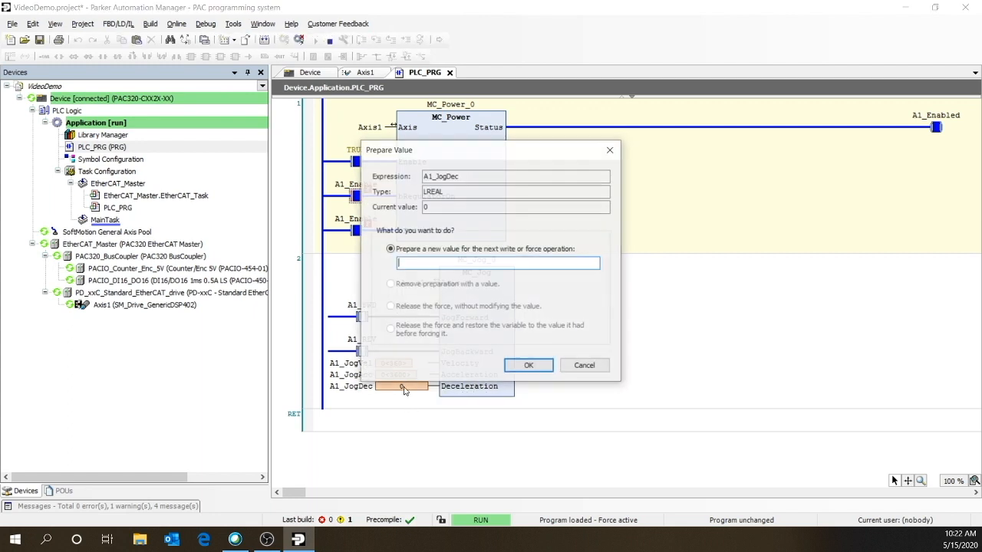
click(583, 365)
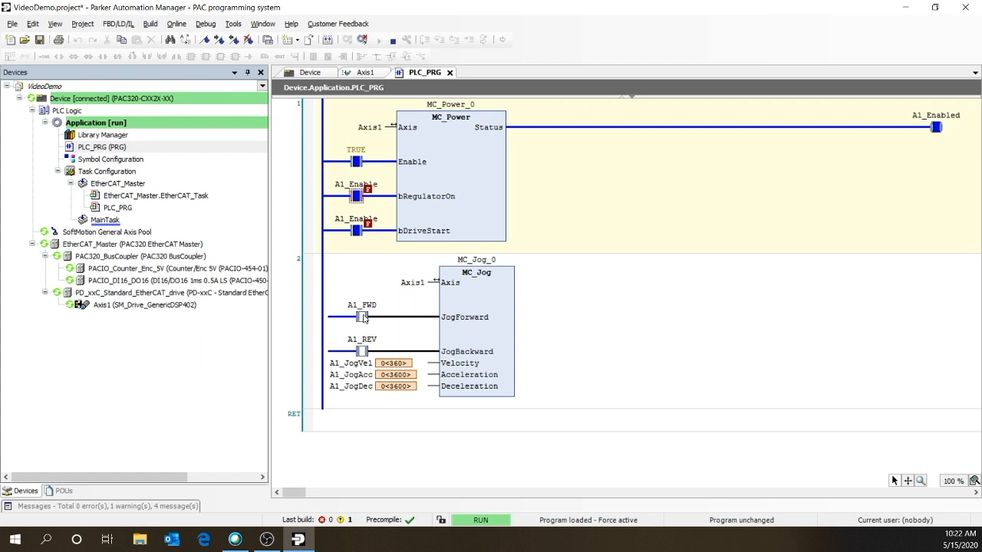
mouse_move(365, 316)
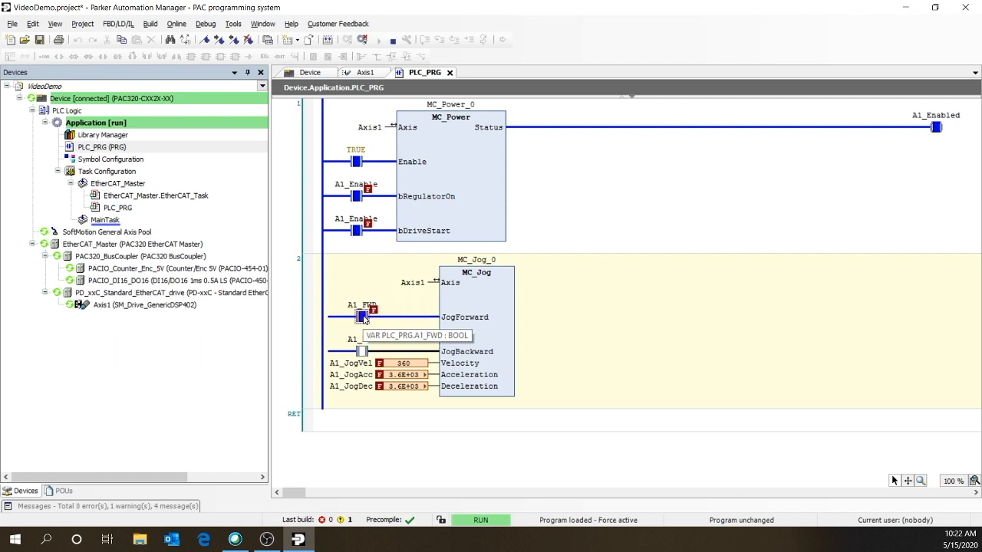
double_click(362, 316)
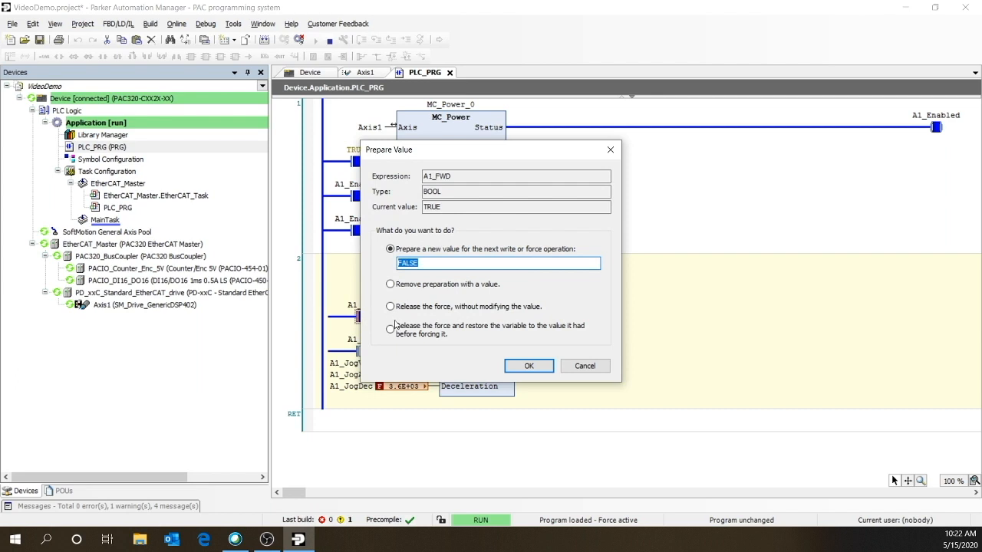
click(528, 365)
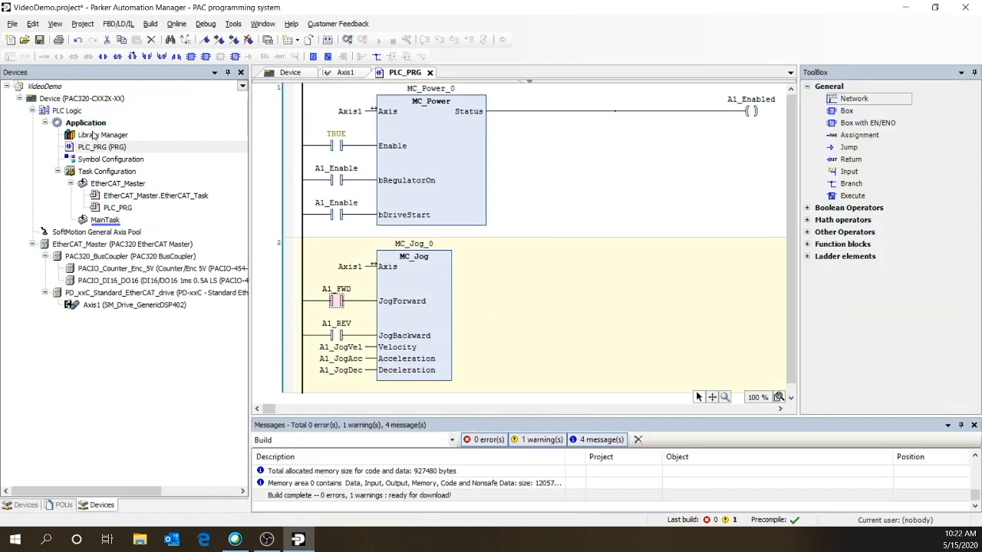
- Add a Visualization Manager to the Application with the system symbol library active
right_click(86, 123)
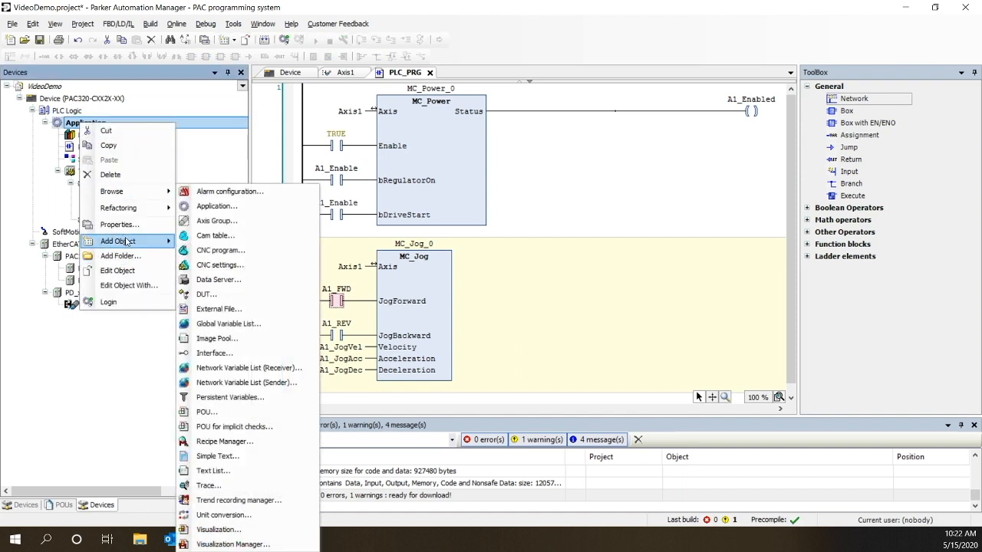
mouse_move(233, 543)
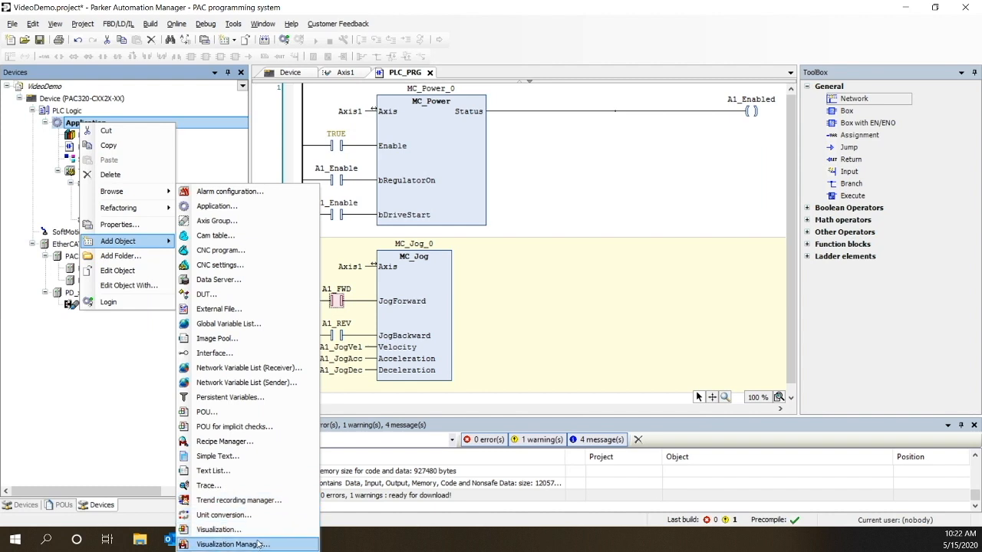
click(230, 544)
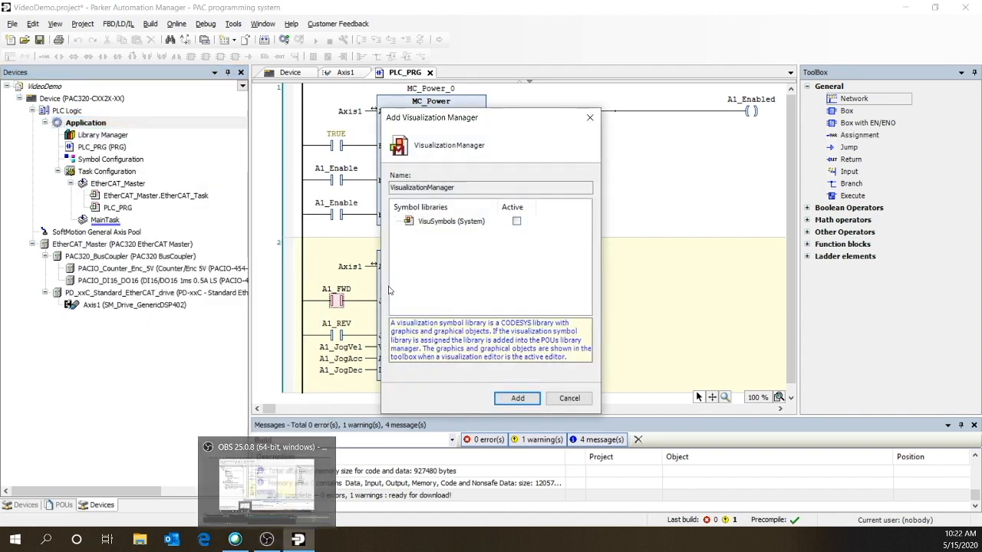
click(516, 221)
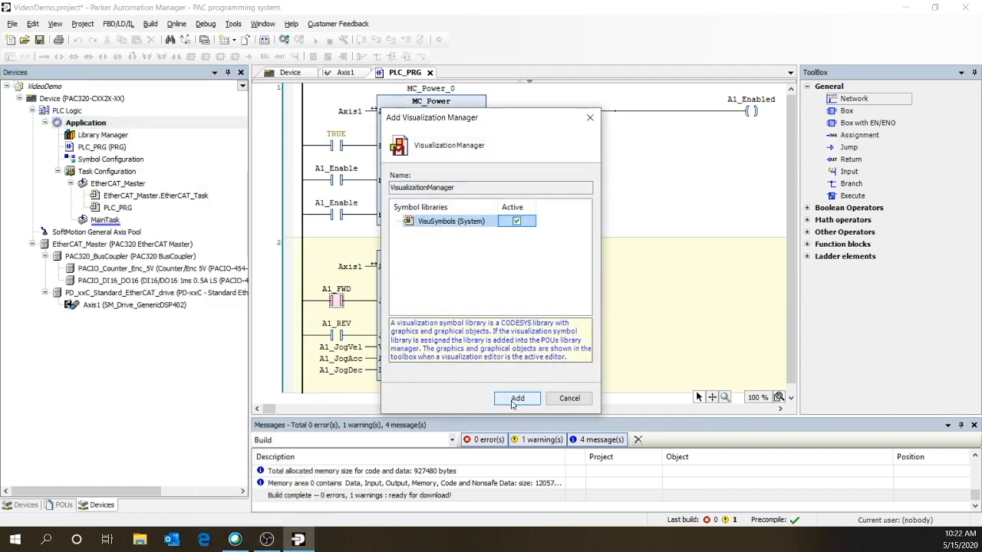
click(518, 399)
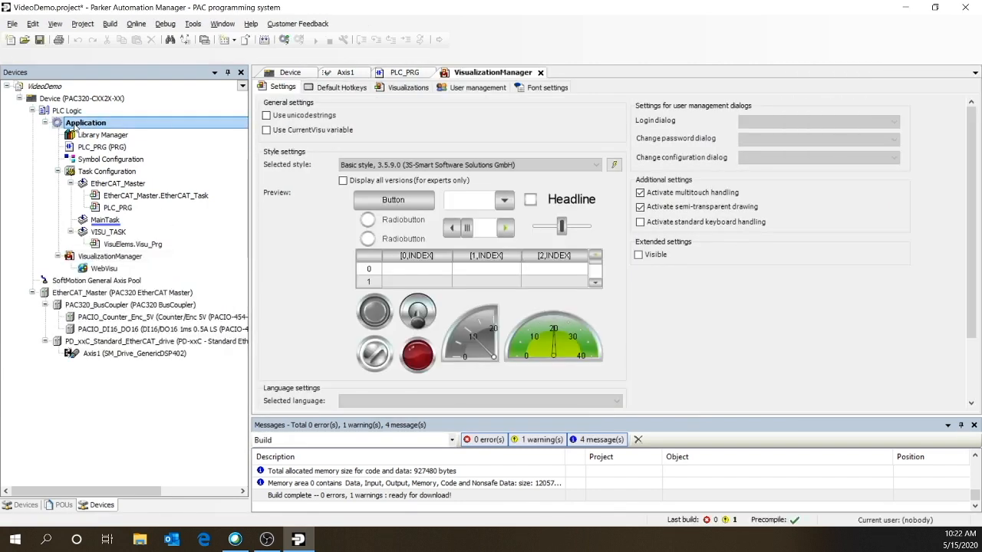
- Add a visualization named Main and set it as the WebVisu start visualization
right_click(86, 123)
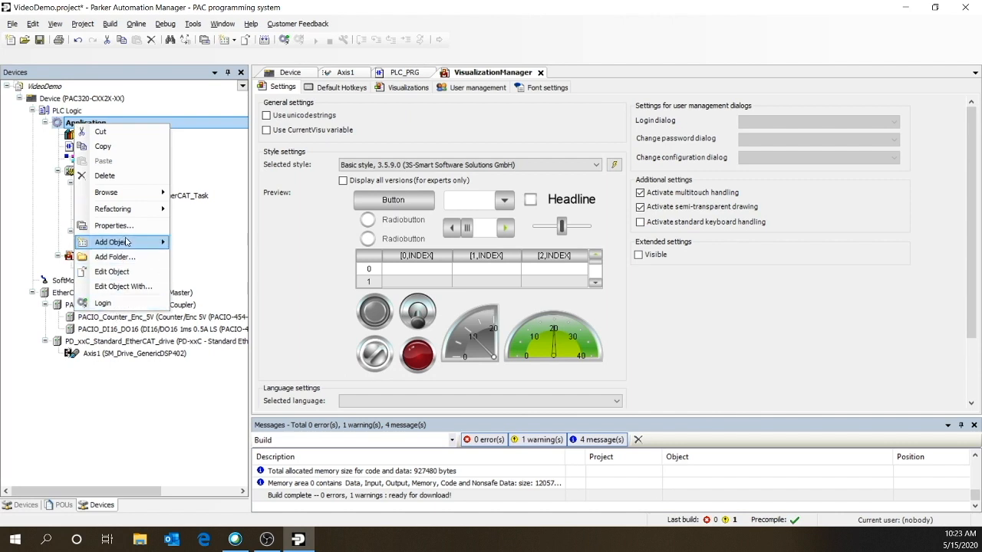
click(115, 243)
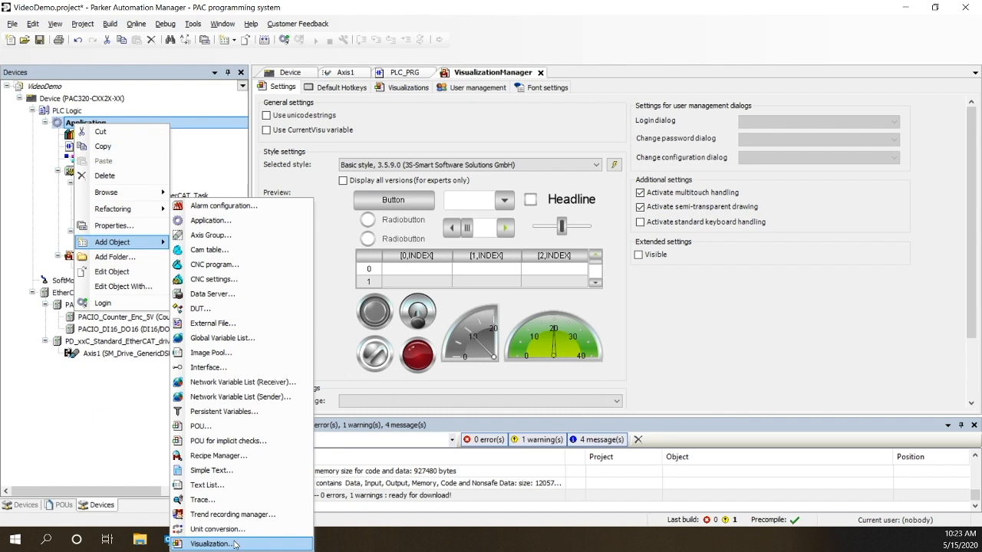
click(212, 543)
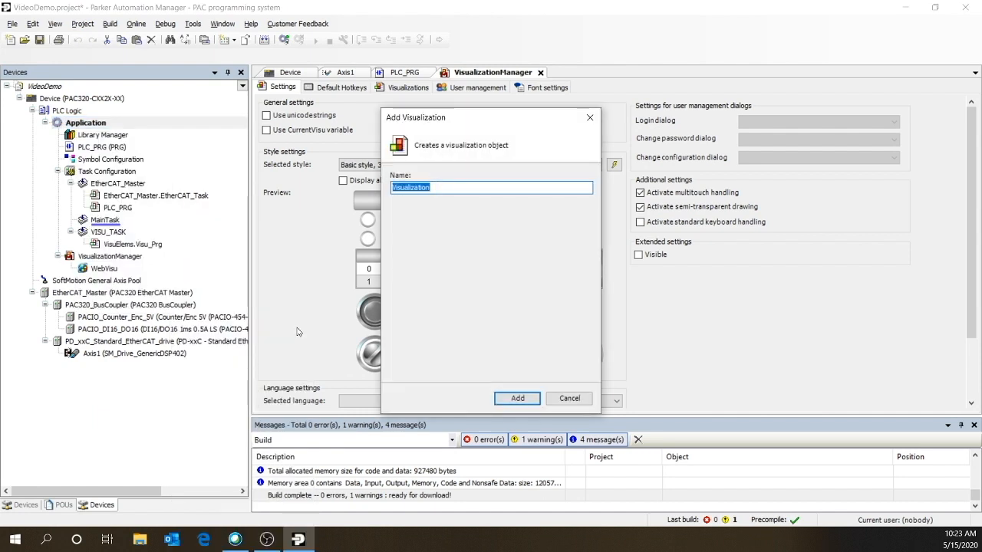
text(Mai)
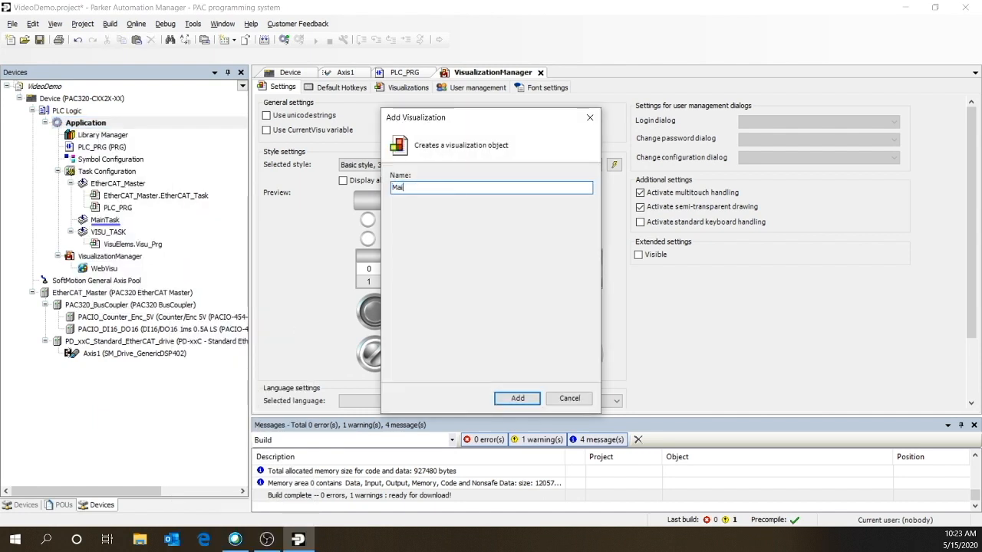
click(515, 399)
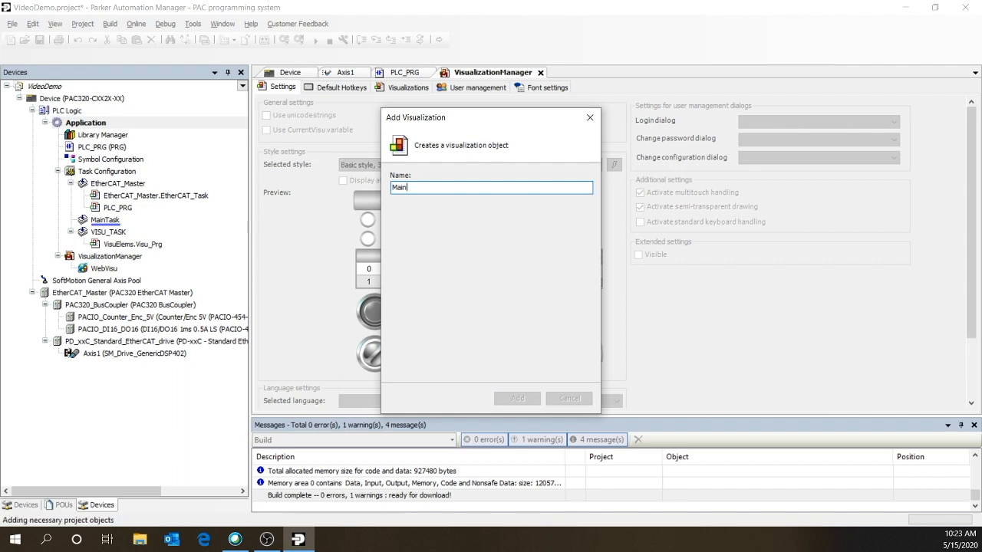
click(517, 399)
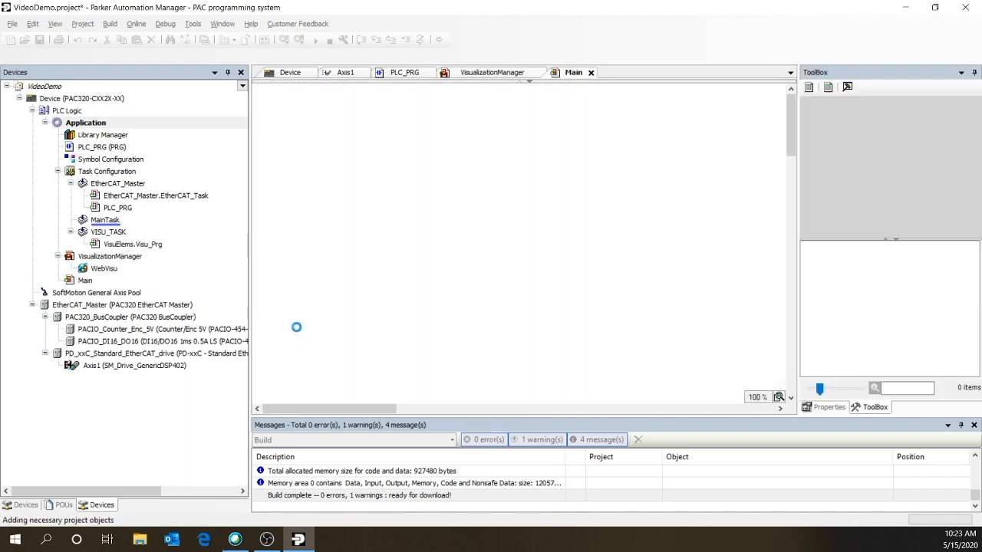
double_click(104, 268)
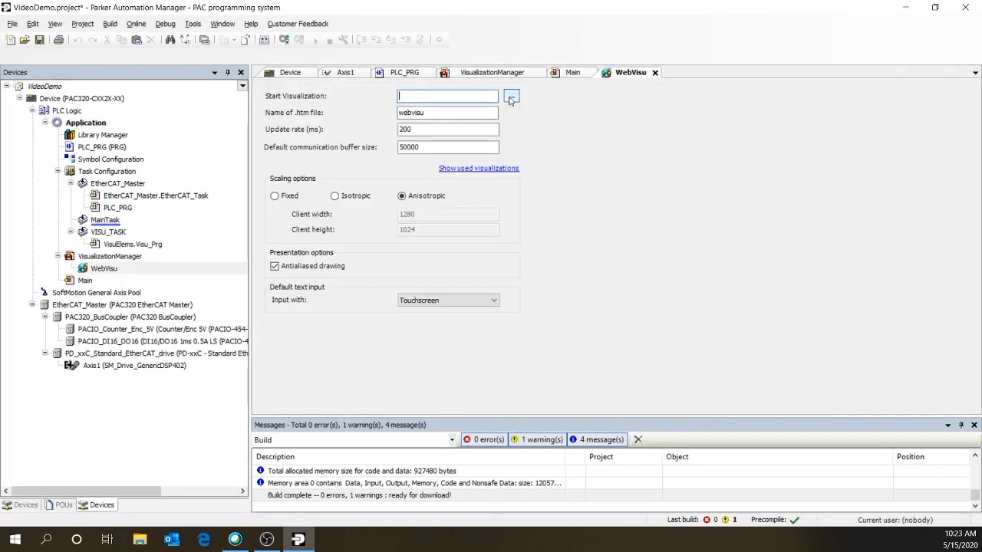
click(511, 95)
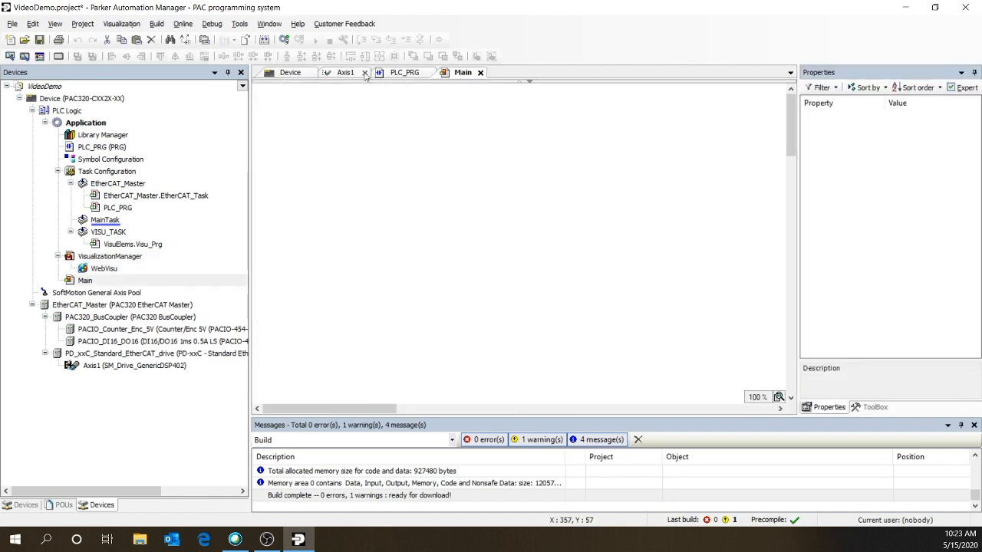
- Place a power switch from the Lamps/Switches toolbox near the top left and a lamp above it
click(365, 72)
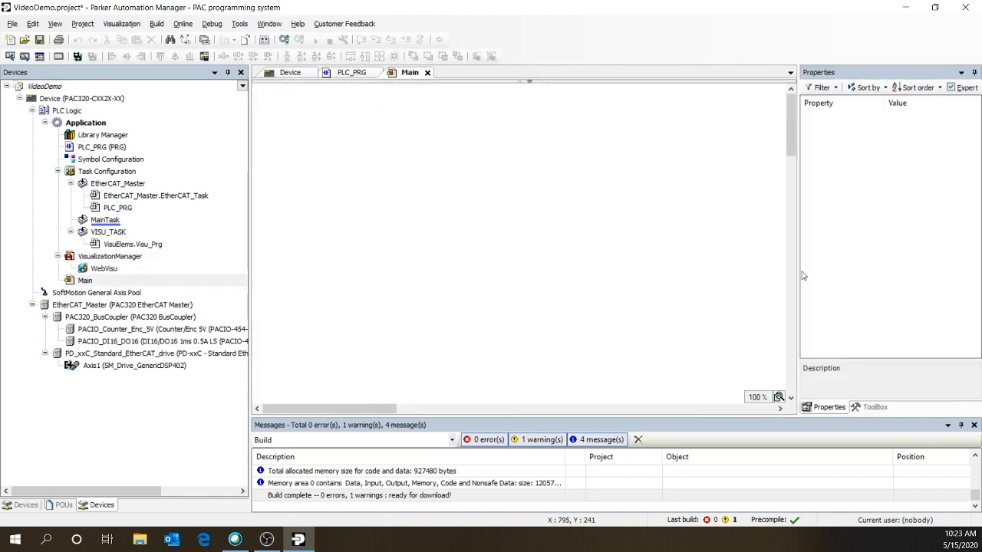
click(875, 408)
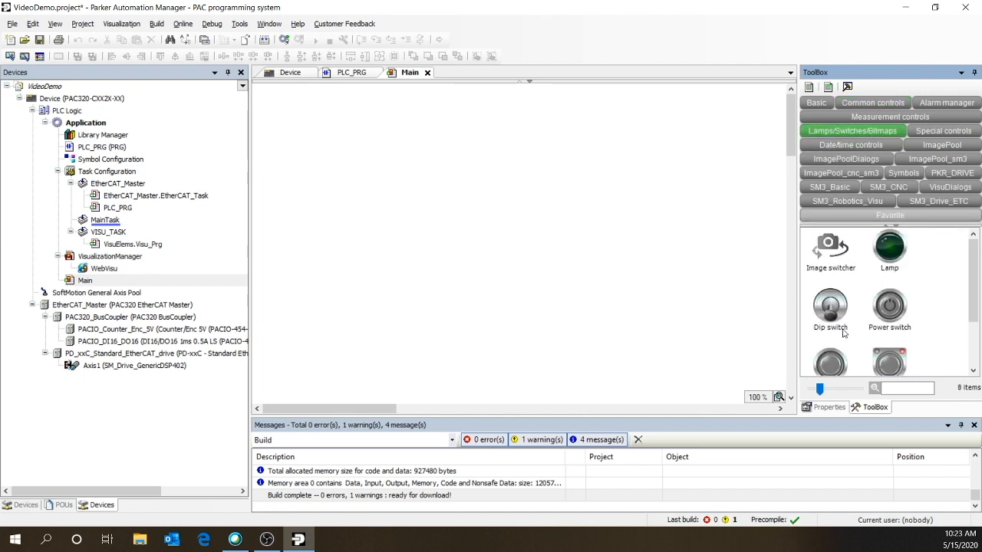
drag(890, 307, 307, 137)
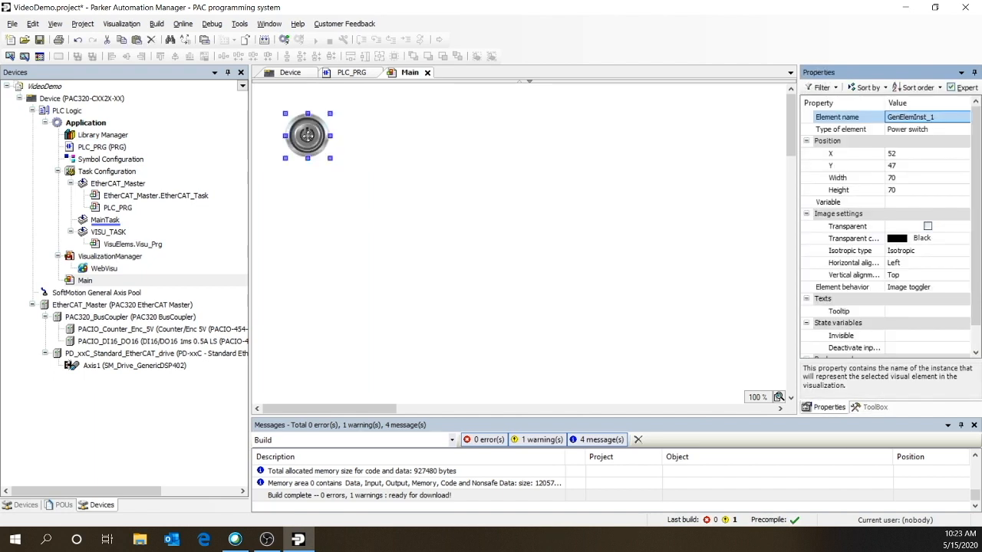
click(874, 408)
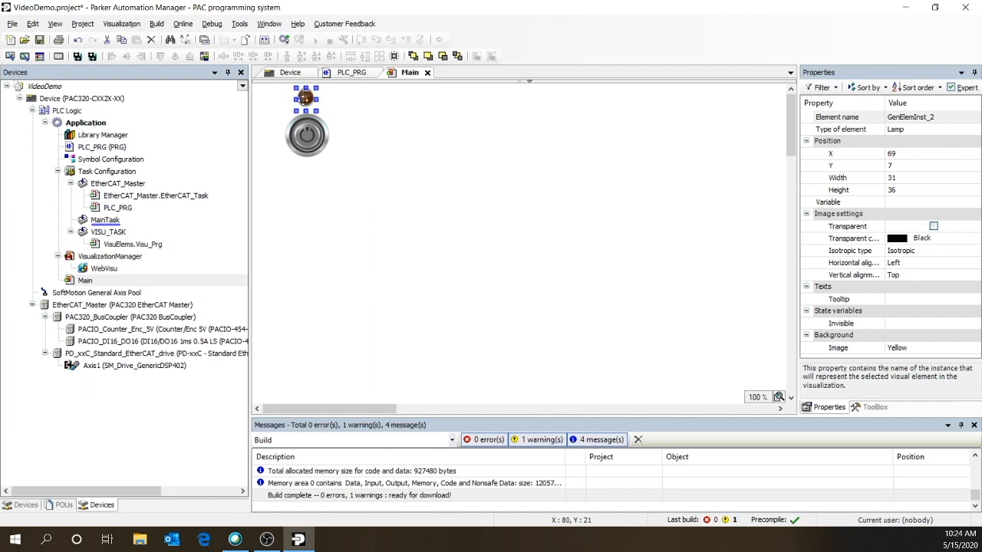
right_click(307, 135)
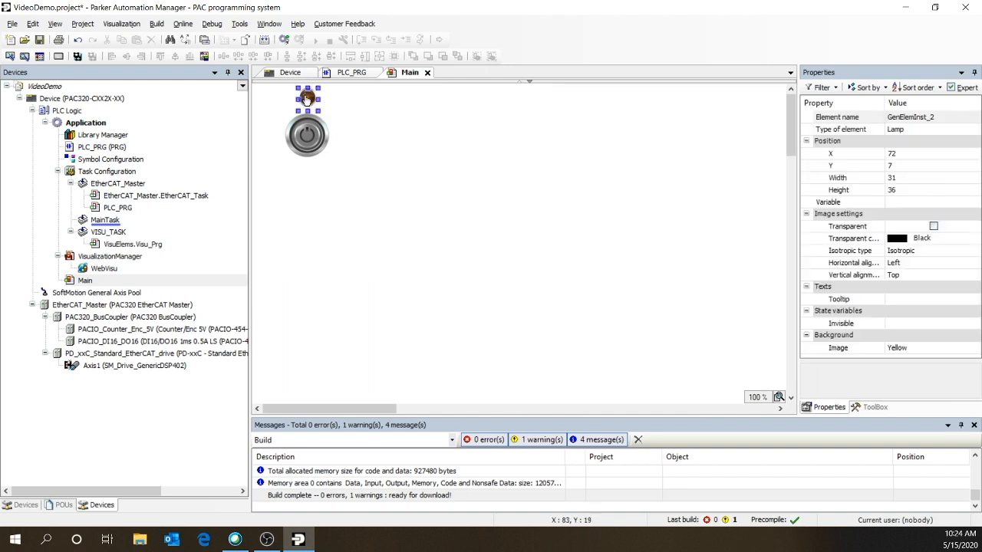
- Tie the lamp to PLC_PRG.A1_Enabled and the power switch to A1_Enable via the Input Assistant
click(932, 202)
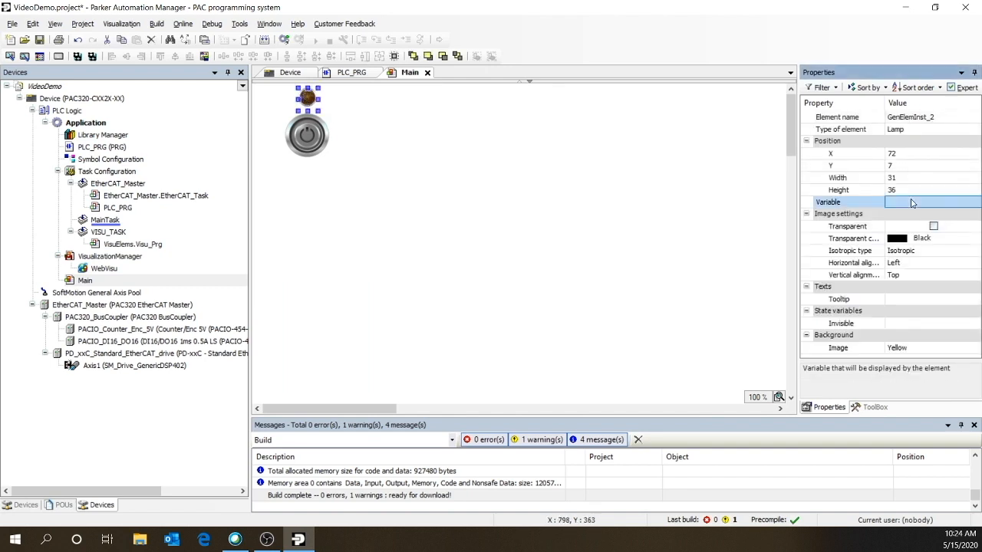
click(929, 203)
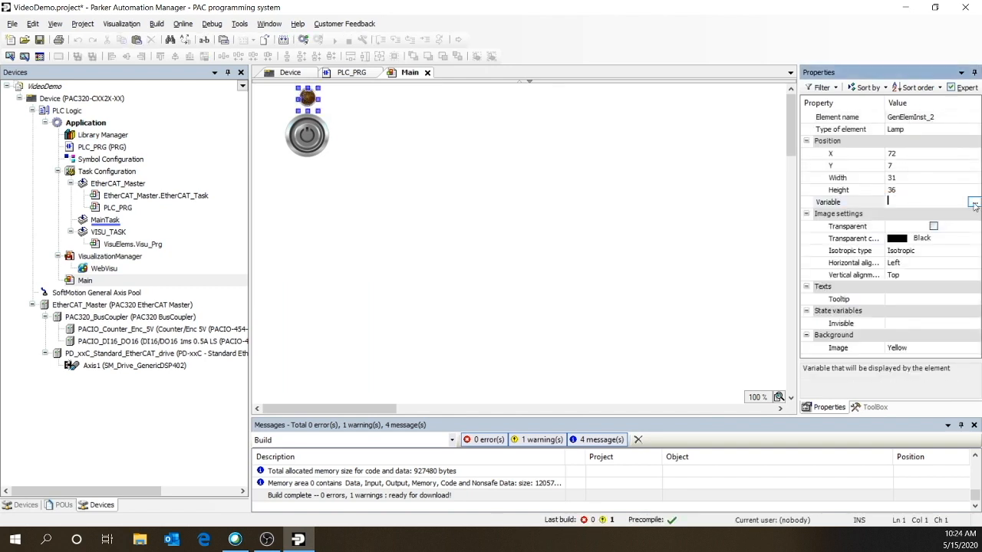
click(974, 203)
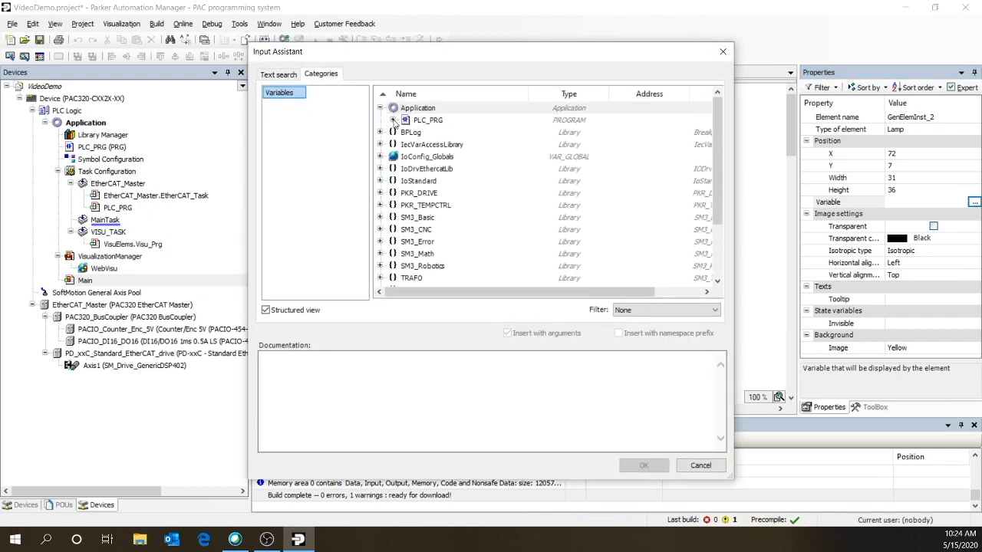
click(392, 119)
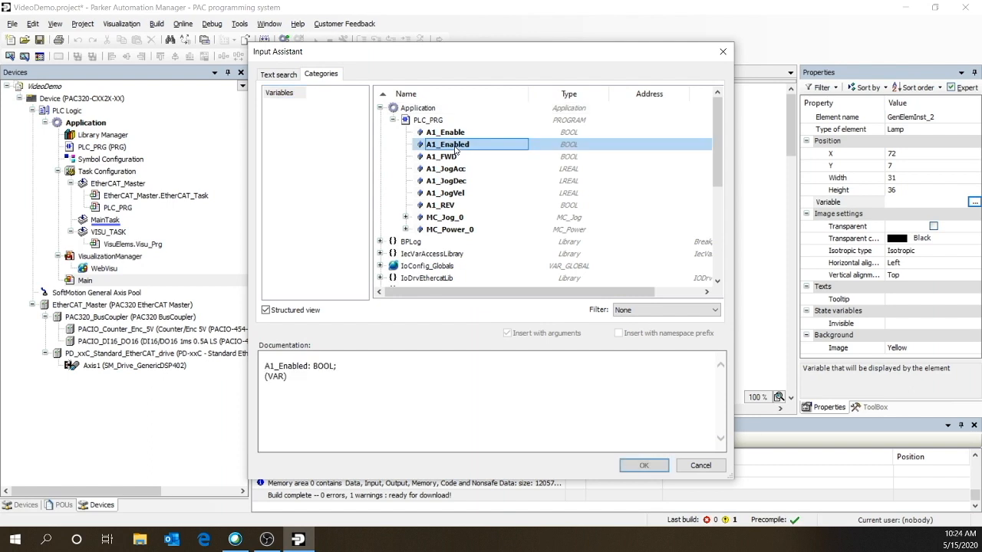
click(643, 465)
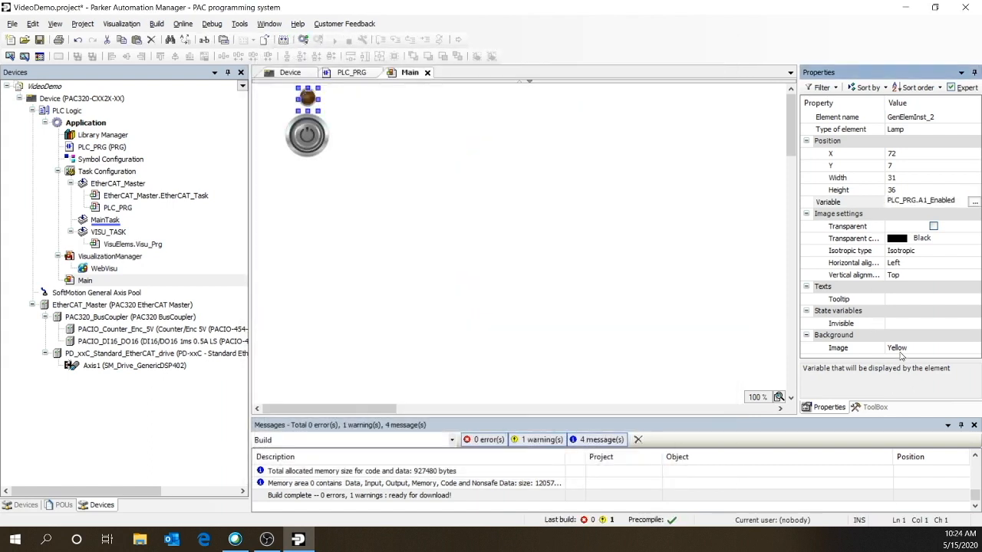
click(928, 347)
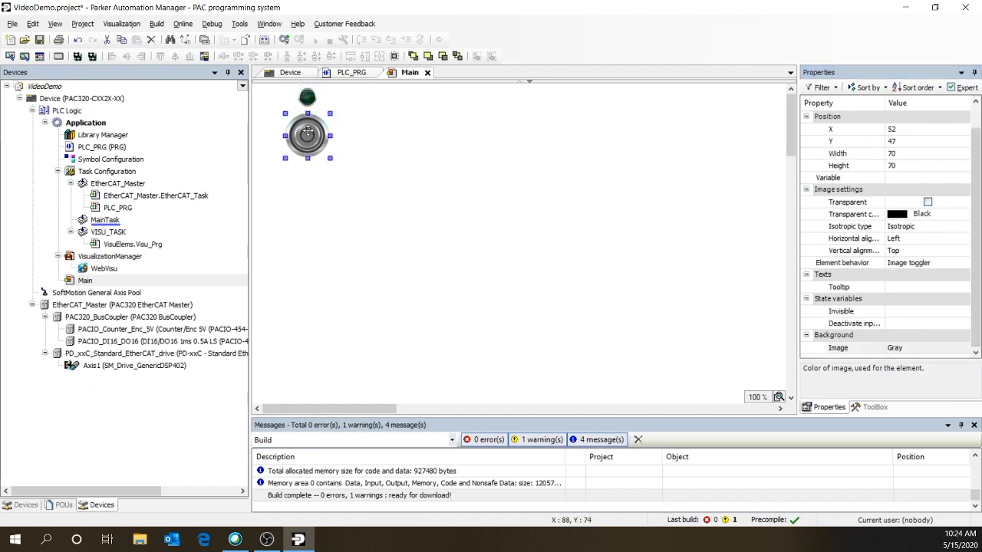
mouse_move(933, 162)
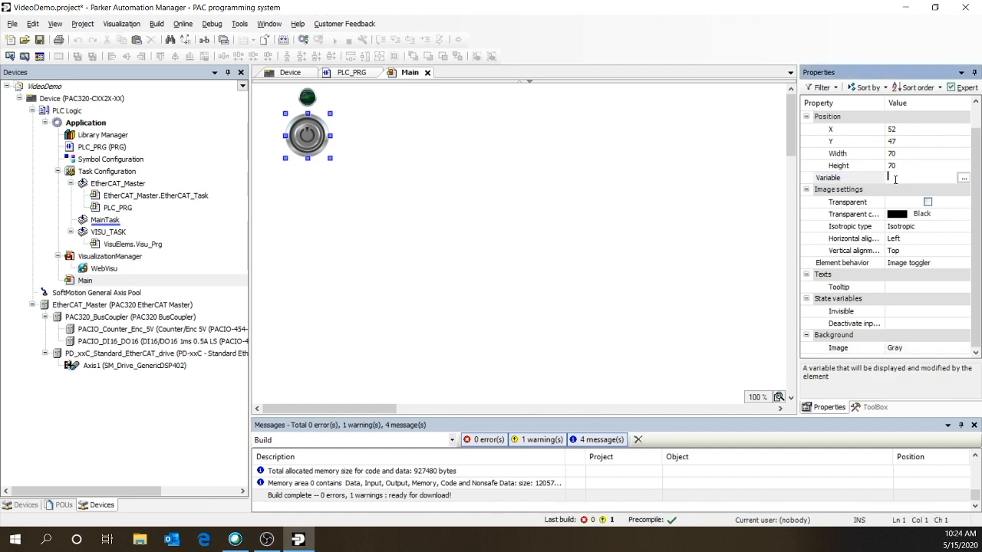
click(964, 178)
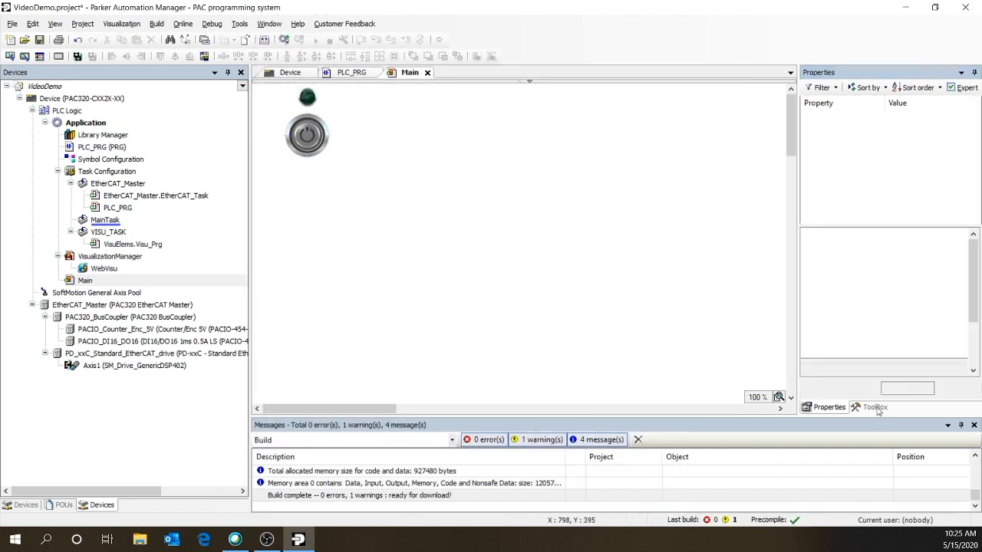
- Add two push switches beside the power switch and select the middle one
click(874, 408)
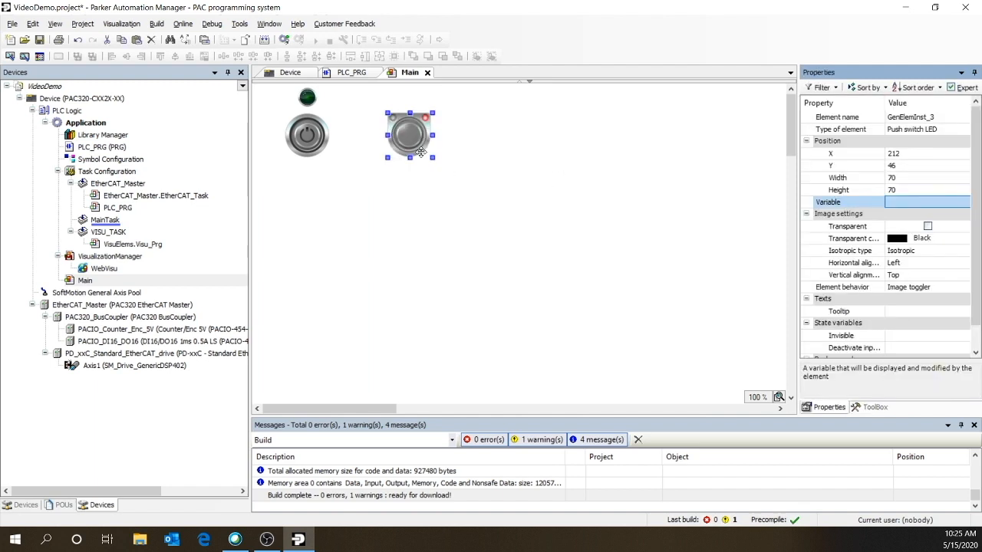
mouse_move(421, 155)
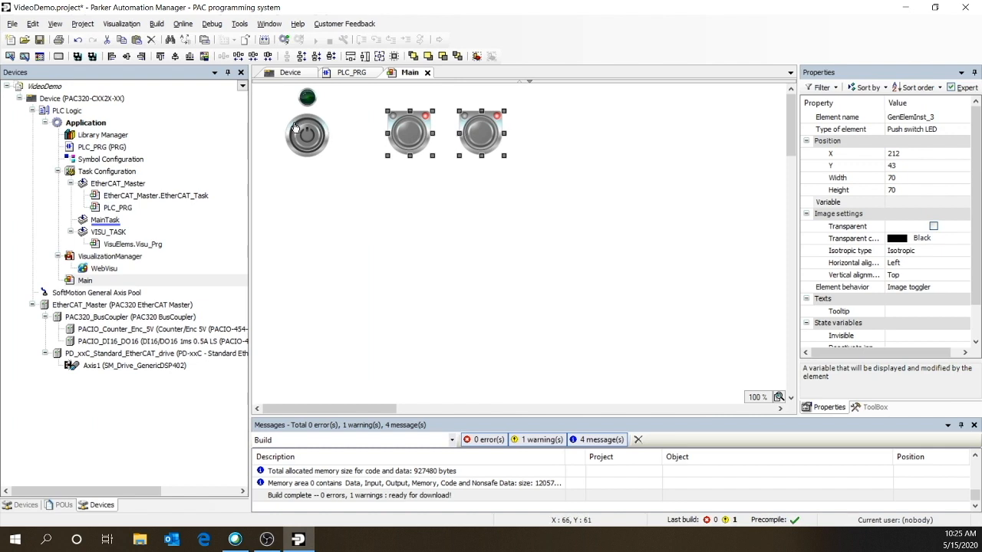
right_click(305, 135)
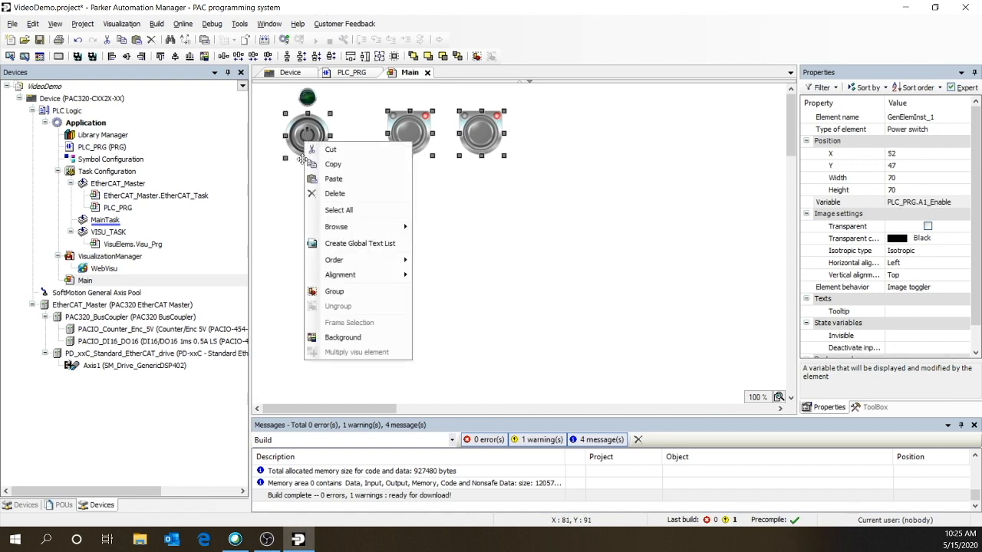
click(428, 295)
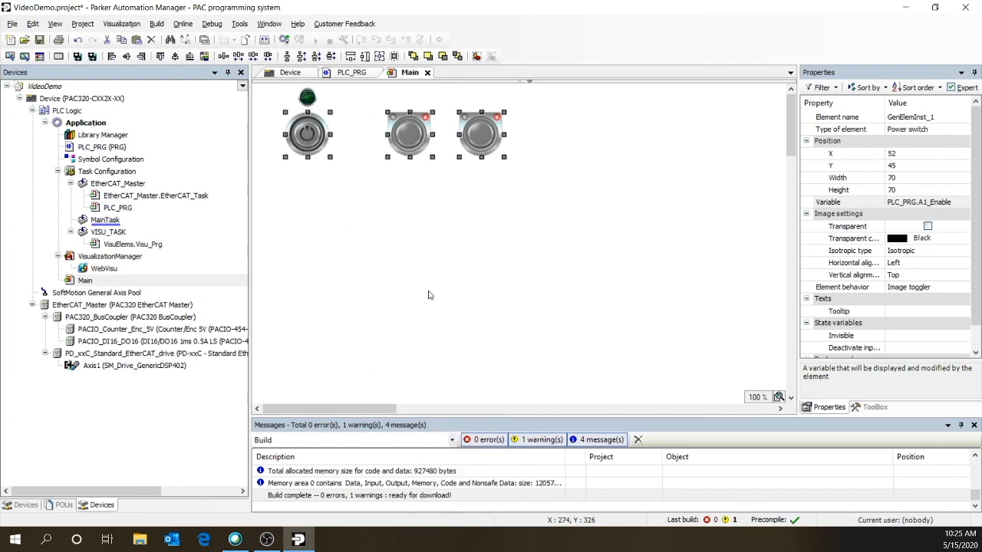
click(409, 135)
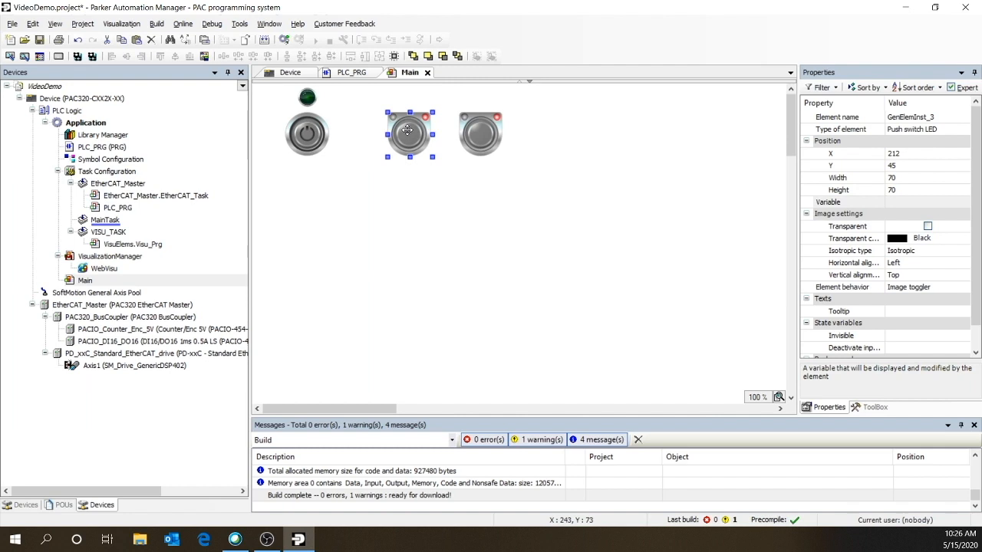
mouse_move(899, 208)
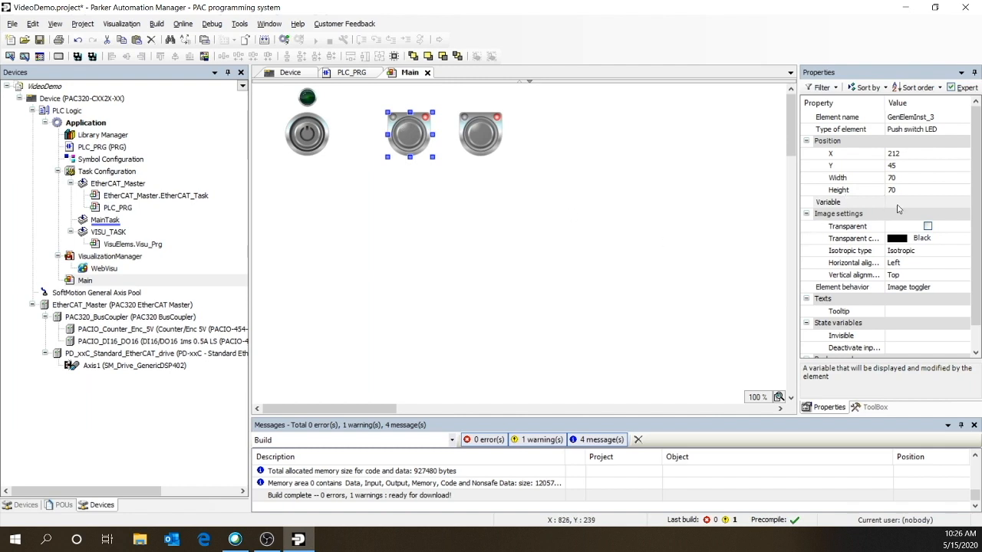
- Tie the middle push switch to PLC_PRG.A1_FWD and set its element behavior to Image tapper
click(921, 203)
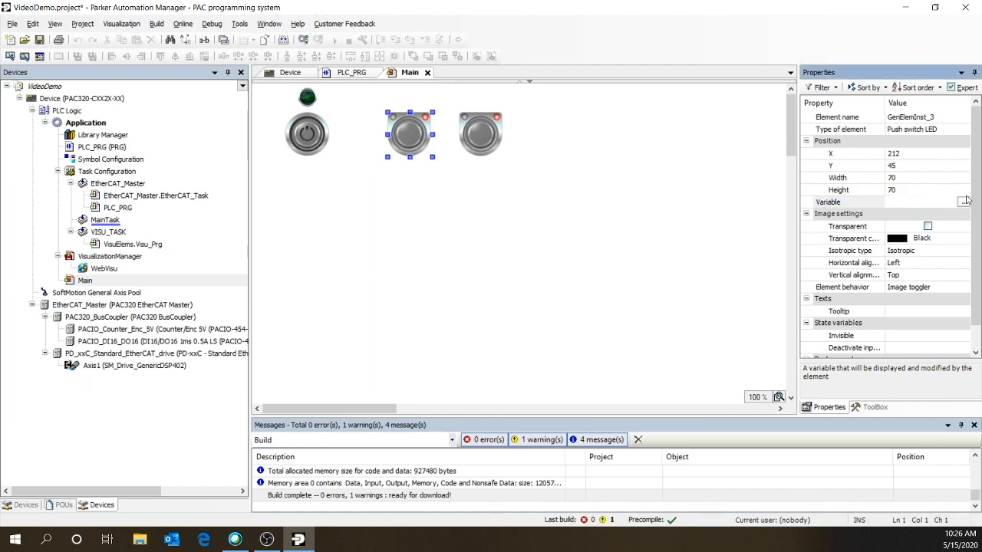
click(963, 203)
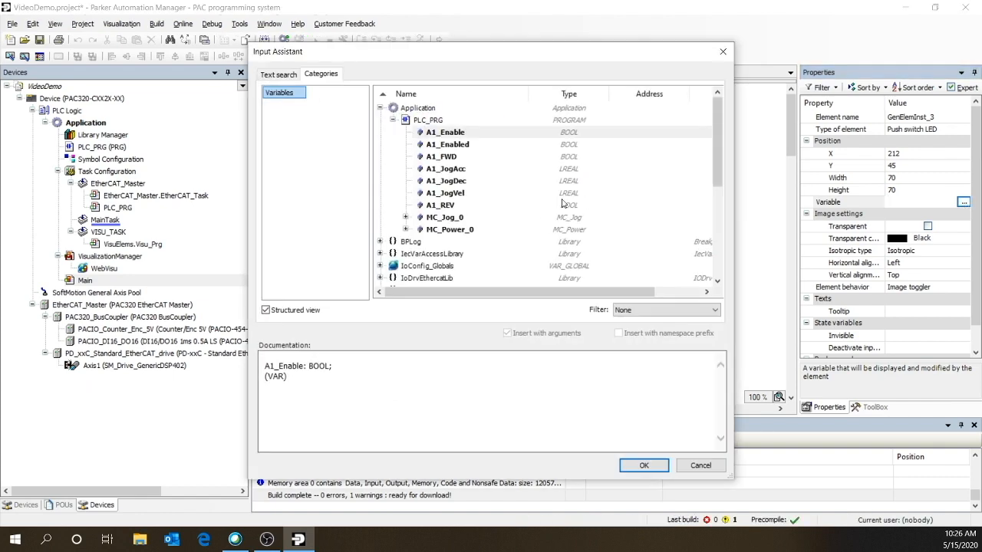
click(644, 465)
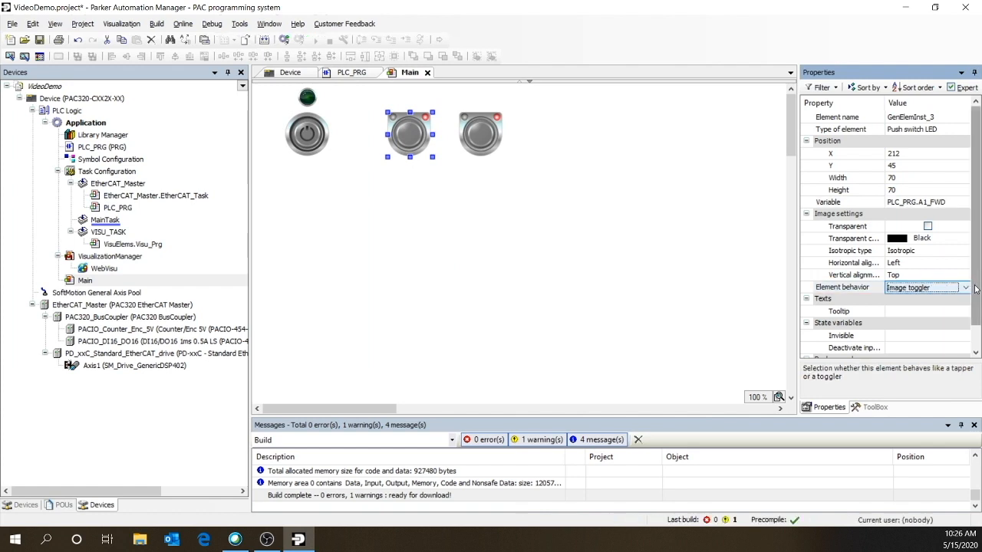
click(969, 288)
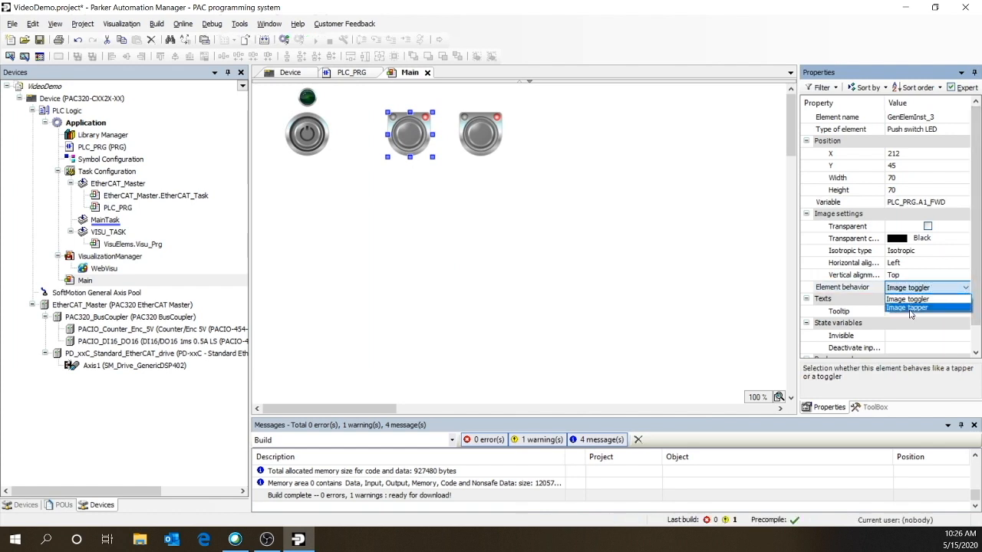
click(909, 307)
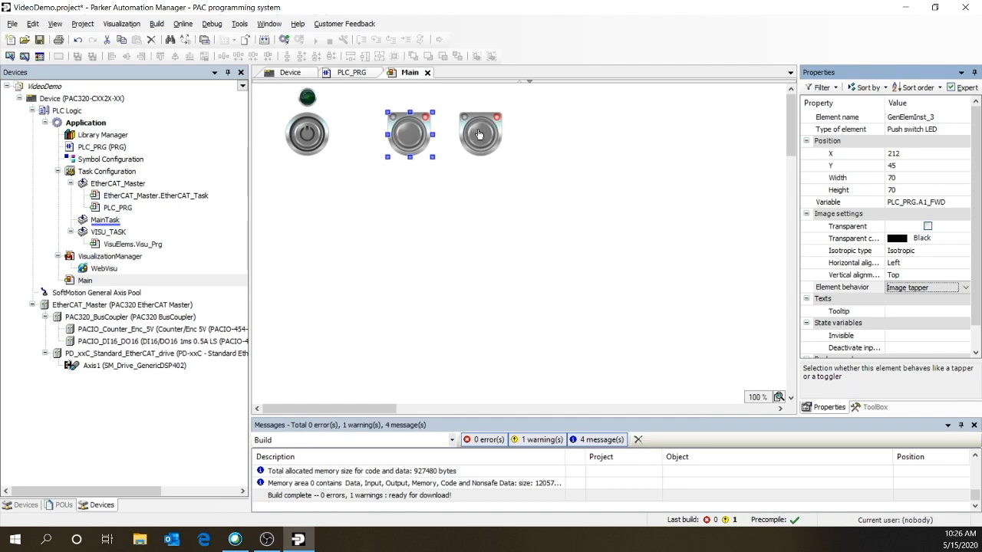
click(479, 135)
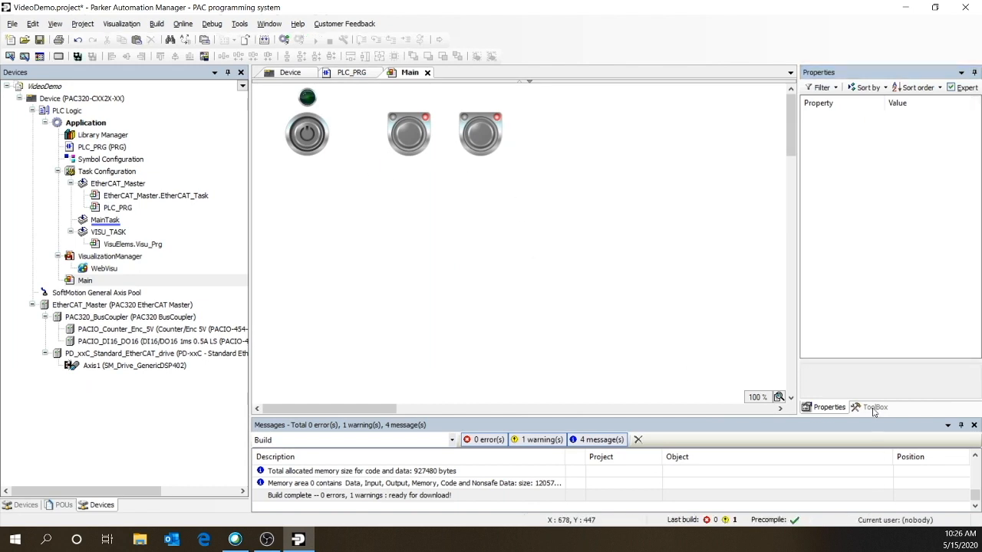
- Add a label reading FWD and centre it above the middle push switch
click(875, 408)
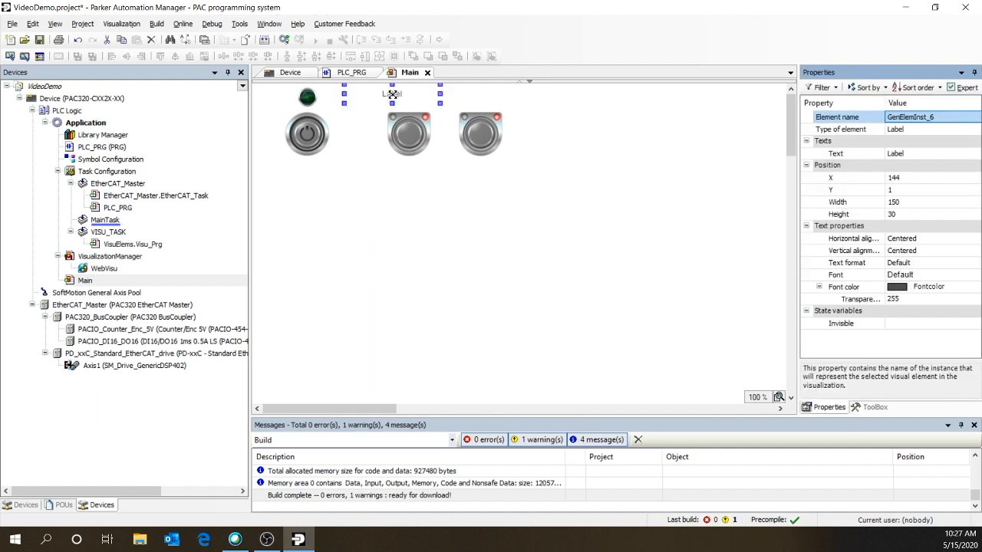
double_click(393, 95)
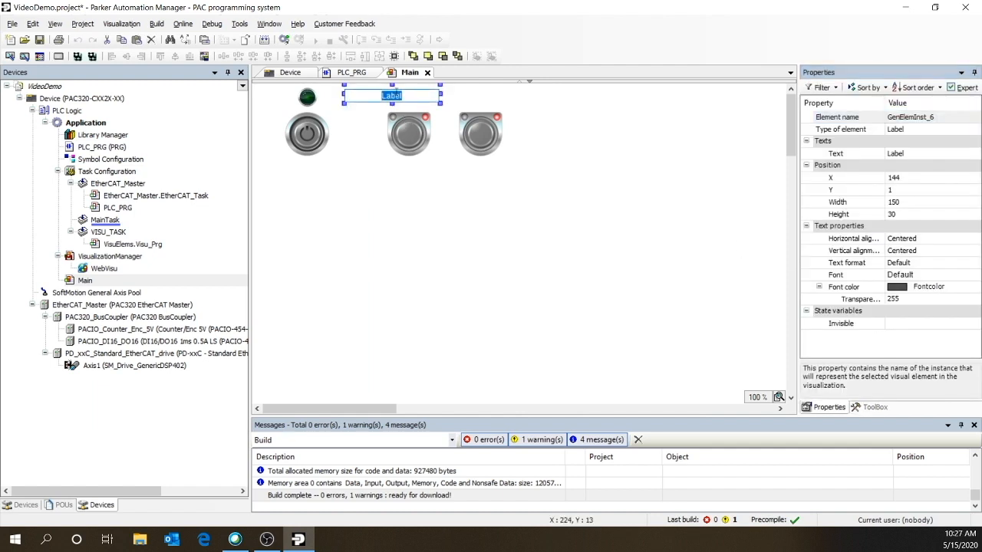
text(FWD)
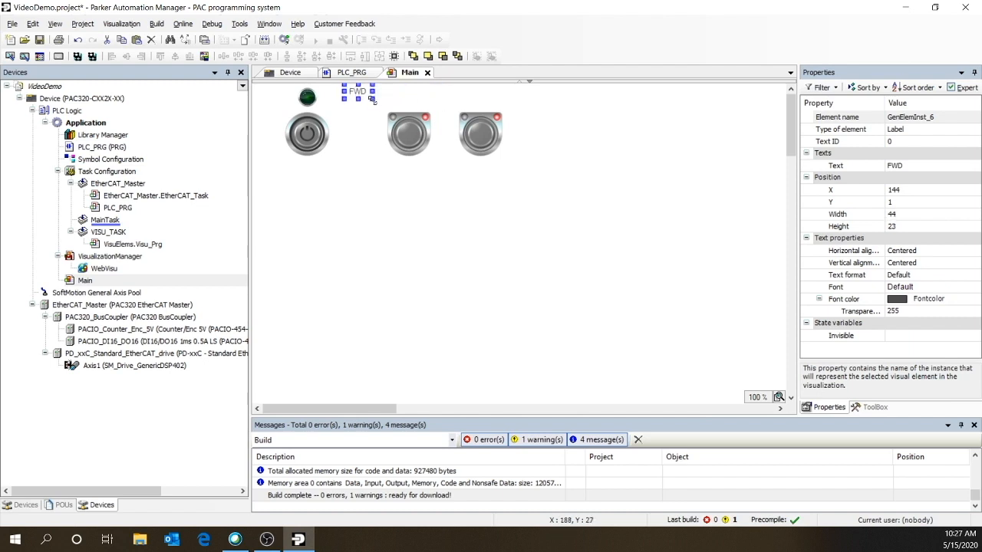
drag(359, 91, 407, 104)
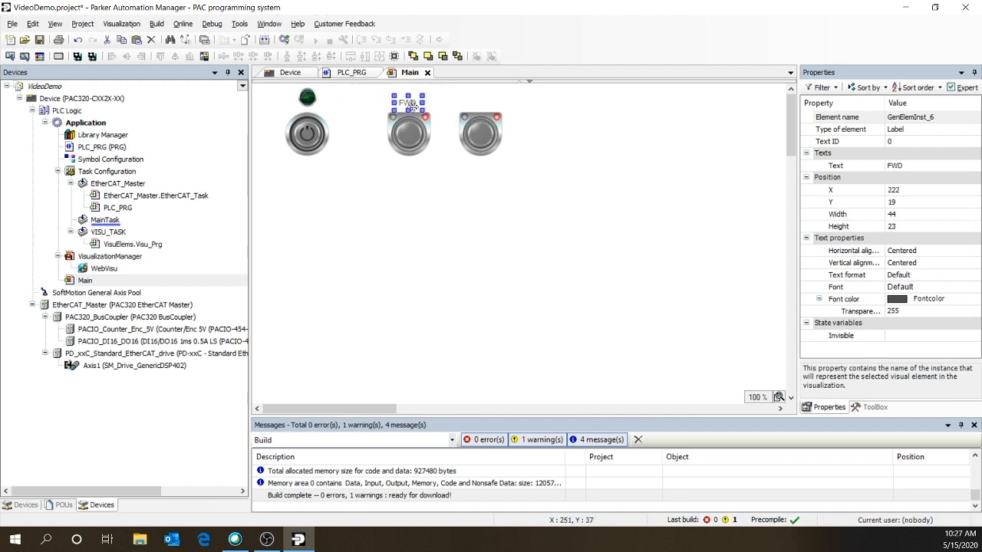
- Copy the label above the right switch, change its text to REV and check that switch's settings
click(488, 229)
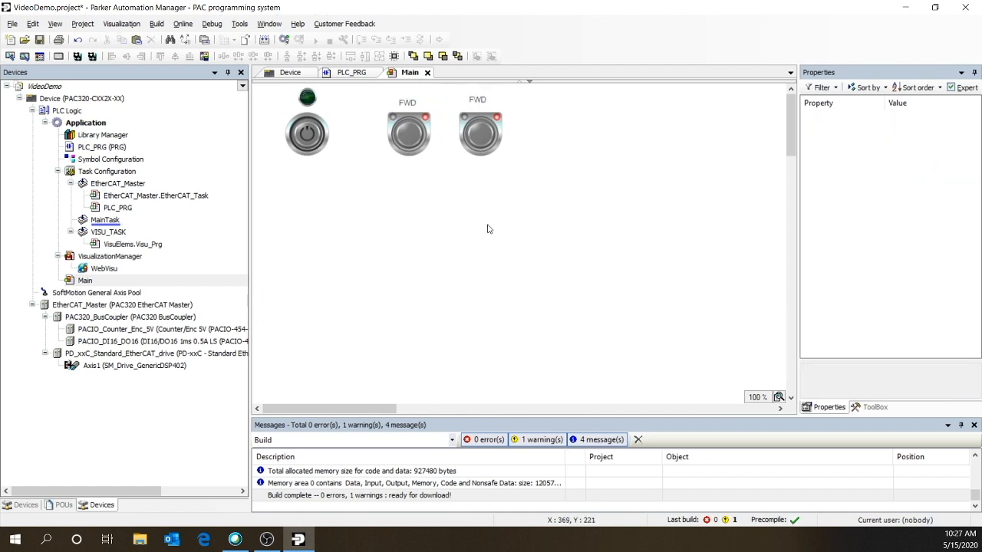
click(479, 101)
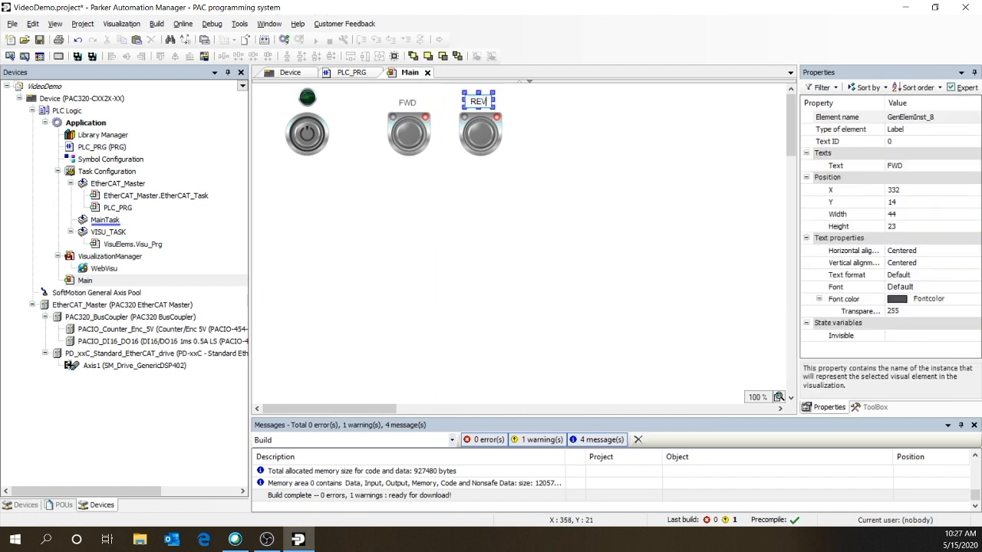
click(390, 92)
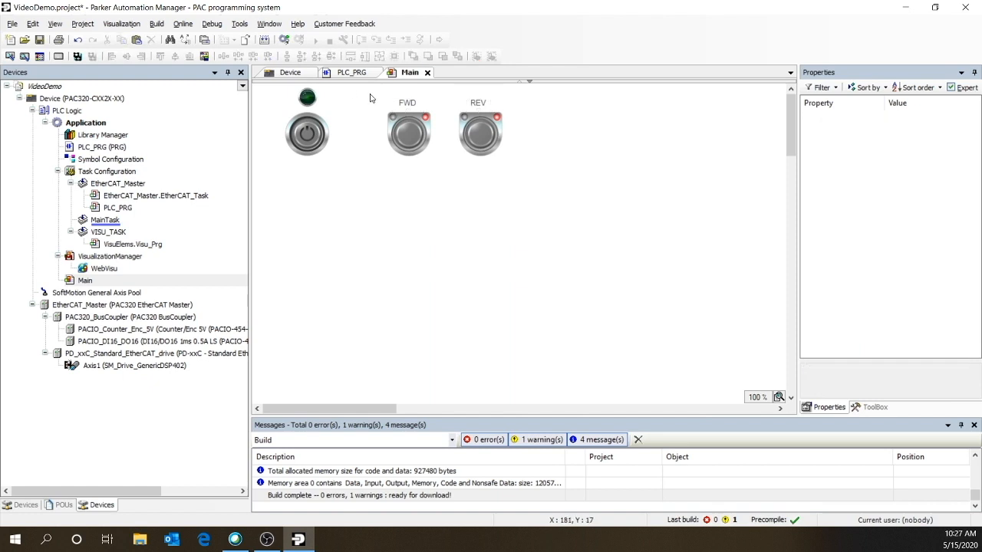
right_click(409, 135)
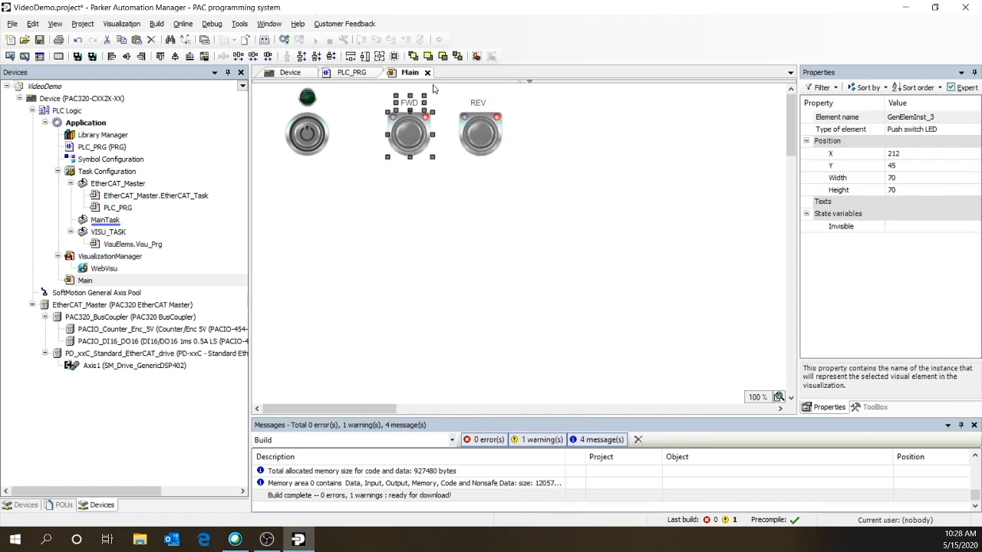
click(478, 135)
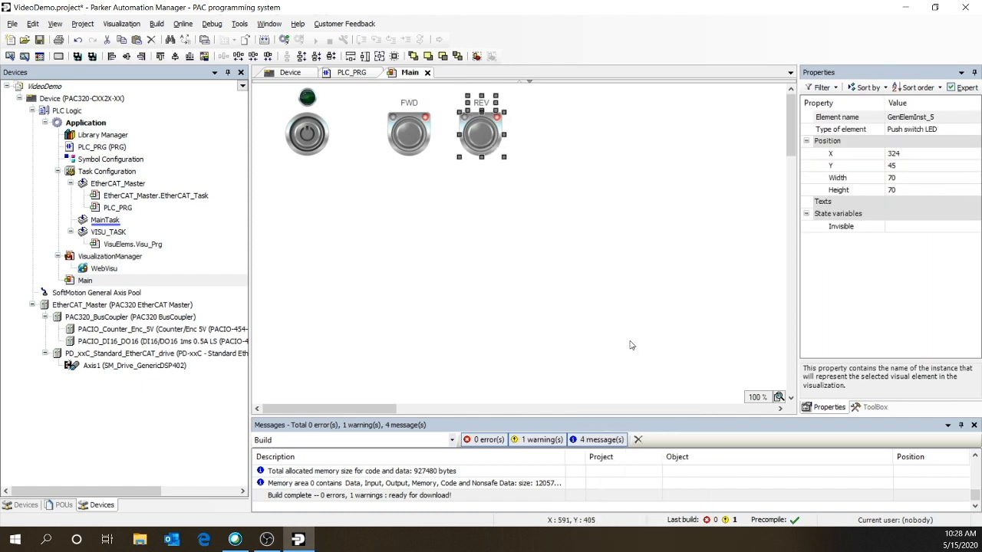
- Add a text field below the switches with text variable PLC_PRG.A1_JogVel and format %6.2f
click(875, 408)
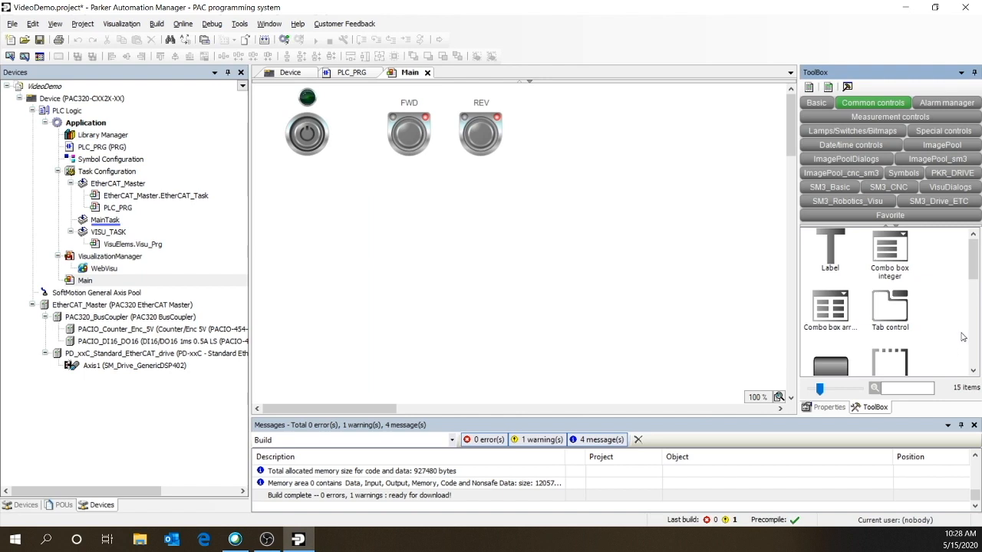
scroll(down, 3)
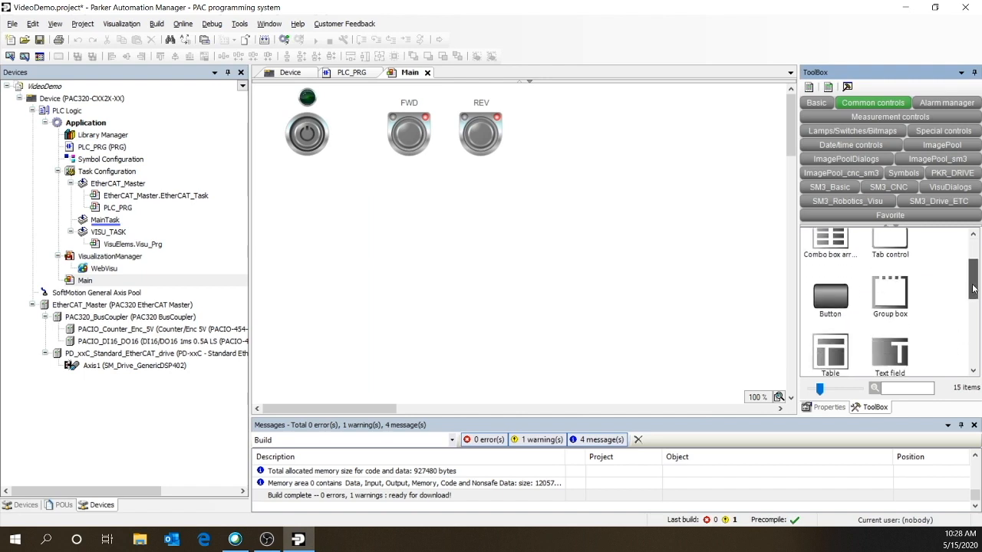
scroll(down, 3)
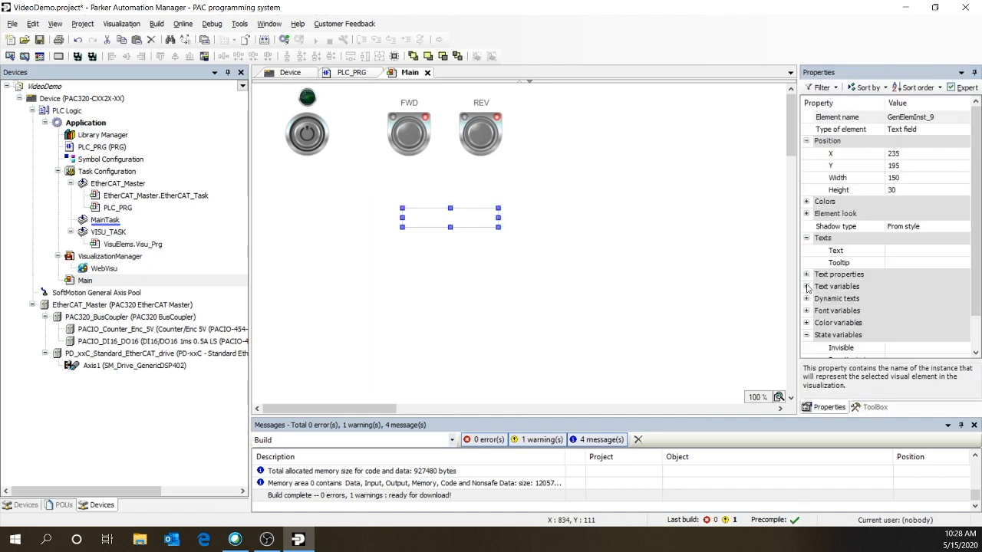
click(806, 287)
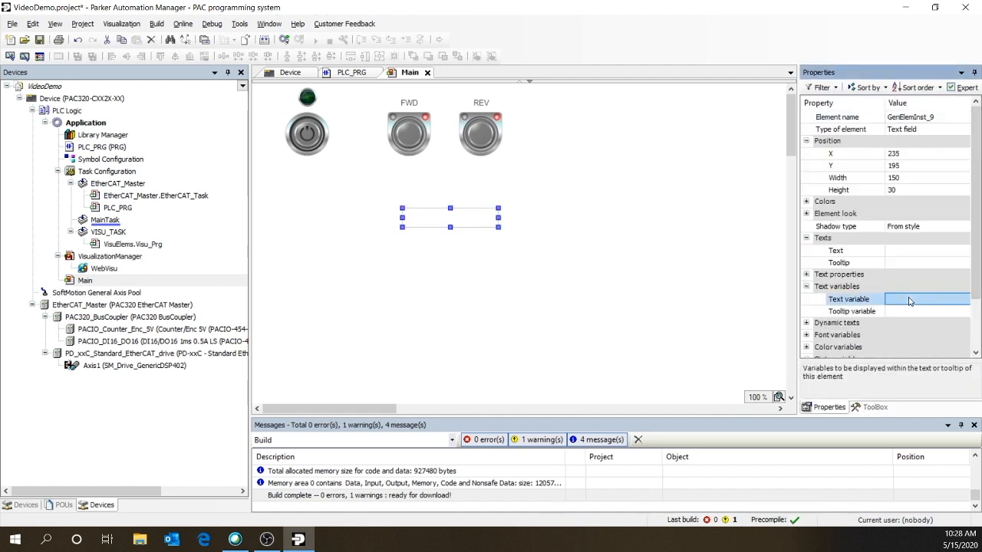
click(920, 298)
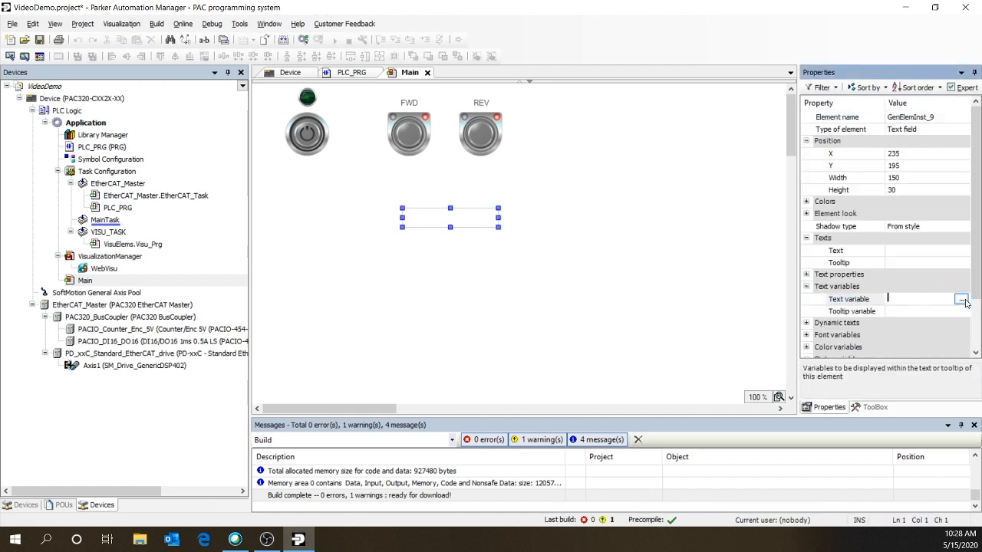
click(961, 299)
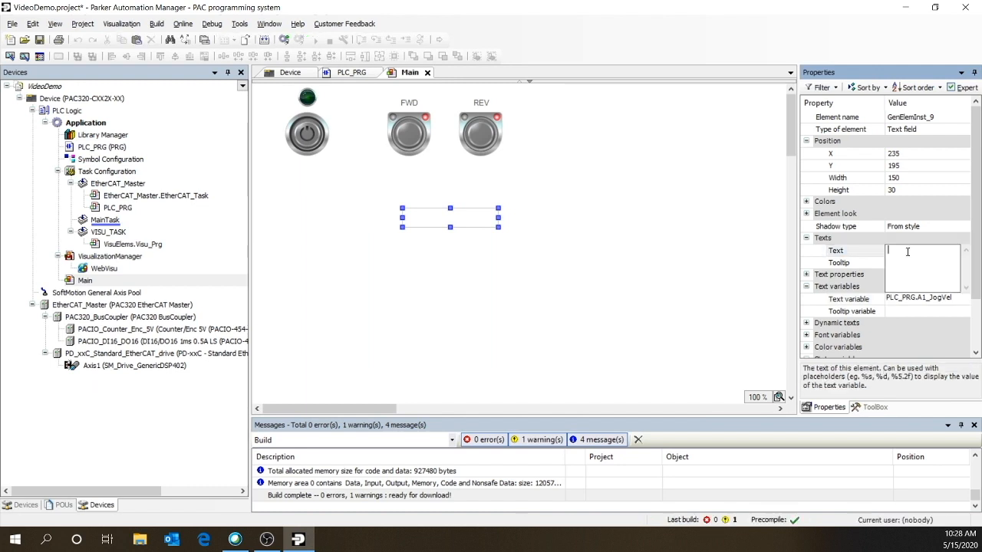
text(%6.2)
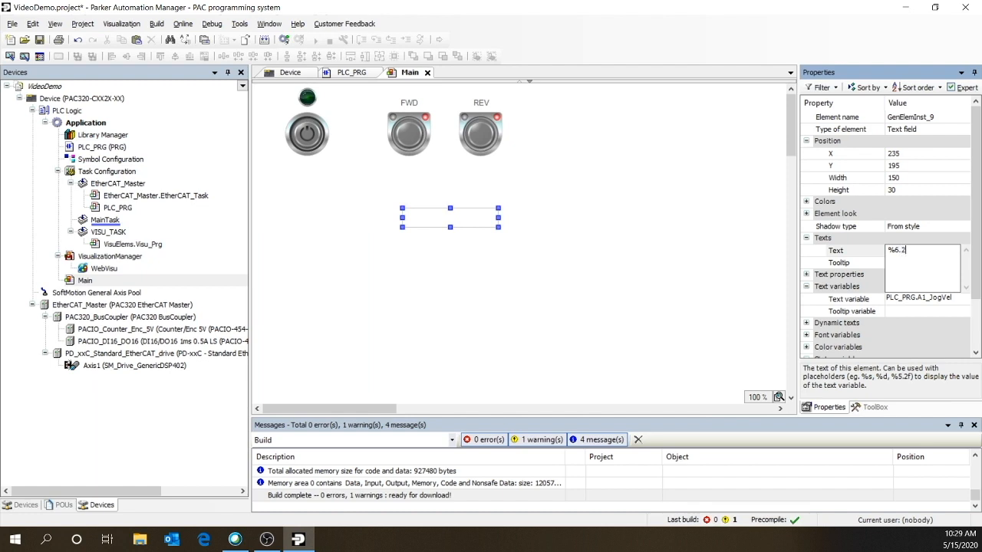
text(f)
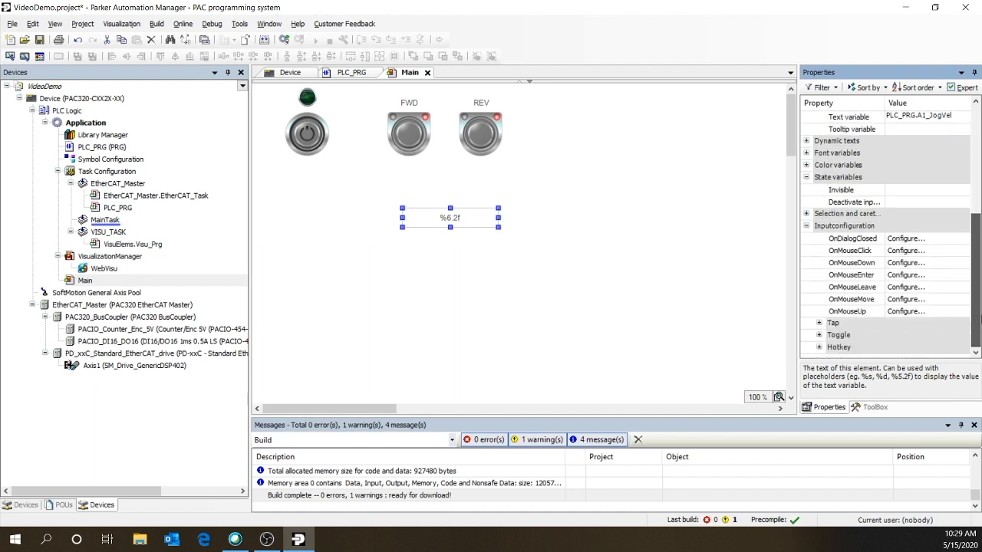
- Configure the field's OnMouse input to write a variable and confirm
click(905, 275)
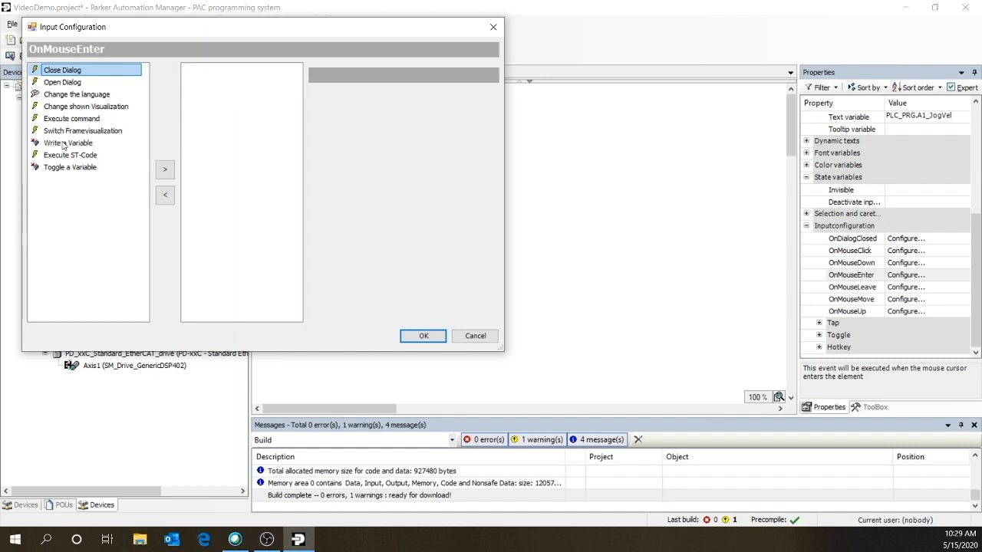
click(68, 143)
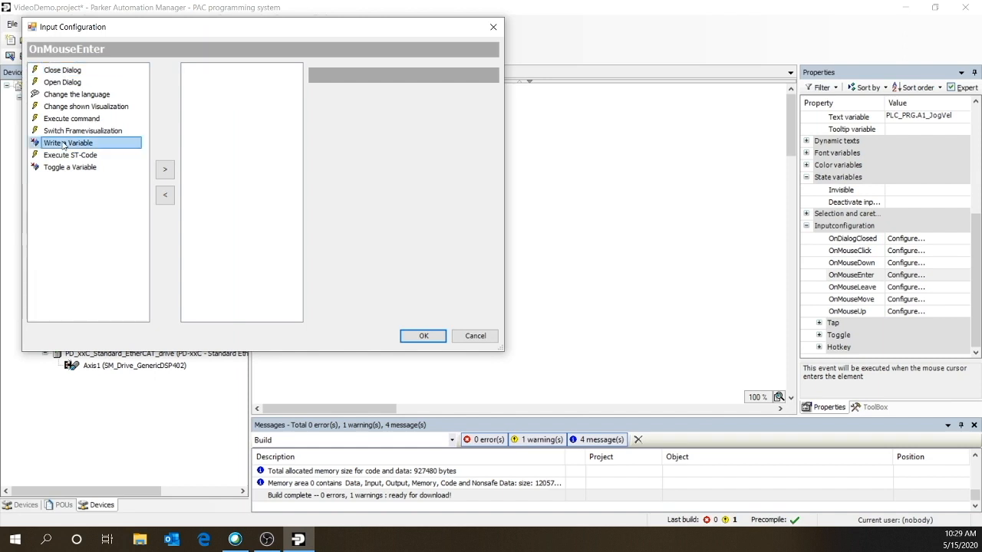
click(164, 169)
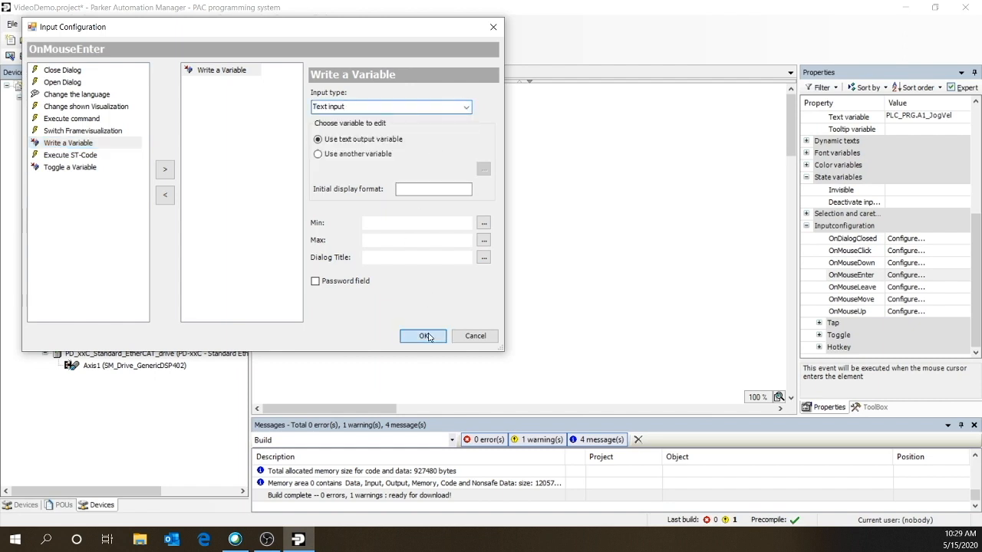
click(423, 336)
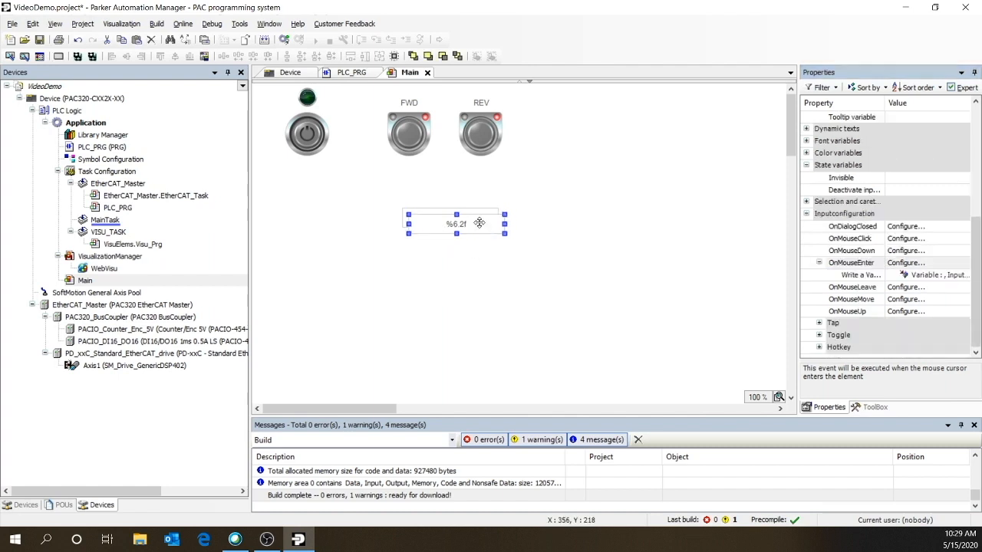
- Duplicate the text field into three stacked copies plus one placed off to the lower left
drag(457, 224, 463, 230)
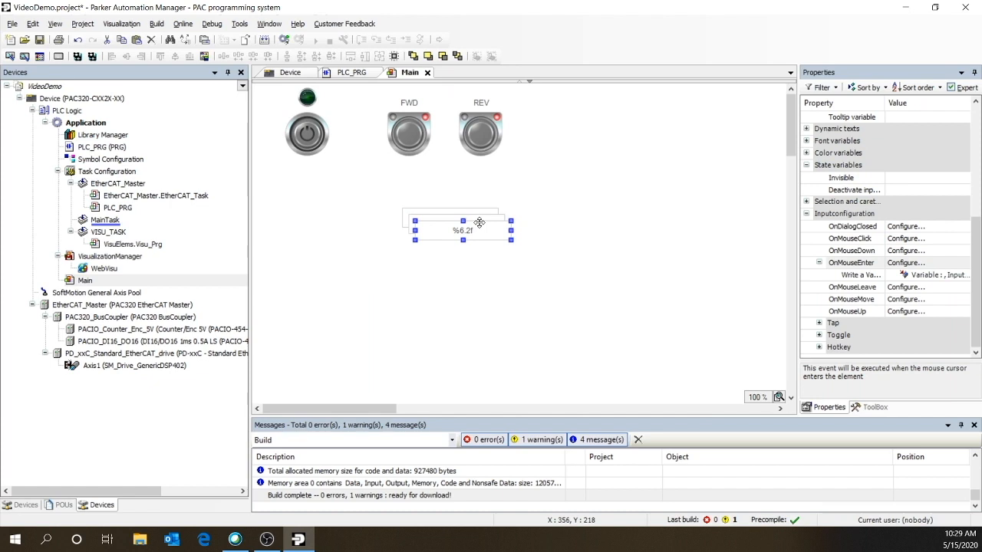
drag(463, 230, 469, 236)
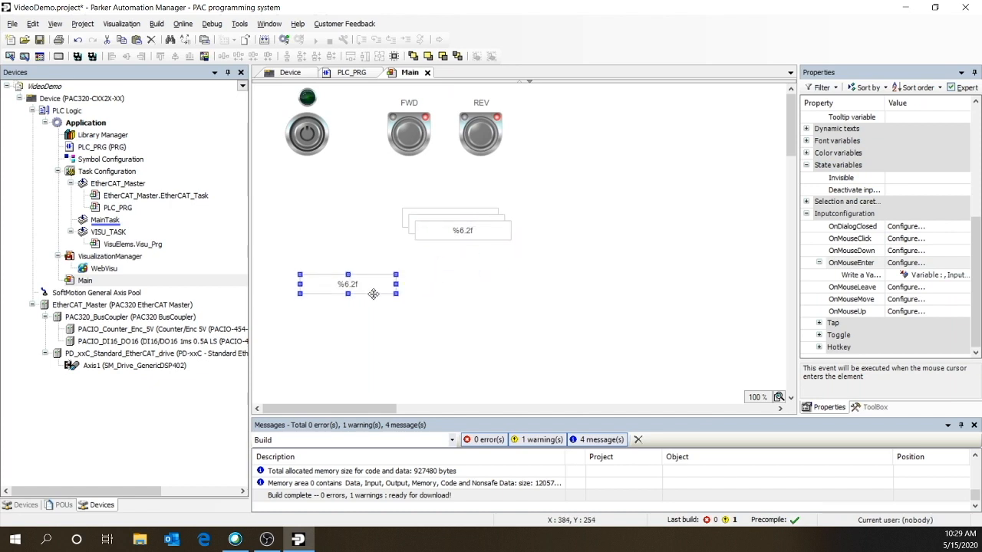
drag(346, 283, 315, 304)
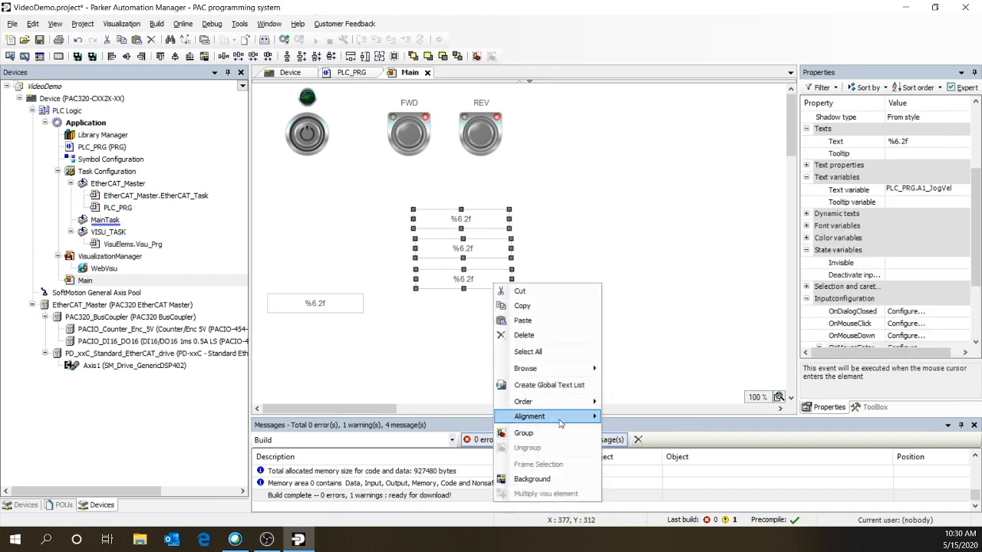
- Make the vertical spacing of the three stacked text fields equal via the Alignment menu
click(396, 195)
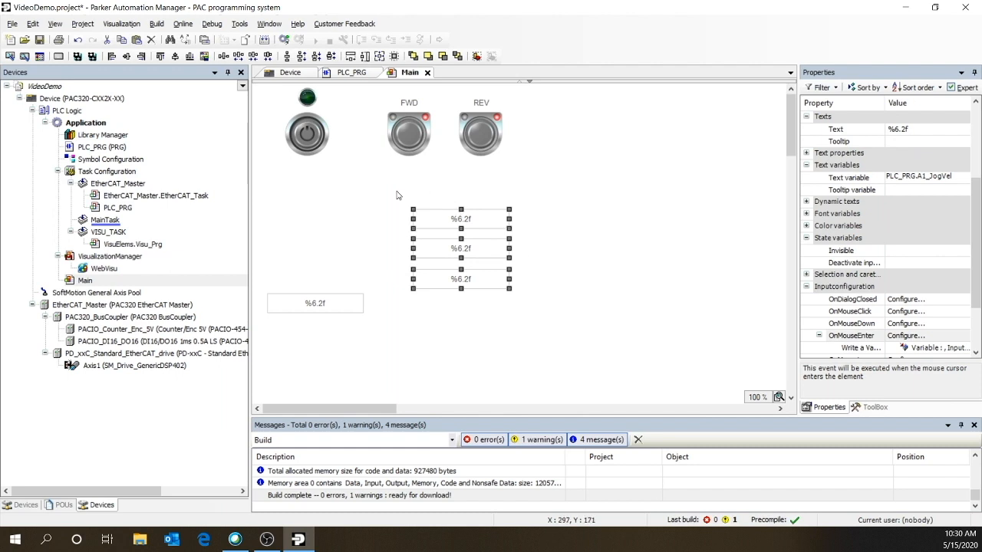
right_click(461, 246)
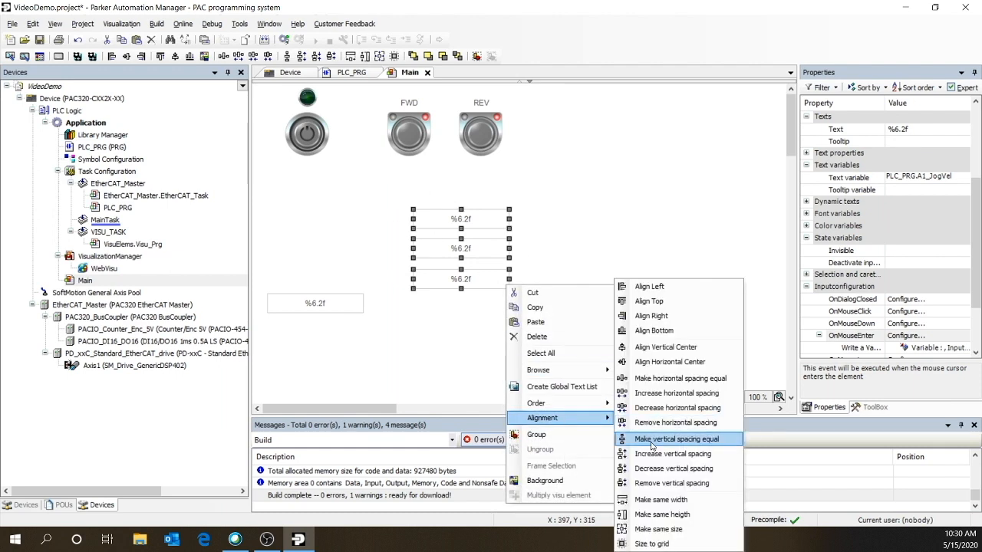
click(677, 439)
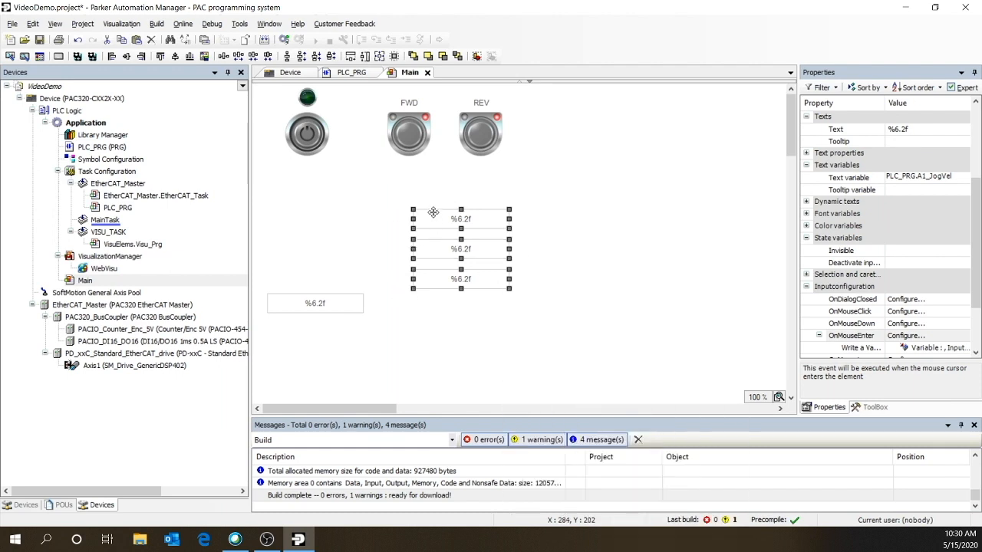
click(451, 314)
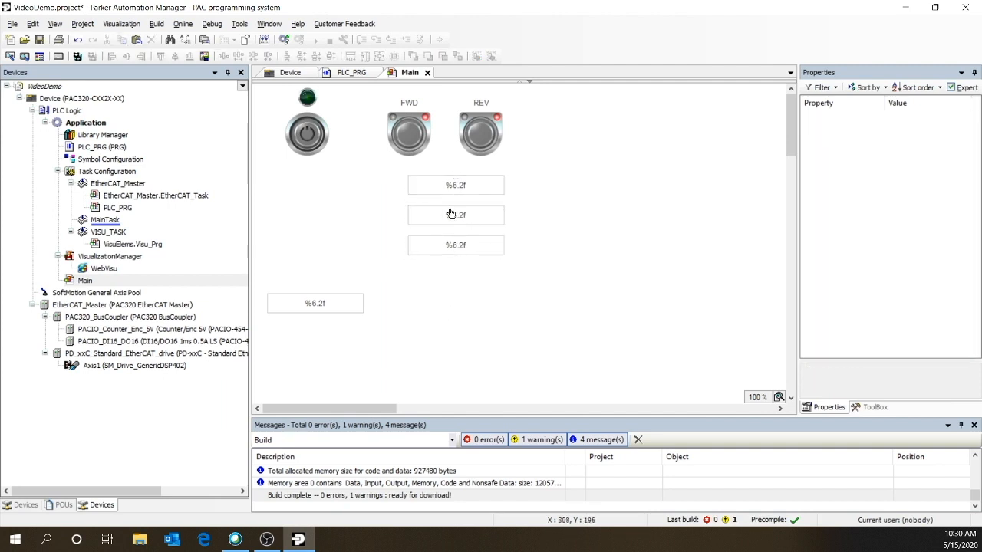
- Tie the stacked fields' text variables to A1_JogVel, A1_JogAcc and A1_JogDec
click(456, 215)
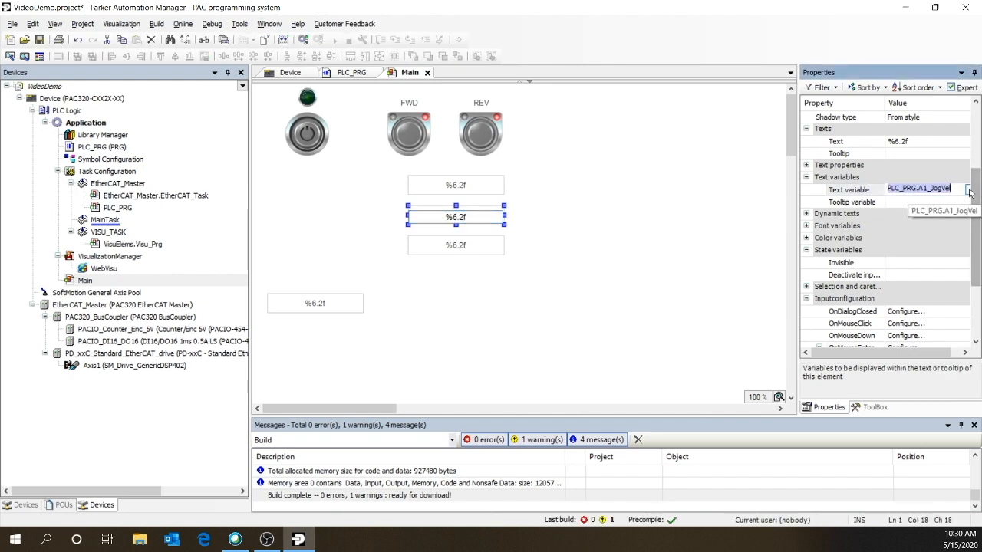
click(970, 188)
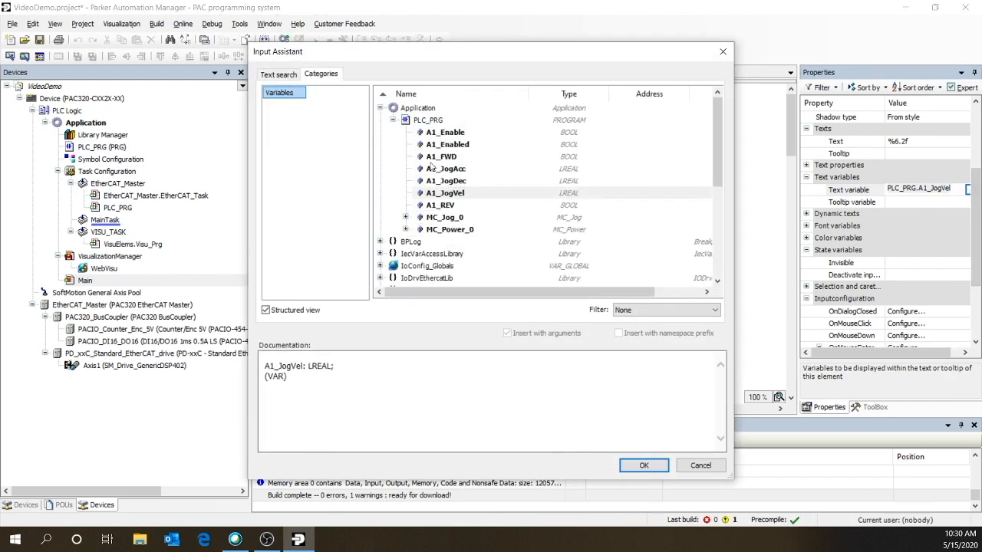
click(643, 465)
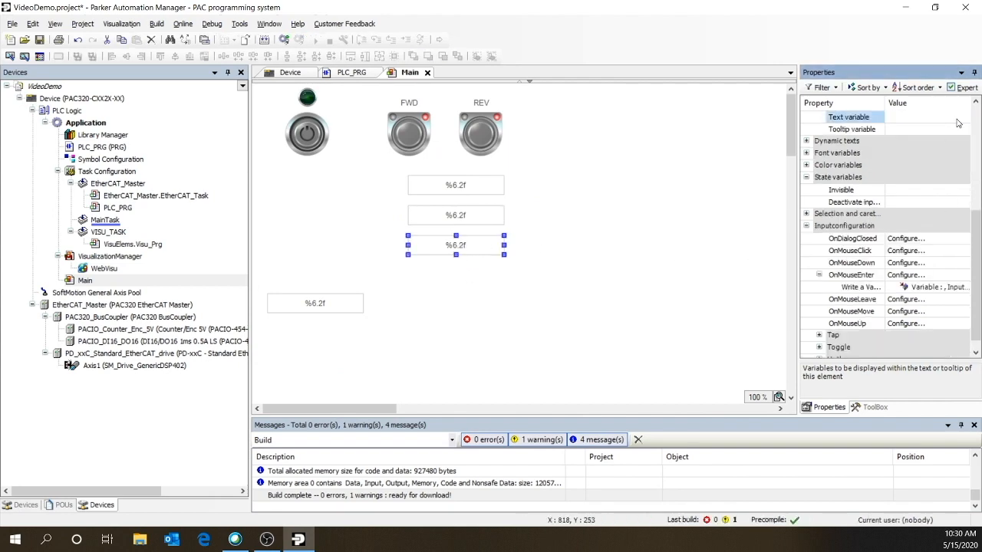
click(960, 117)
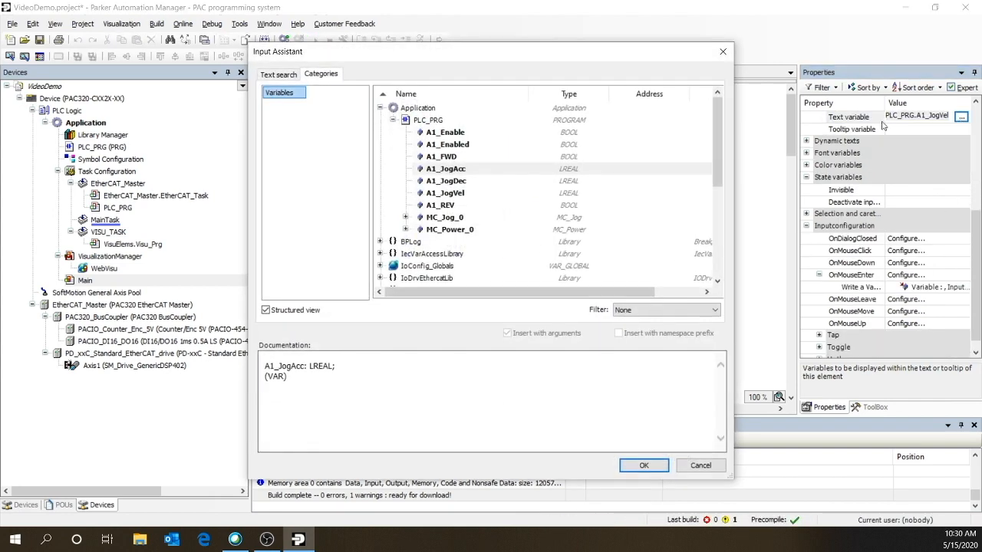
click(644, 466)
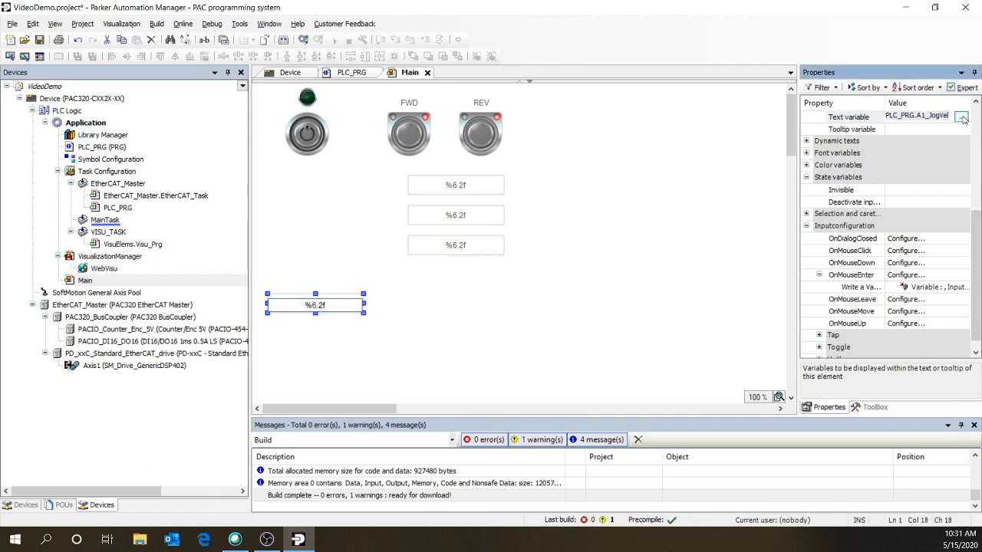
- Tie the lone lower field to Axis1.fActPosition and leave its OnMouseEnter configuration unchanged
click(962, 116)
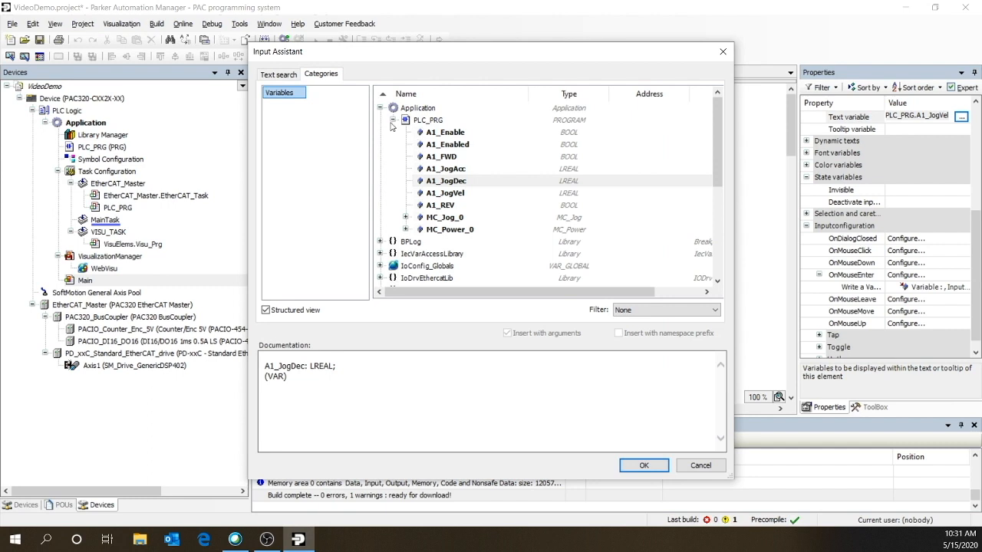
click(392, 120)
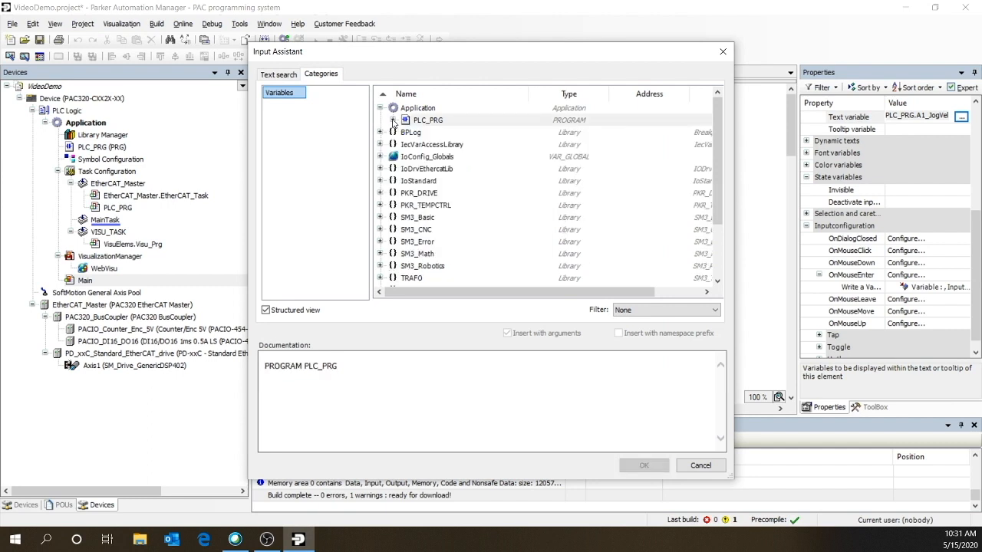
click(381, 157)
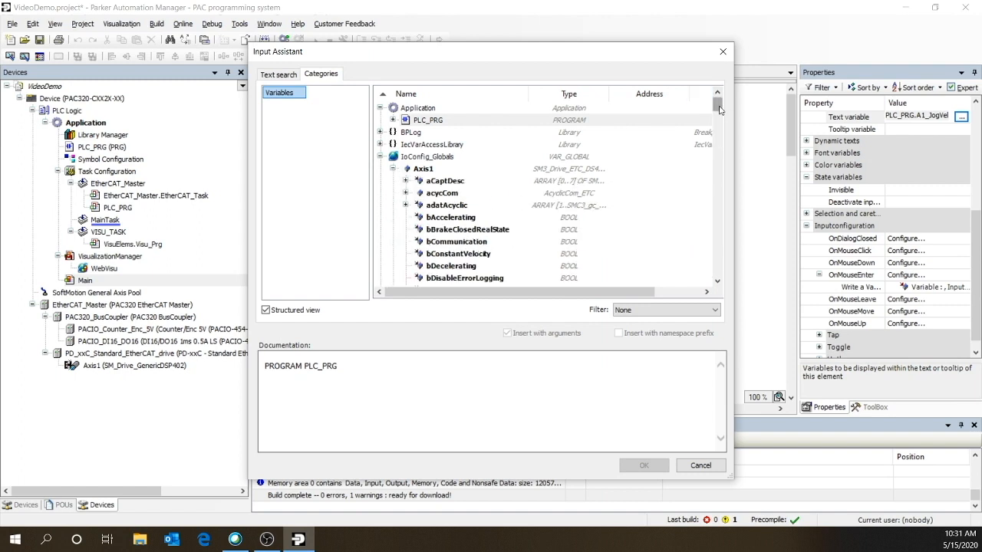
scroll(down, 3)
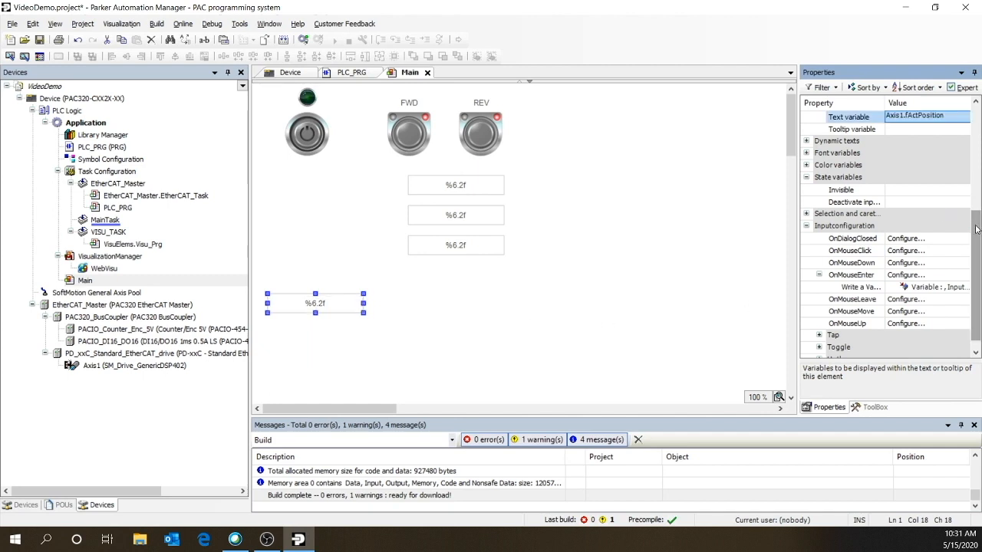
scroll(down, 3)
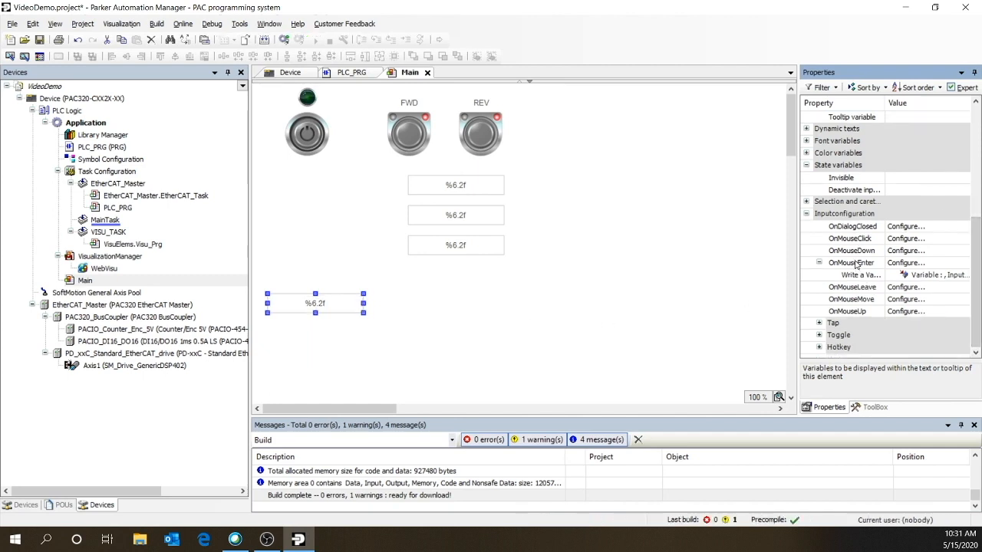
click(906, 263)
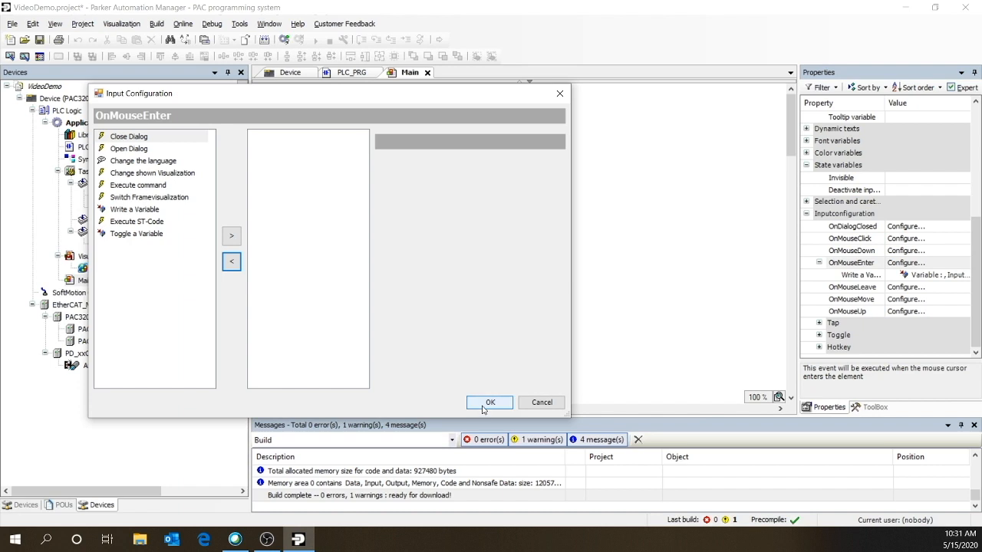
click(490, 402)
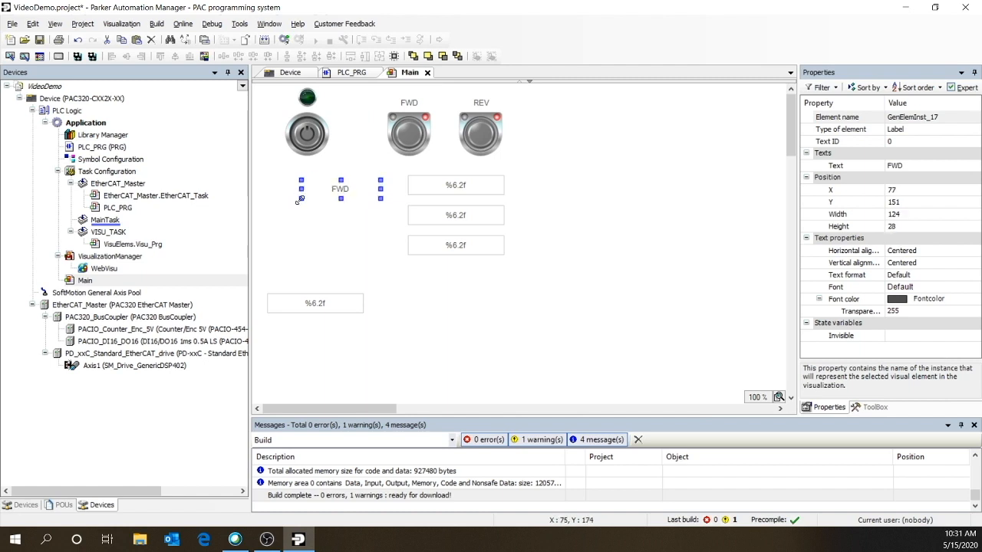
- Create labels Jog Vel, Jog Acc and Jog Dec beside the stacked fields and align them
text(Jog Vel)
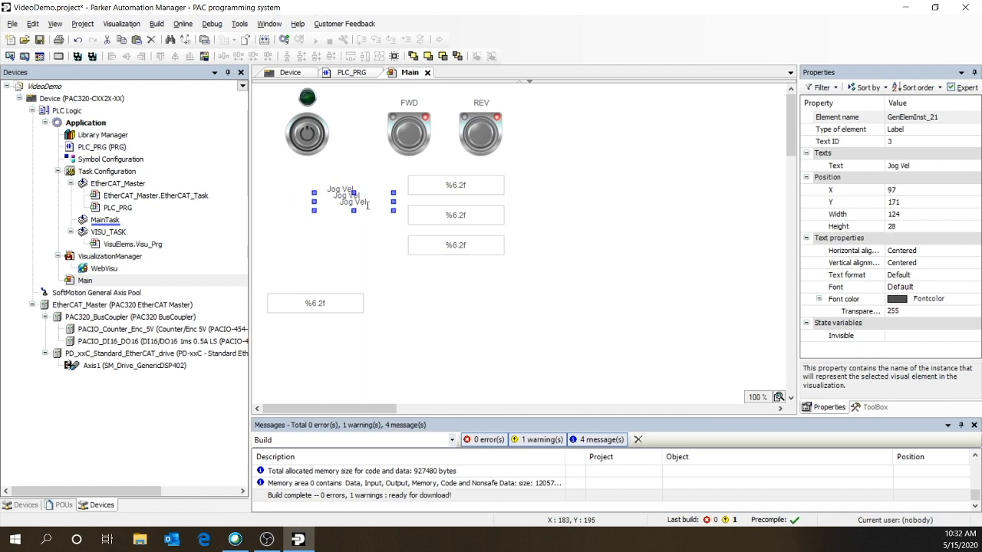
drag(353, 203, 353, 246)
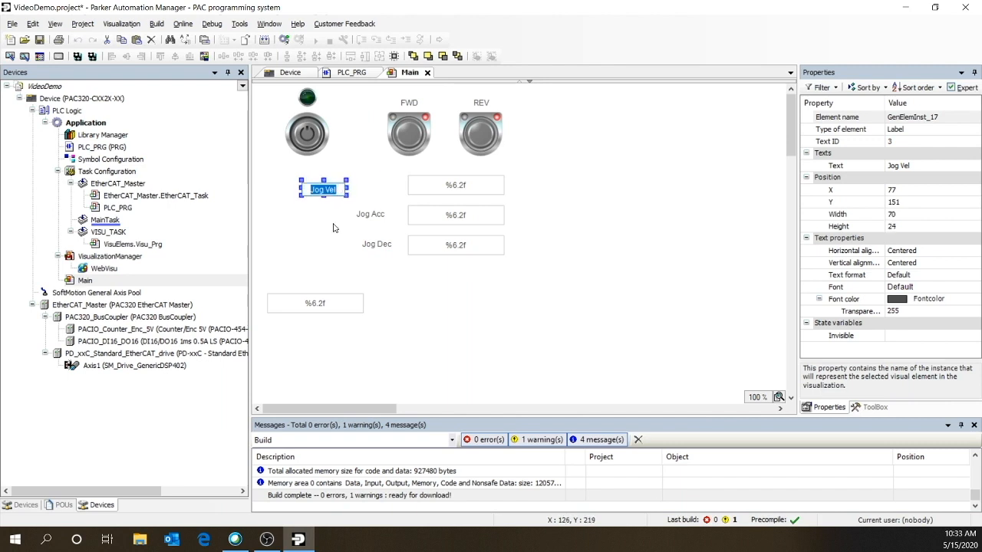
drag(322, 190, 371, 187)
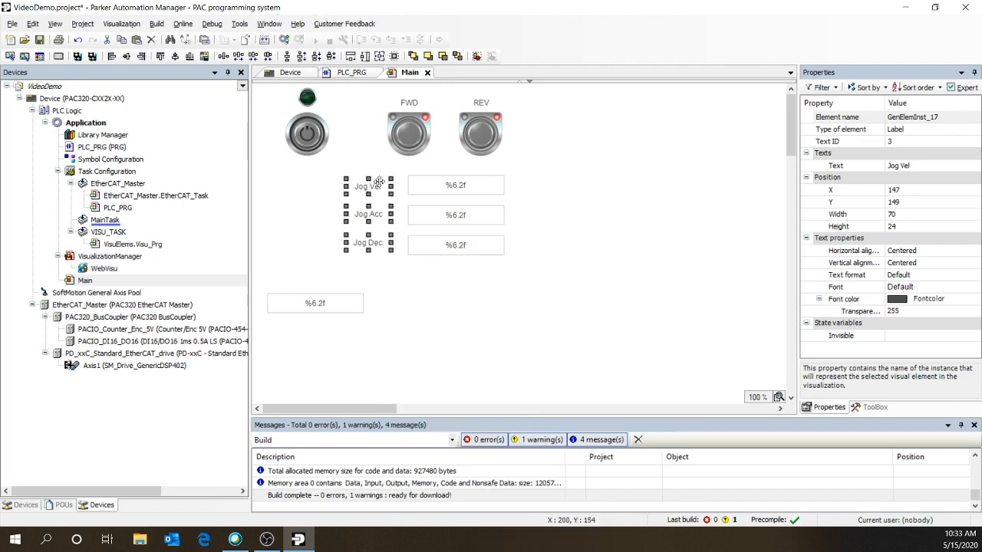
click(433, 164)
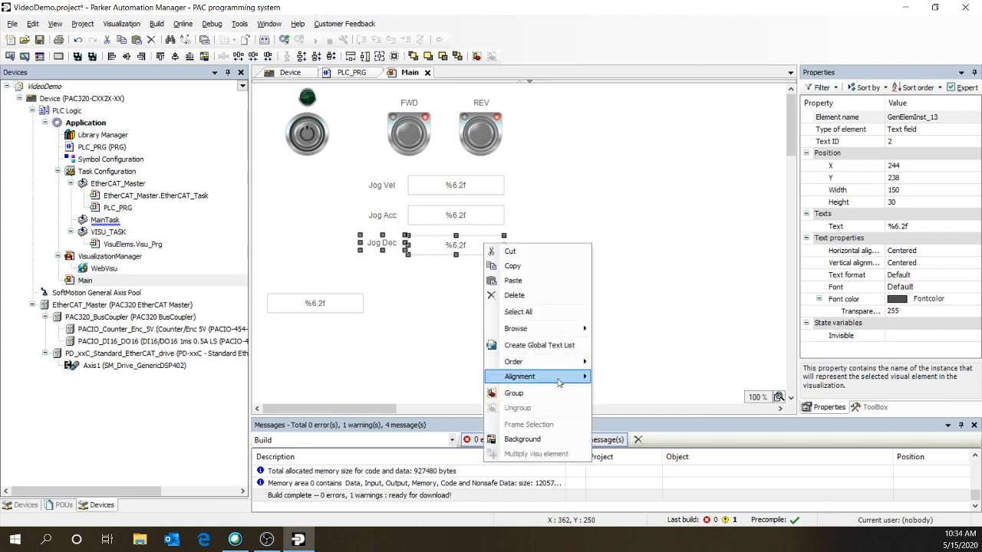
click(392, 276)
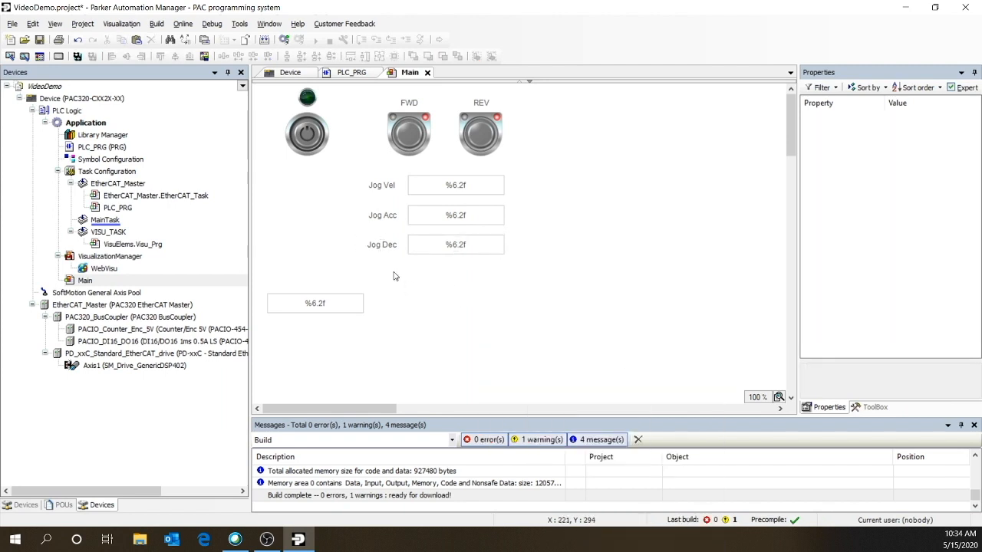
mouse_move(872, 419)
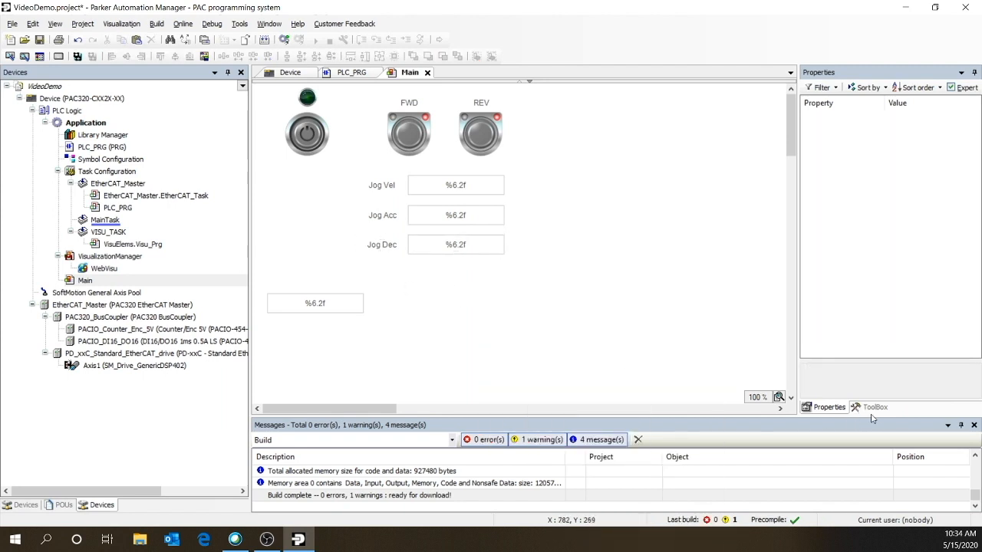
- Add a RotDrive dial from SM3 basic below the power switch, referenced to Axis1
click(875, 408)
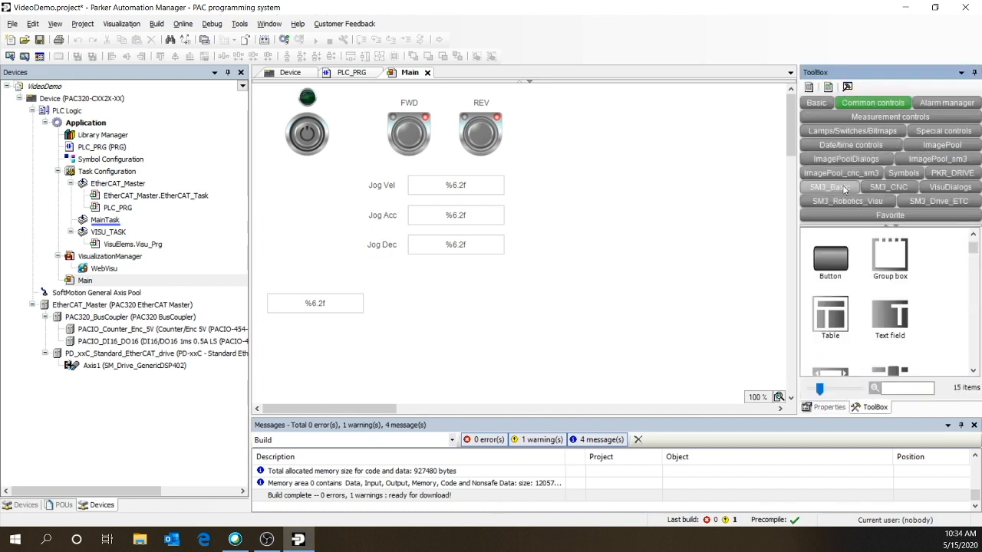
click(829, 188)
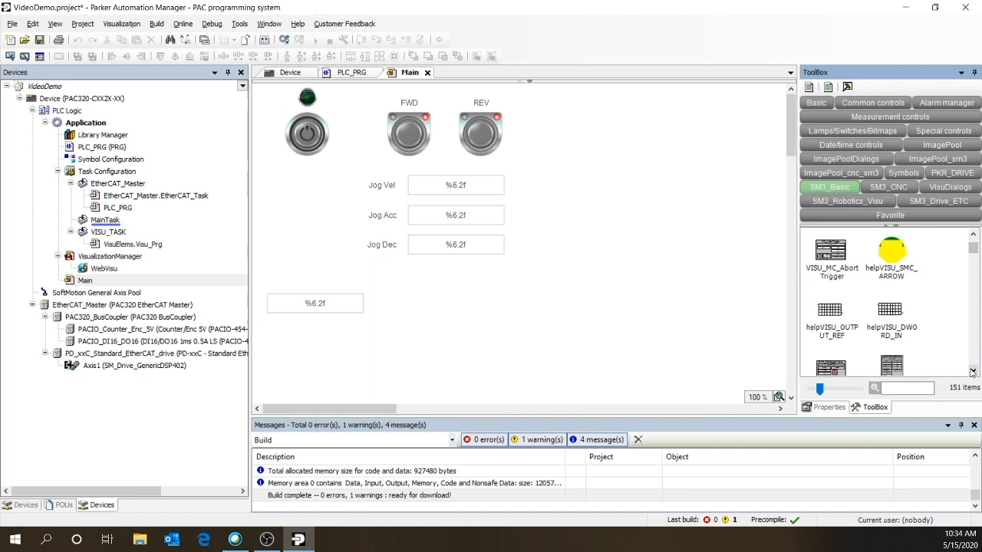
scroll(down, 3)
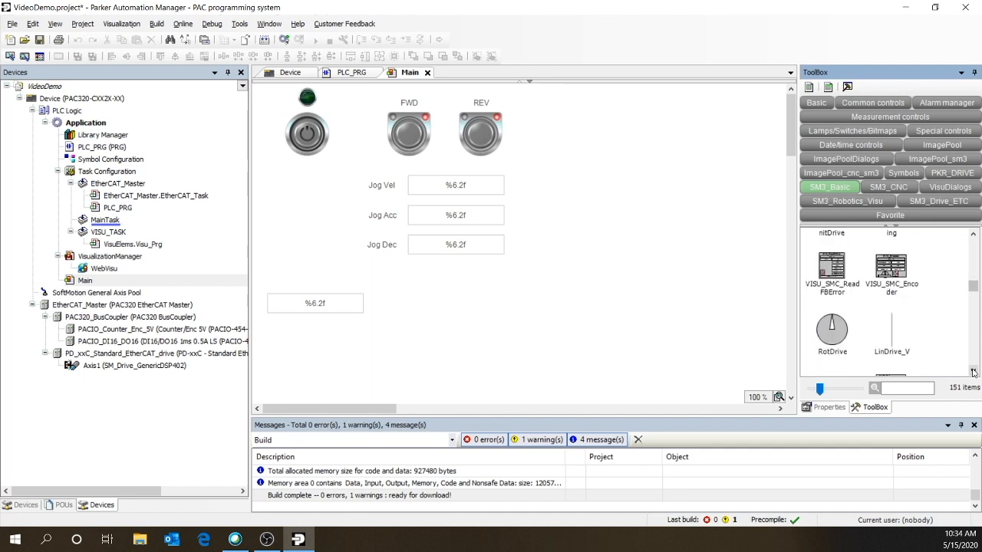
click(832, 329)
text(Axis1)
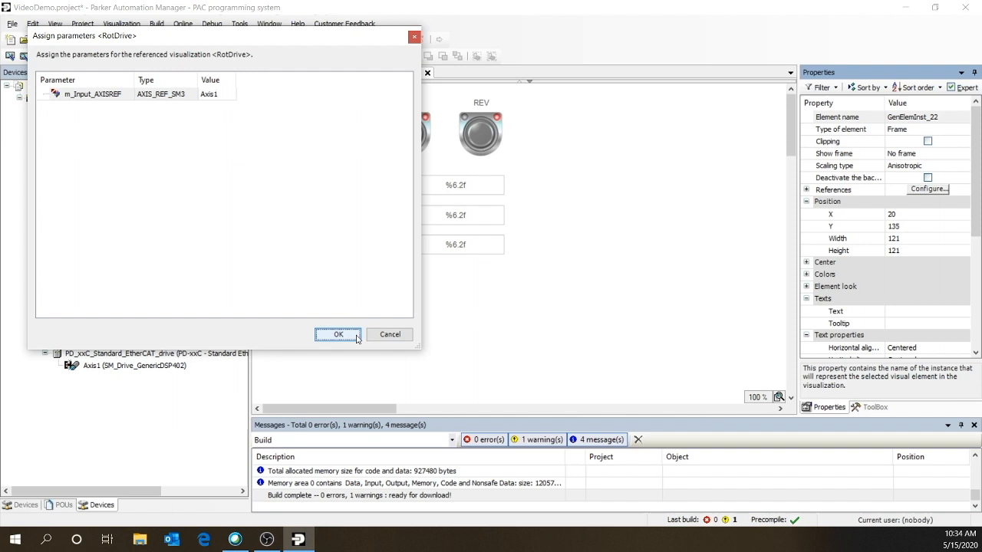
click(338, 334)
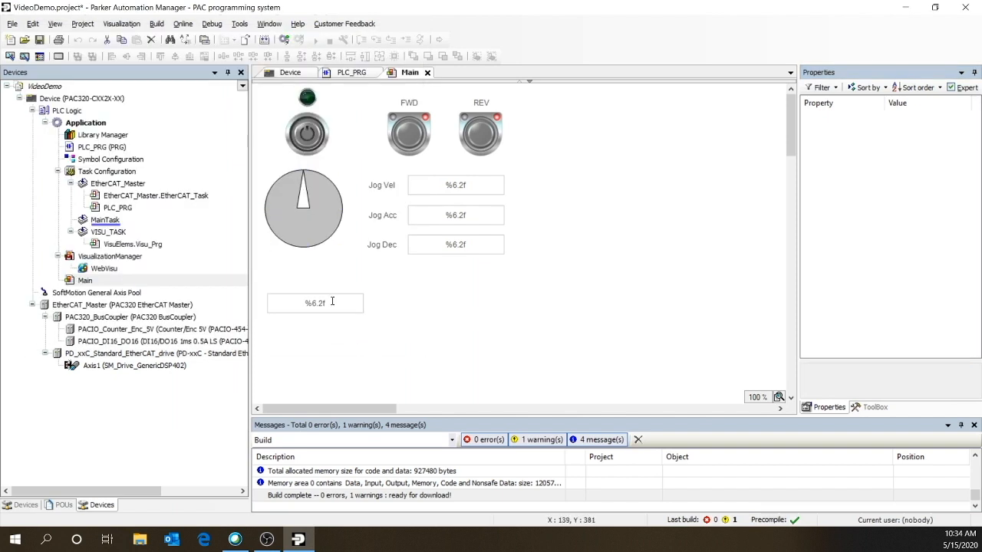
click(307, 211)
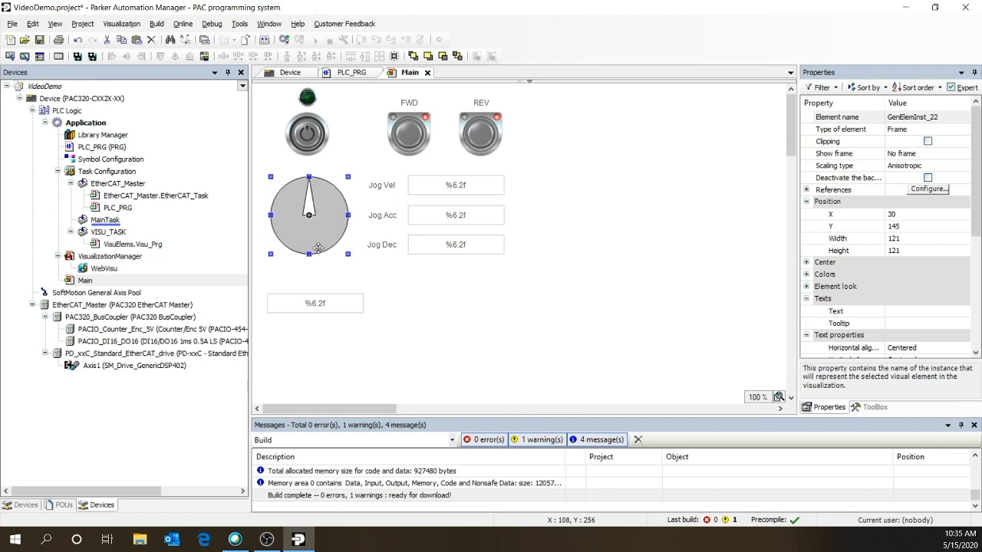
- Move the position field beneath the dial and align it to the dial's horizontal centre
click(314, 304)
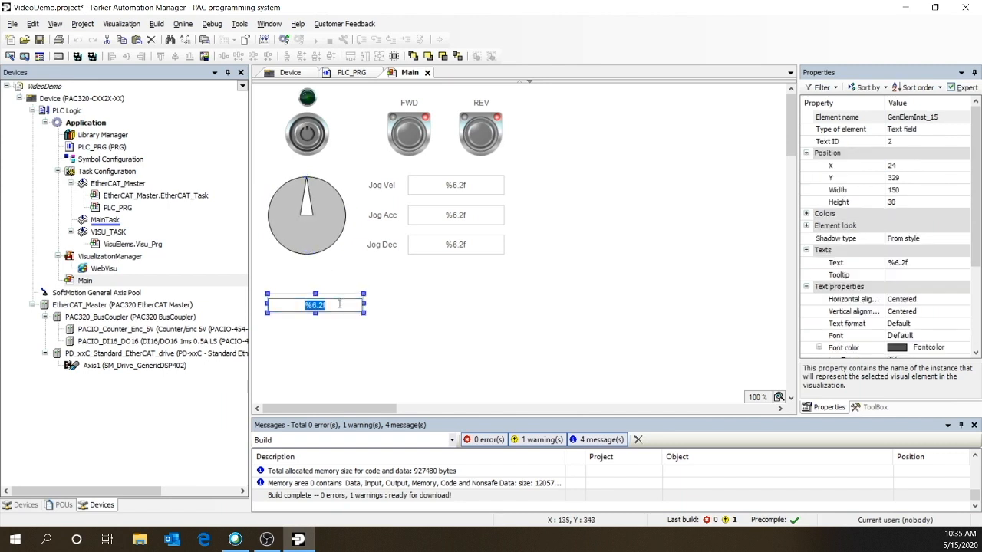
drag(315, 304, 307, 273)
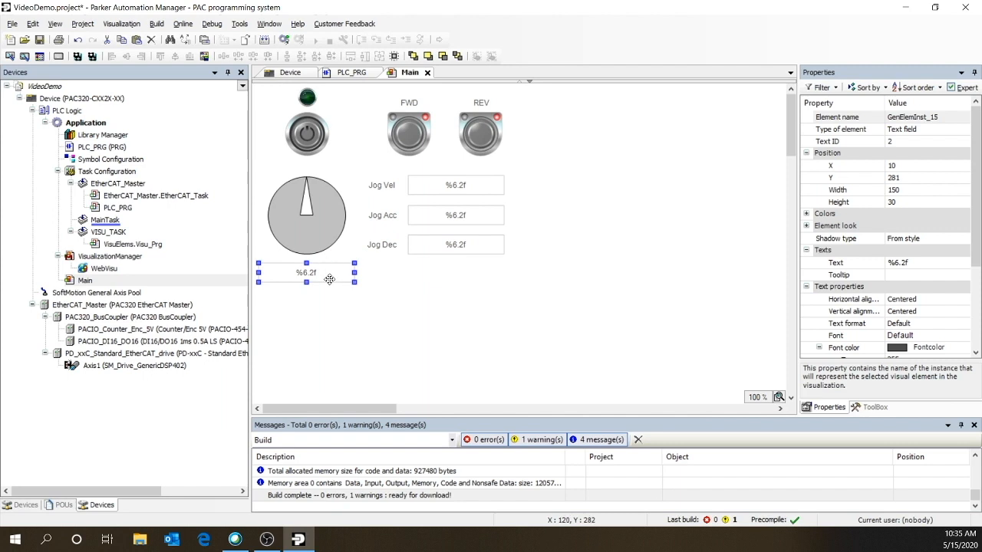
mouse_move(294, 233)
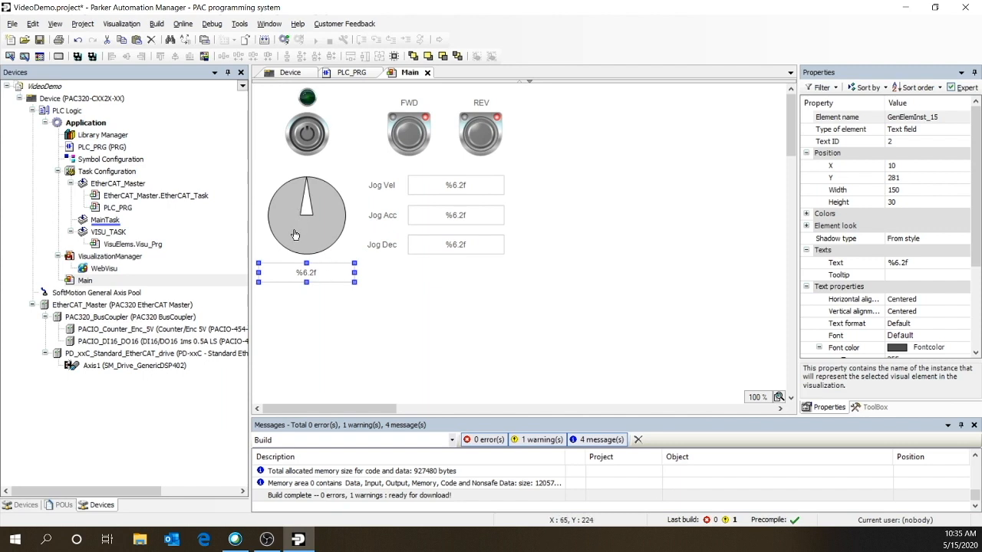
right_click(307, 215)
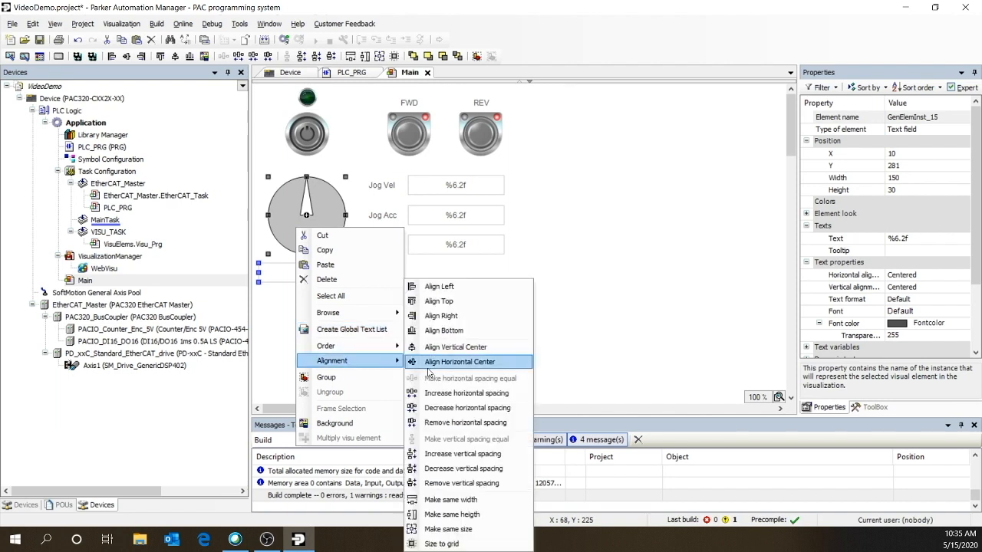
click(460, 362)
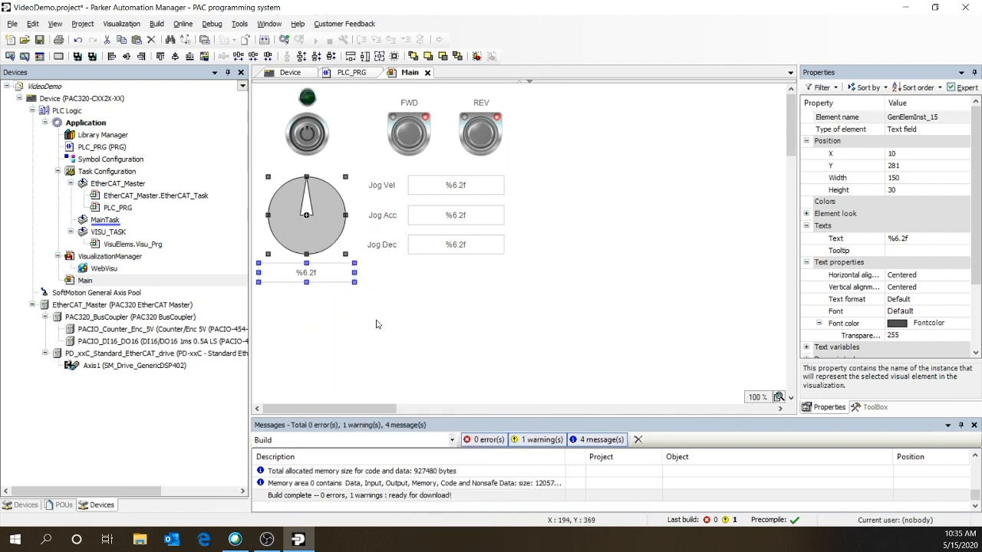
click(376, 322)
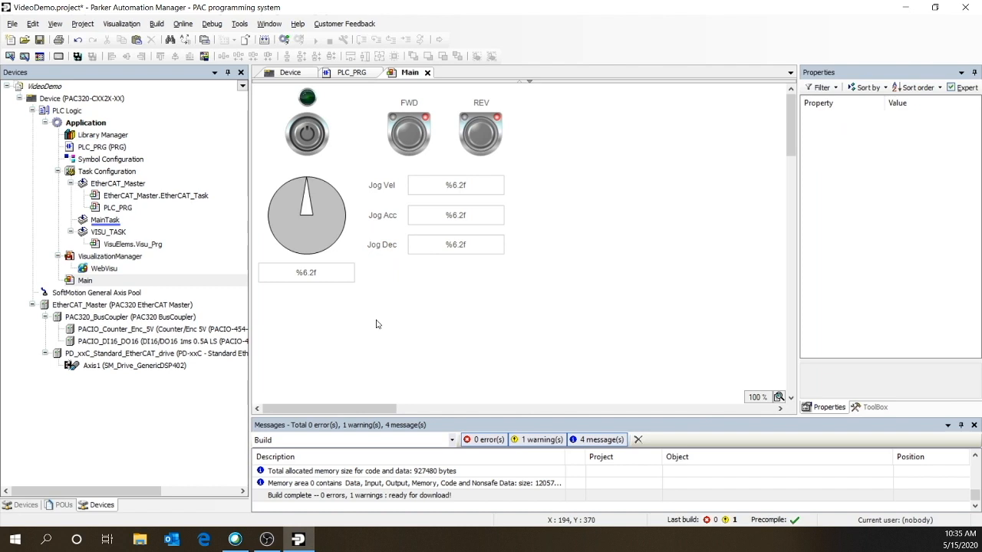
mouse_move(282, 52)
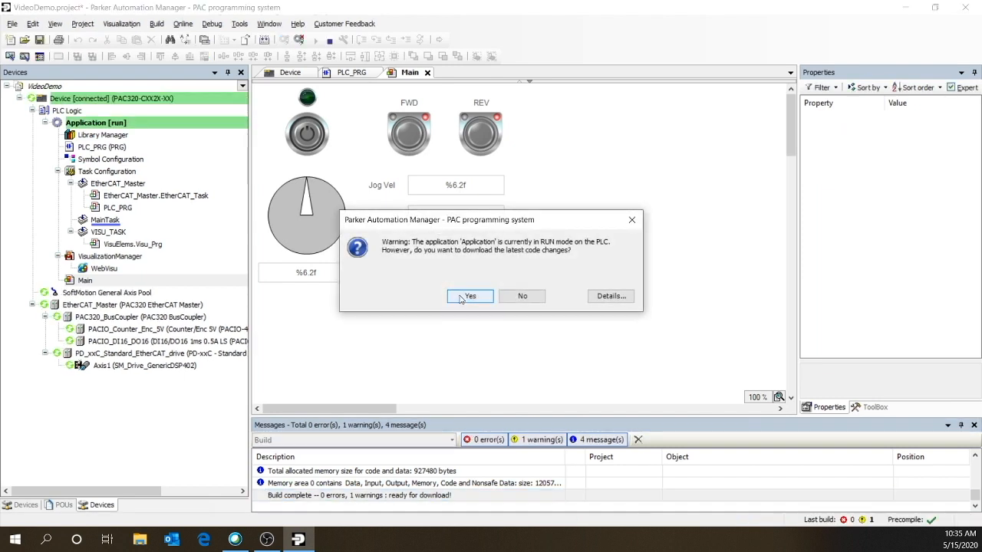
- Log in to the controller, downloading the latest code, so the live Main visualization opens over PLC_PRG
click(470, 296)
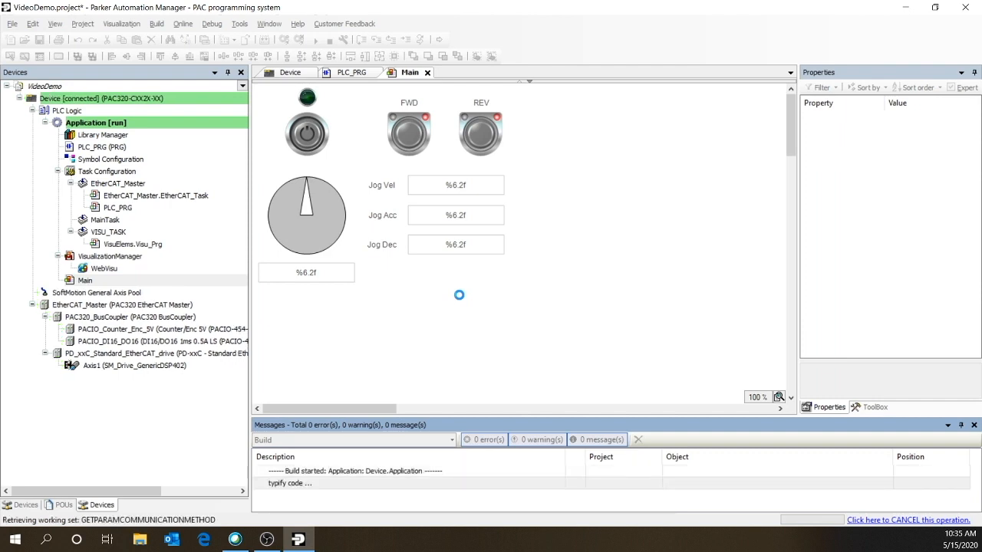
click(103, 147)
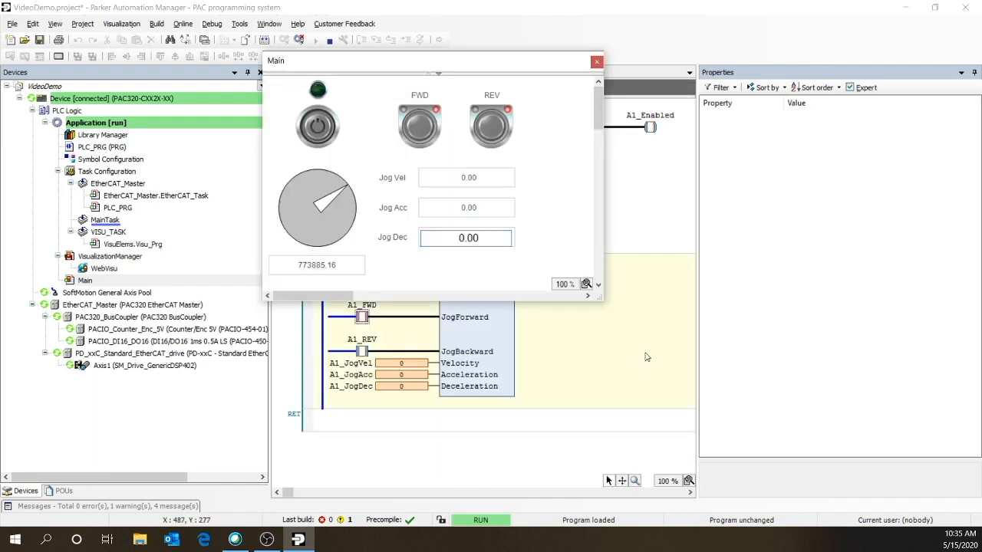
mouse_move(567, 243)
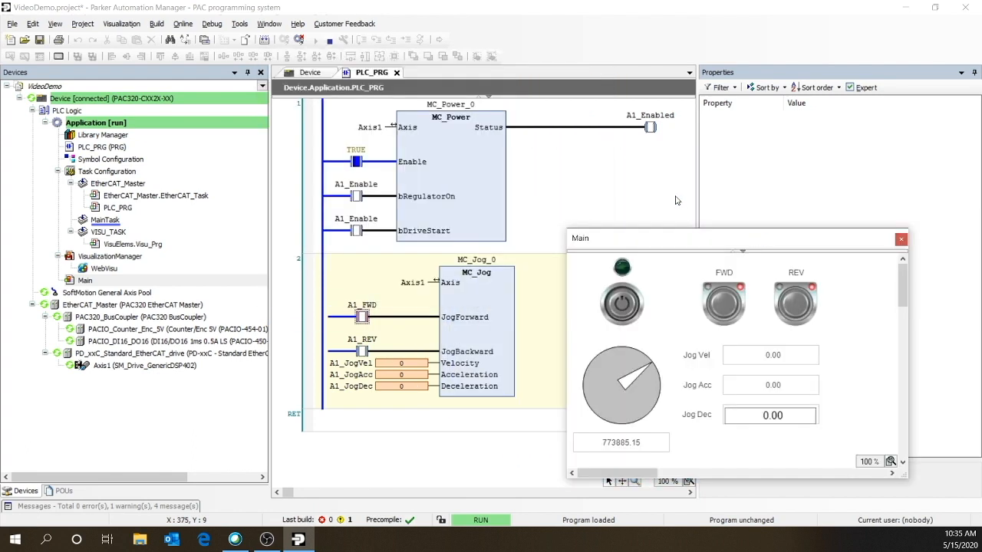
- Turn on the enable switch and enter Jog Vel 360, Jog Acc 3600 and Jog Dec 3600 in the live HMI
click(451, 117)
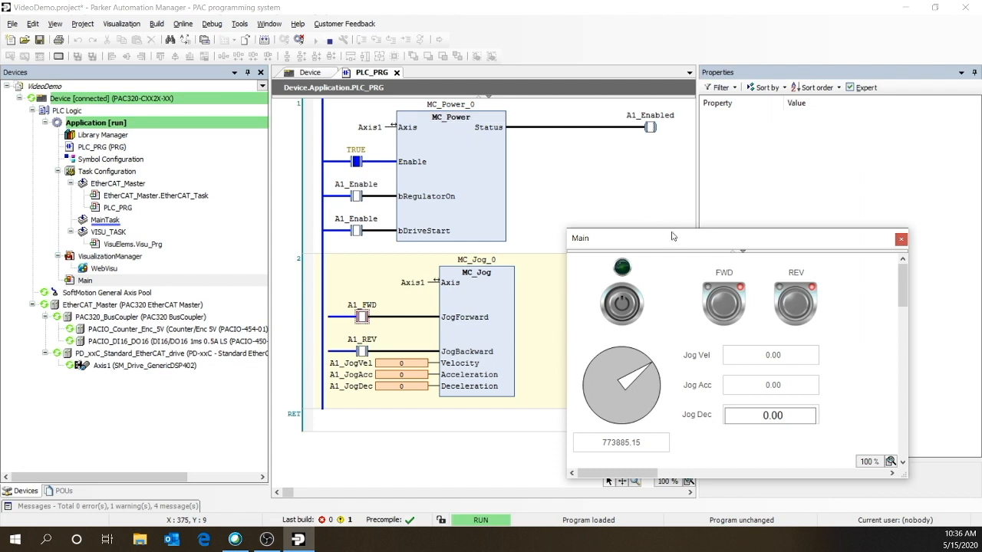
click(621, 303)
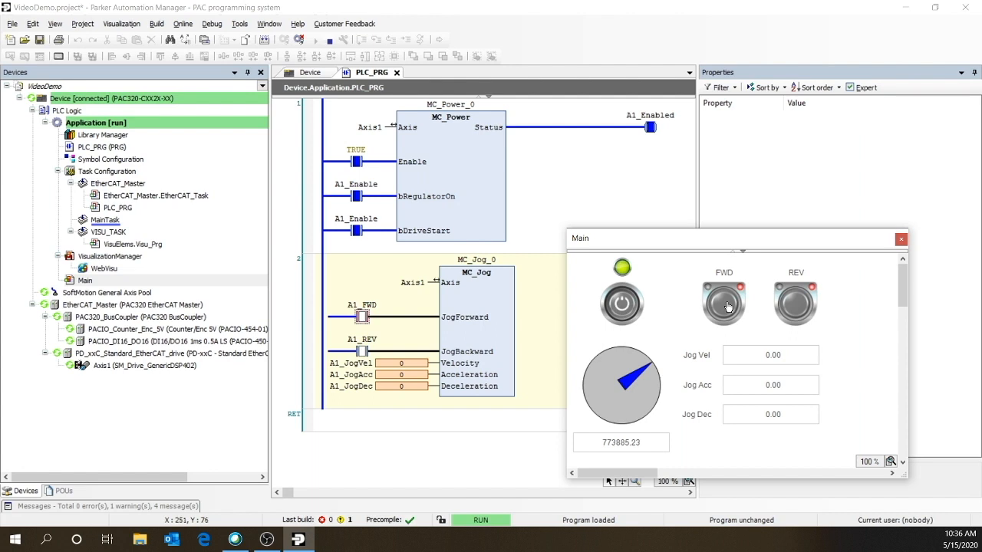
click(770, 356)
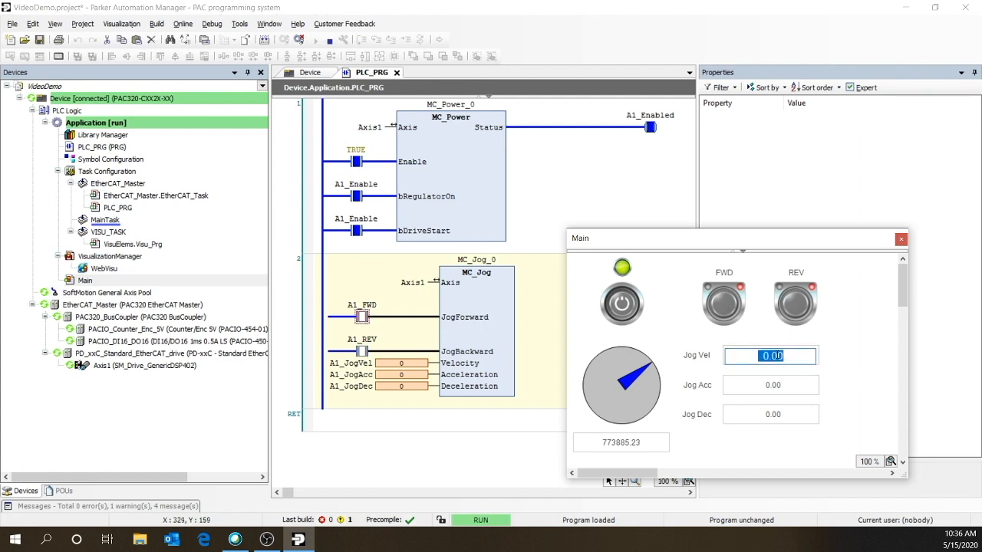
text(36)
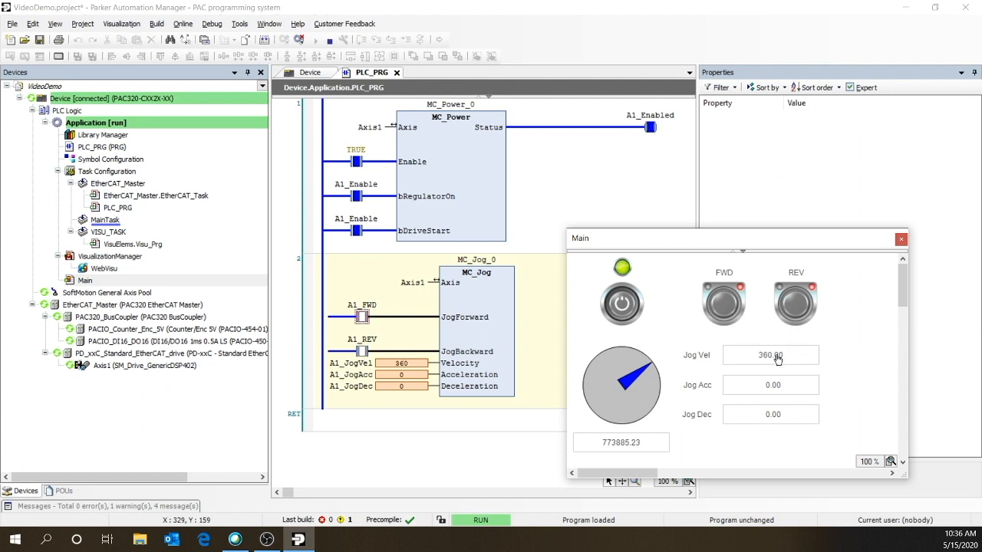
click(770, 385)
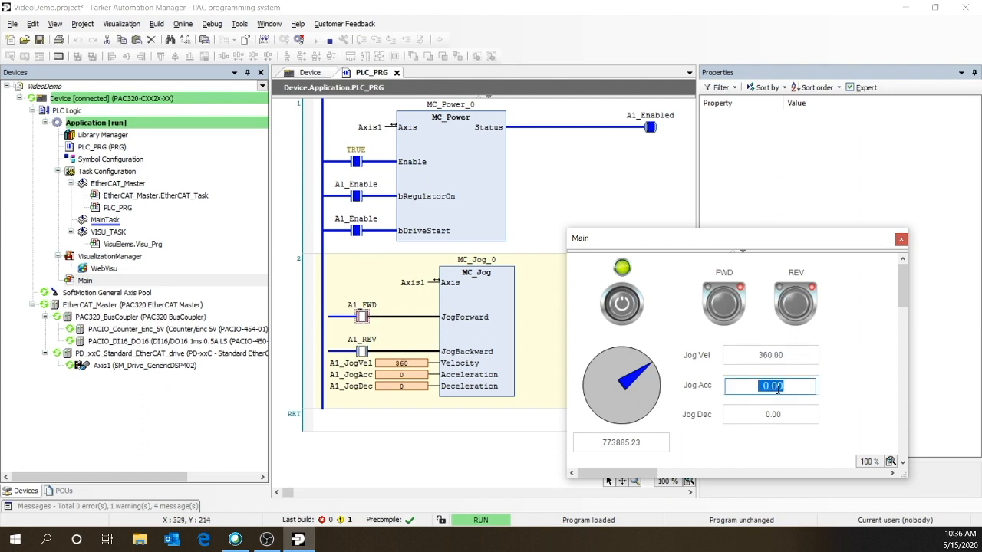
text(3600)
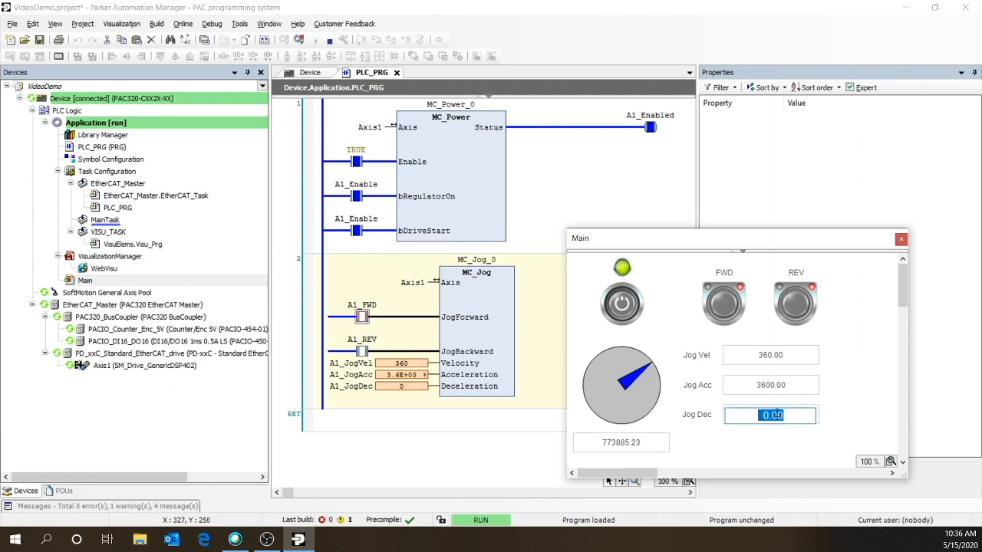
text(3600)
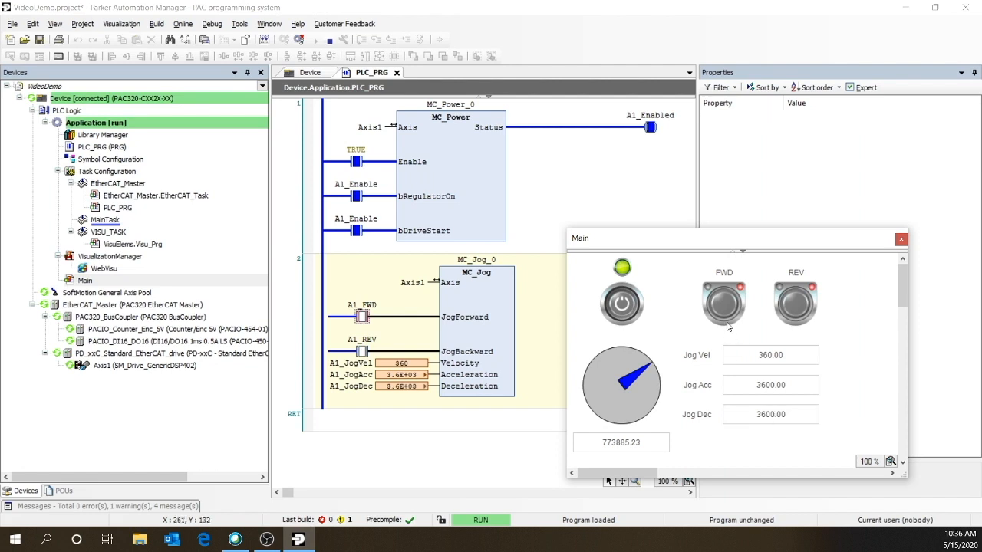
mouse_move(721, 307)
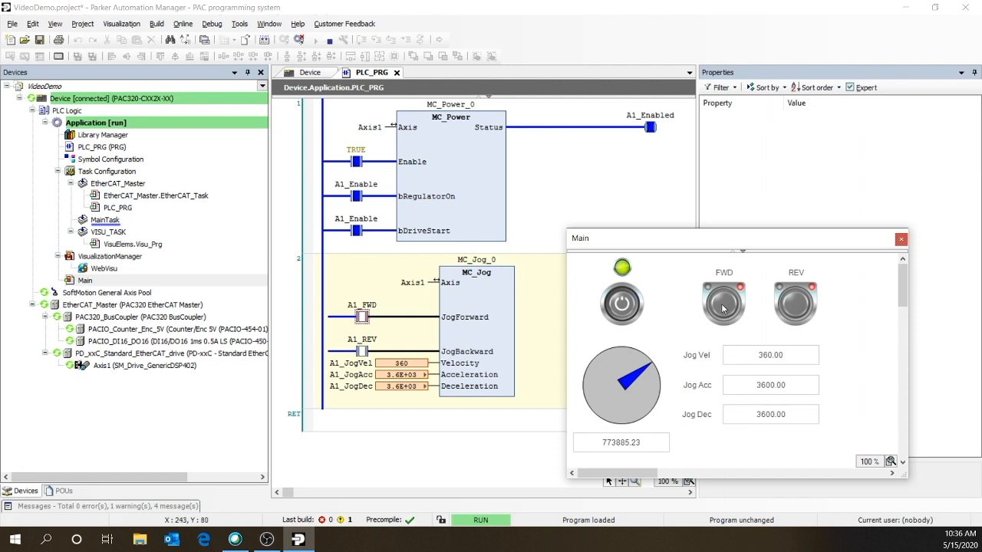
- Jog the axis forward and in reverse so the dial and position readout move
click(723, 299)
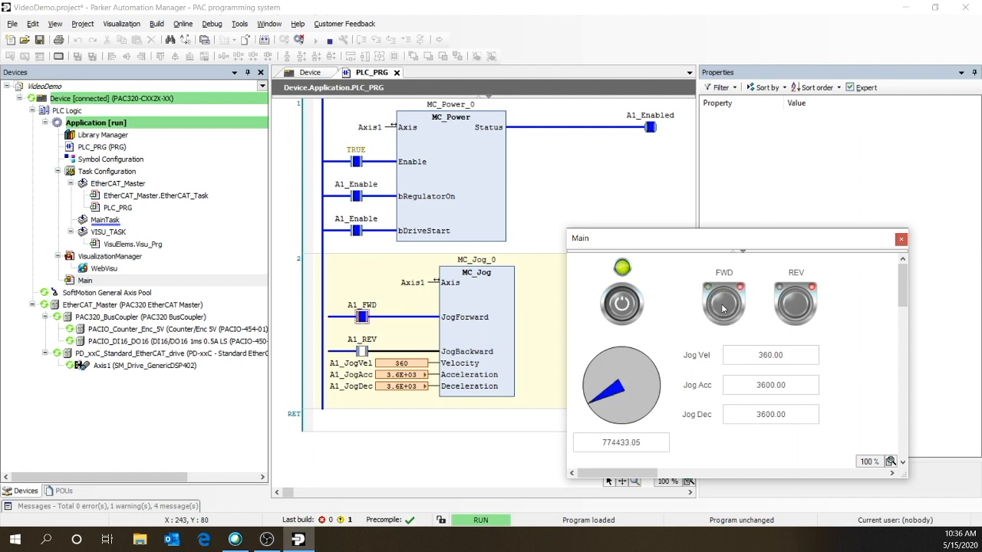
click(795, 302)
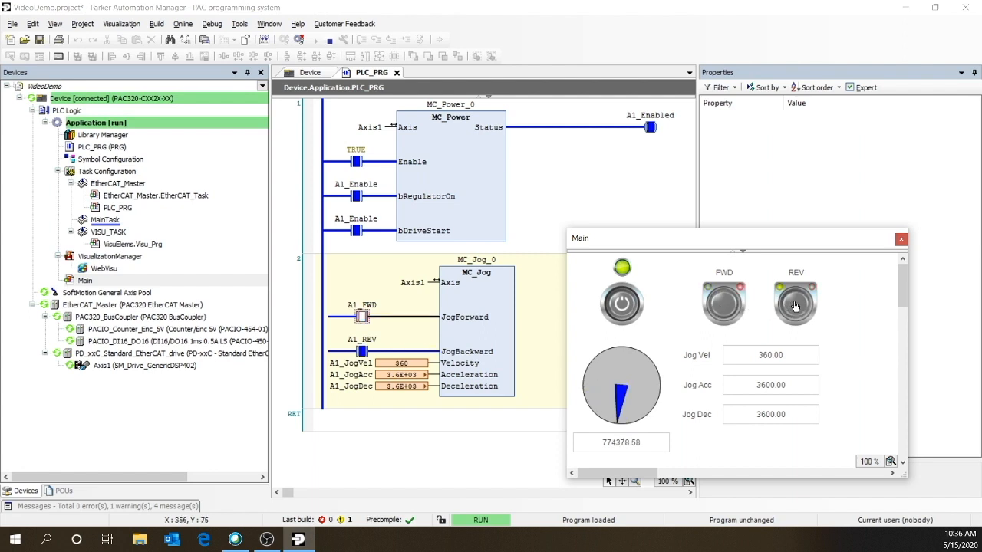
click(795, 304)
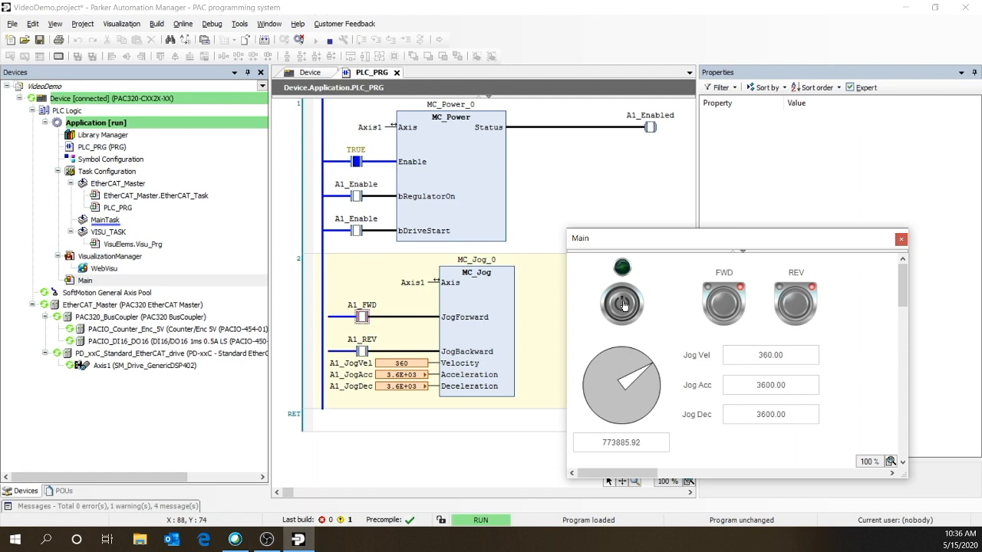
mouse_move(719, 240)
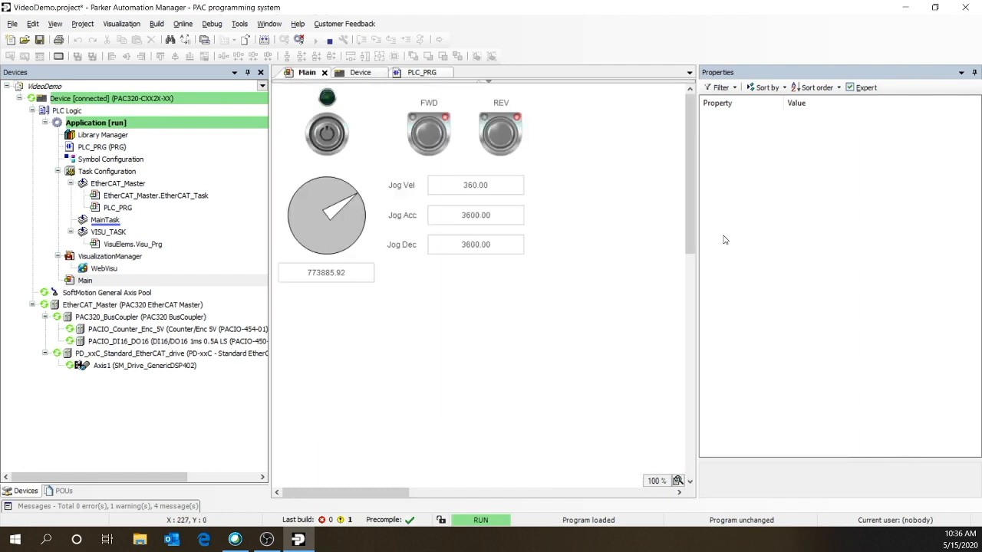
- Show the PLC_PRG ladder online with its watch list reading velocity 360, acceleration 3600
click(420, 72)
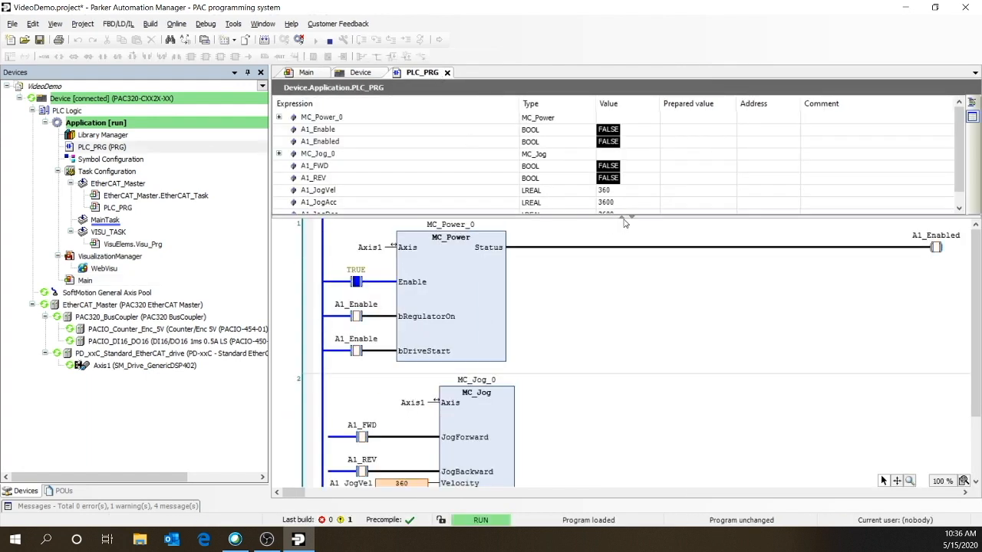
mouse_move(623, 221)
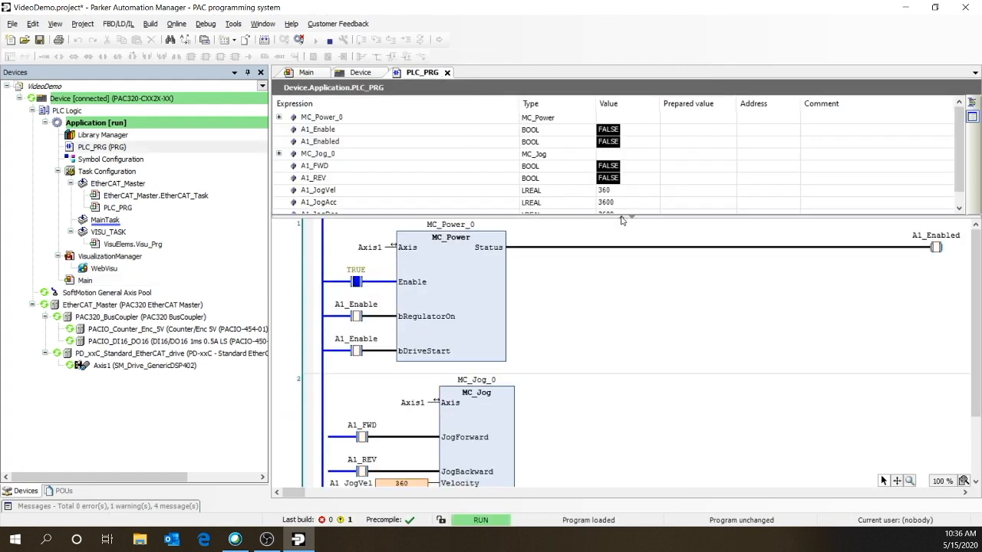